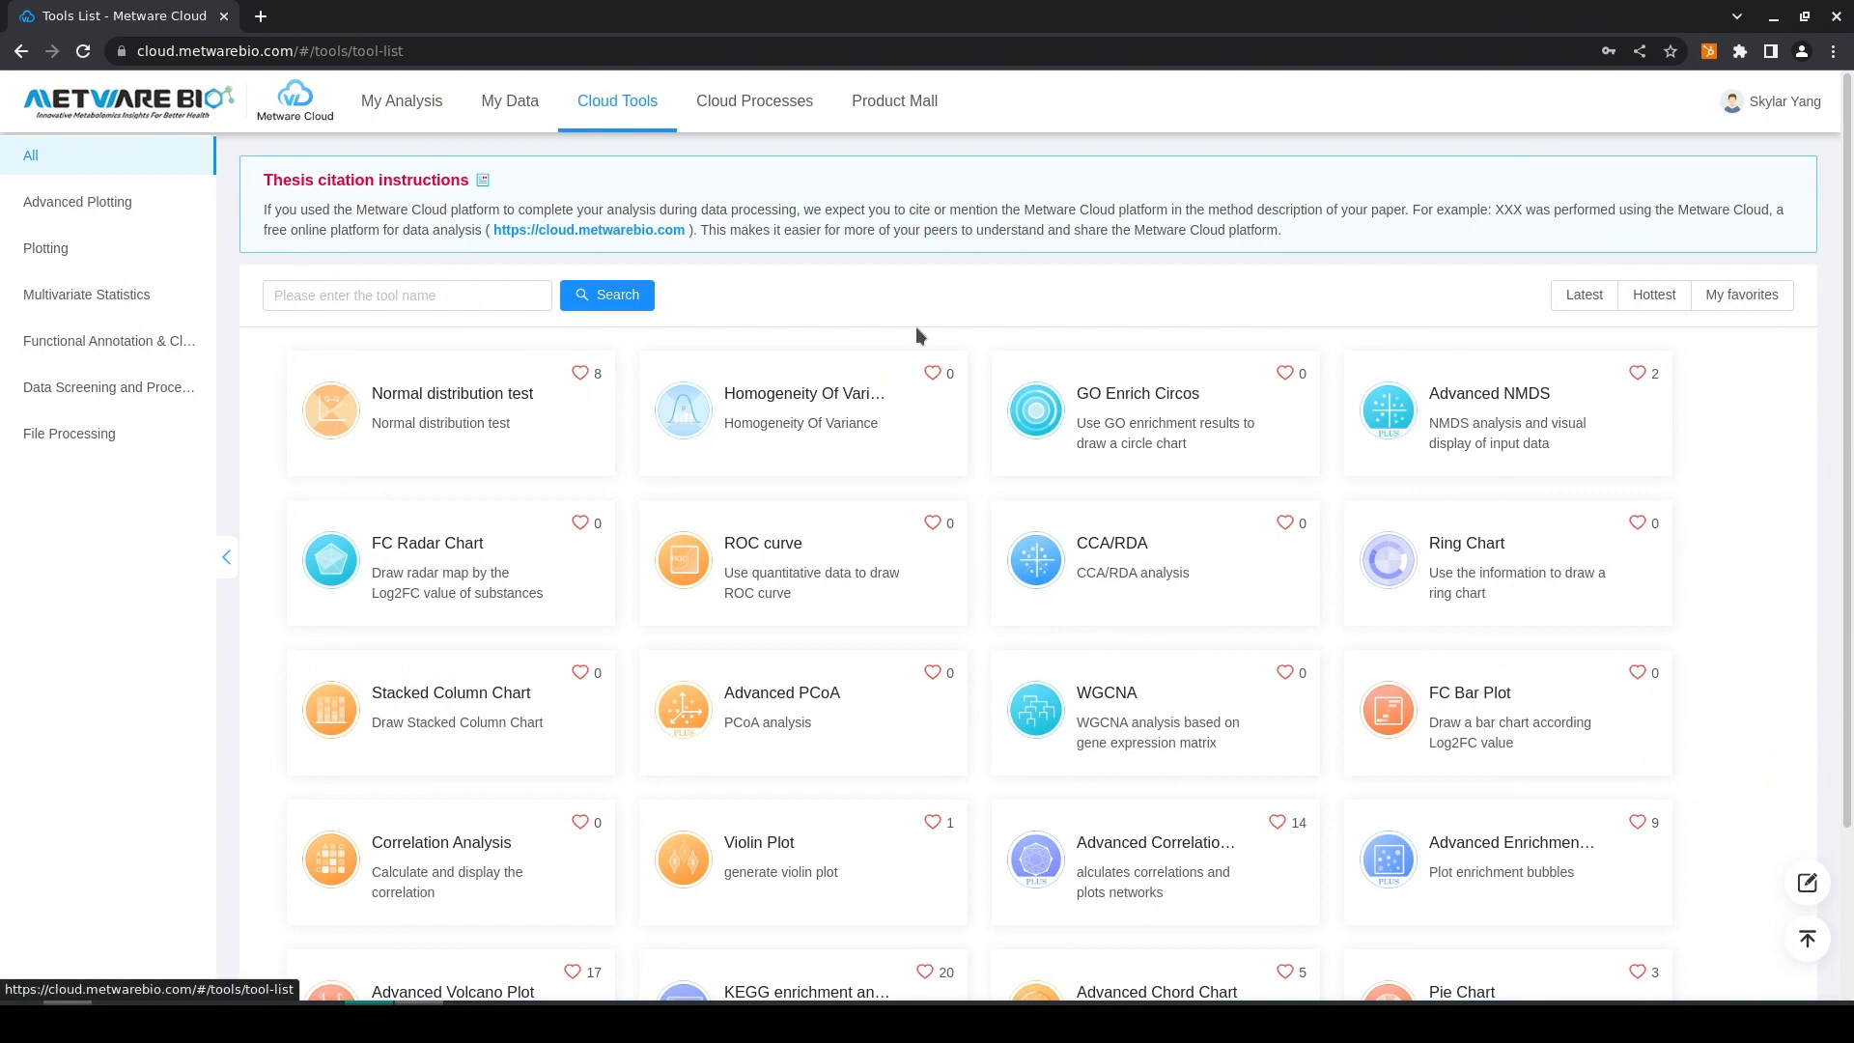
# Show the second page of the Cloud Tools list
pyautogui.scroll(-3)
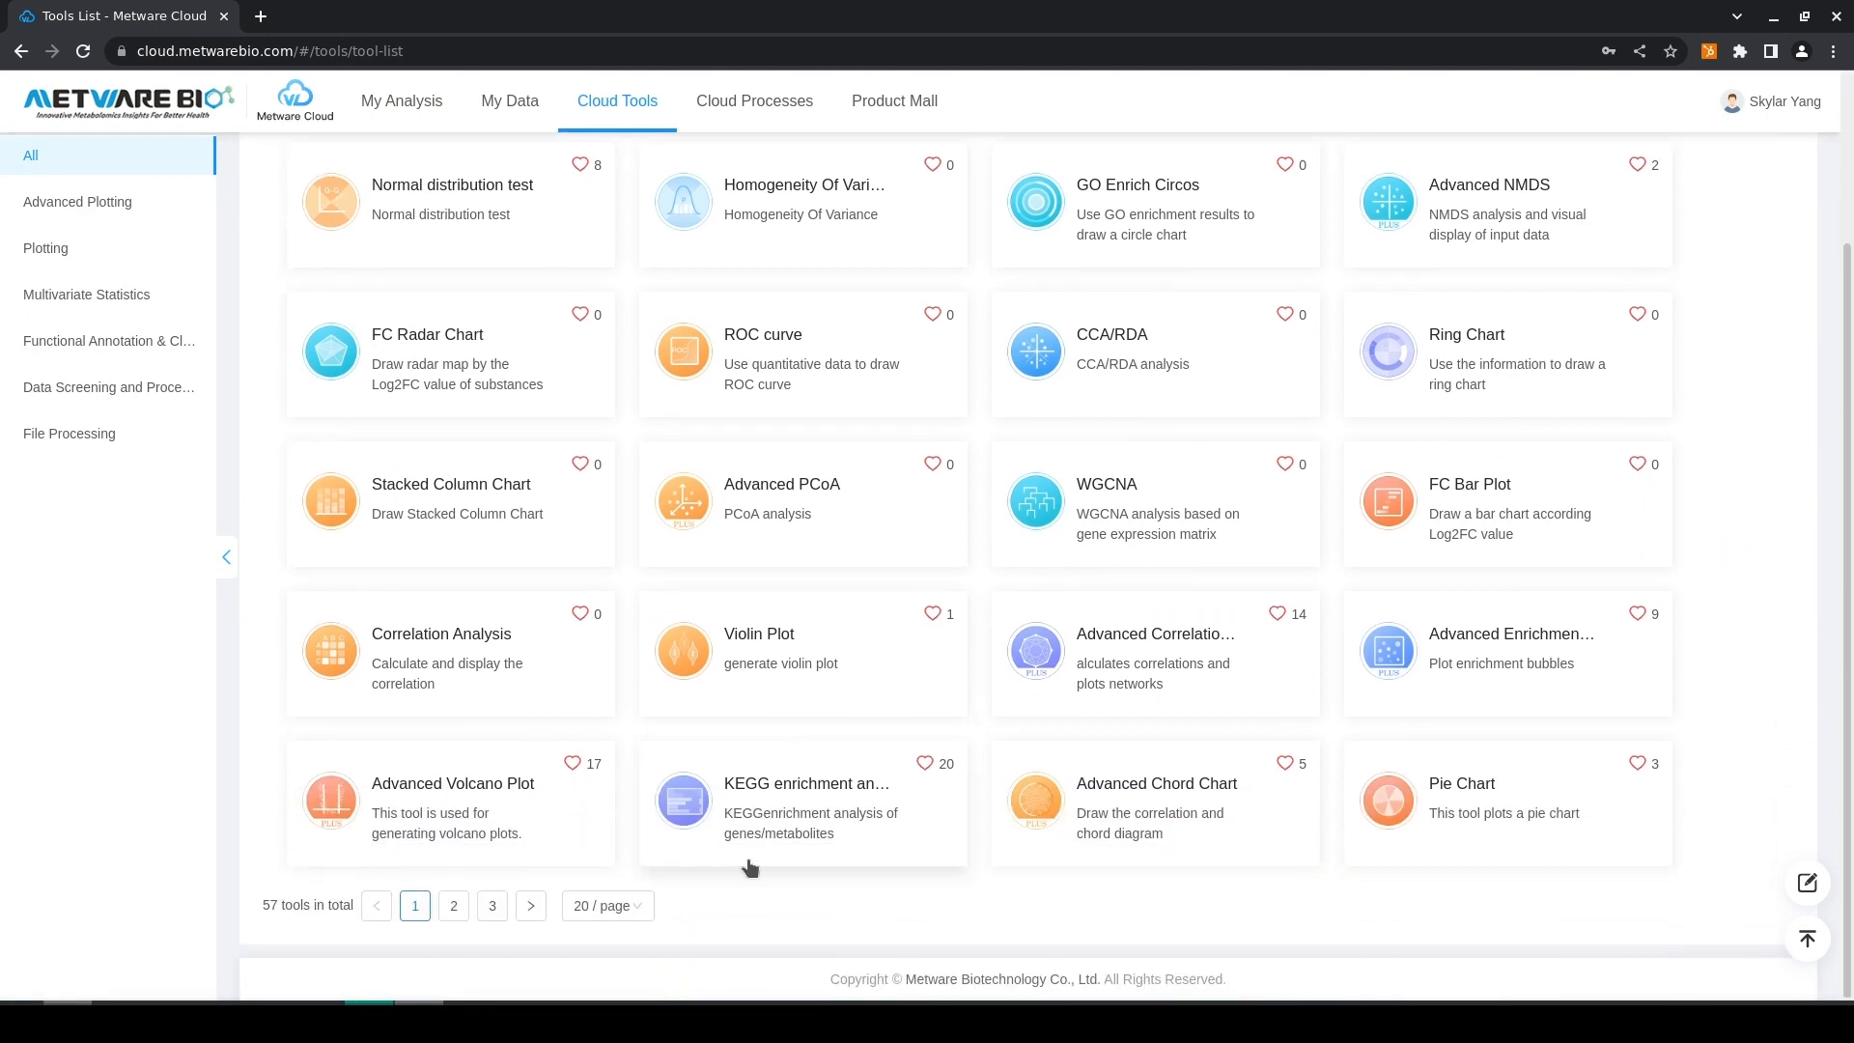
pyautogui.click(454, 904)
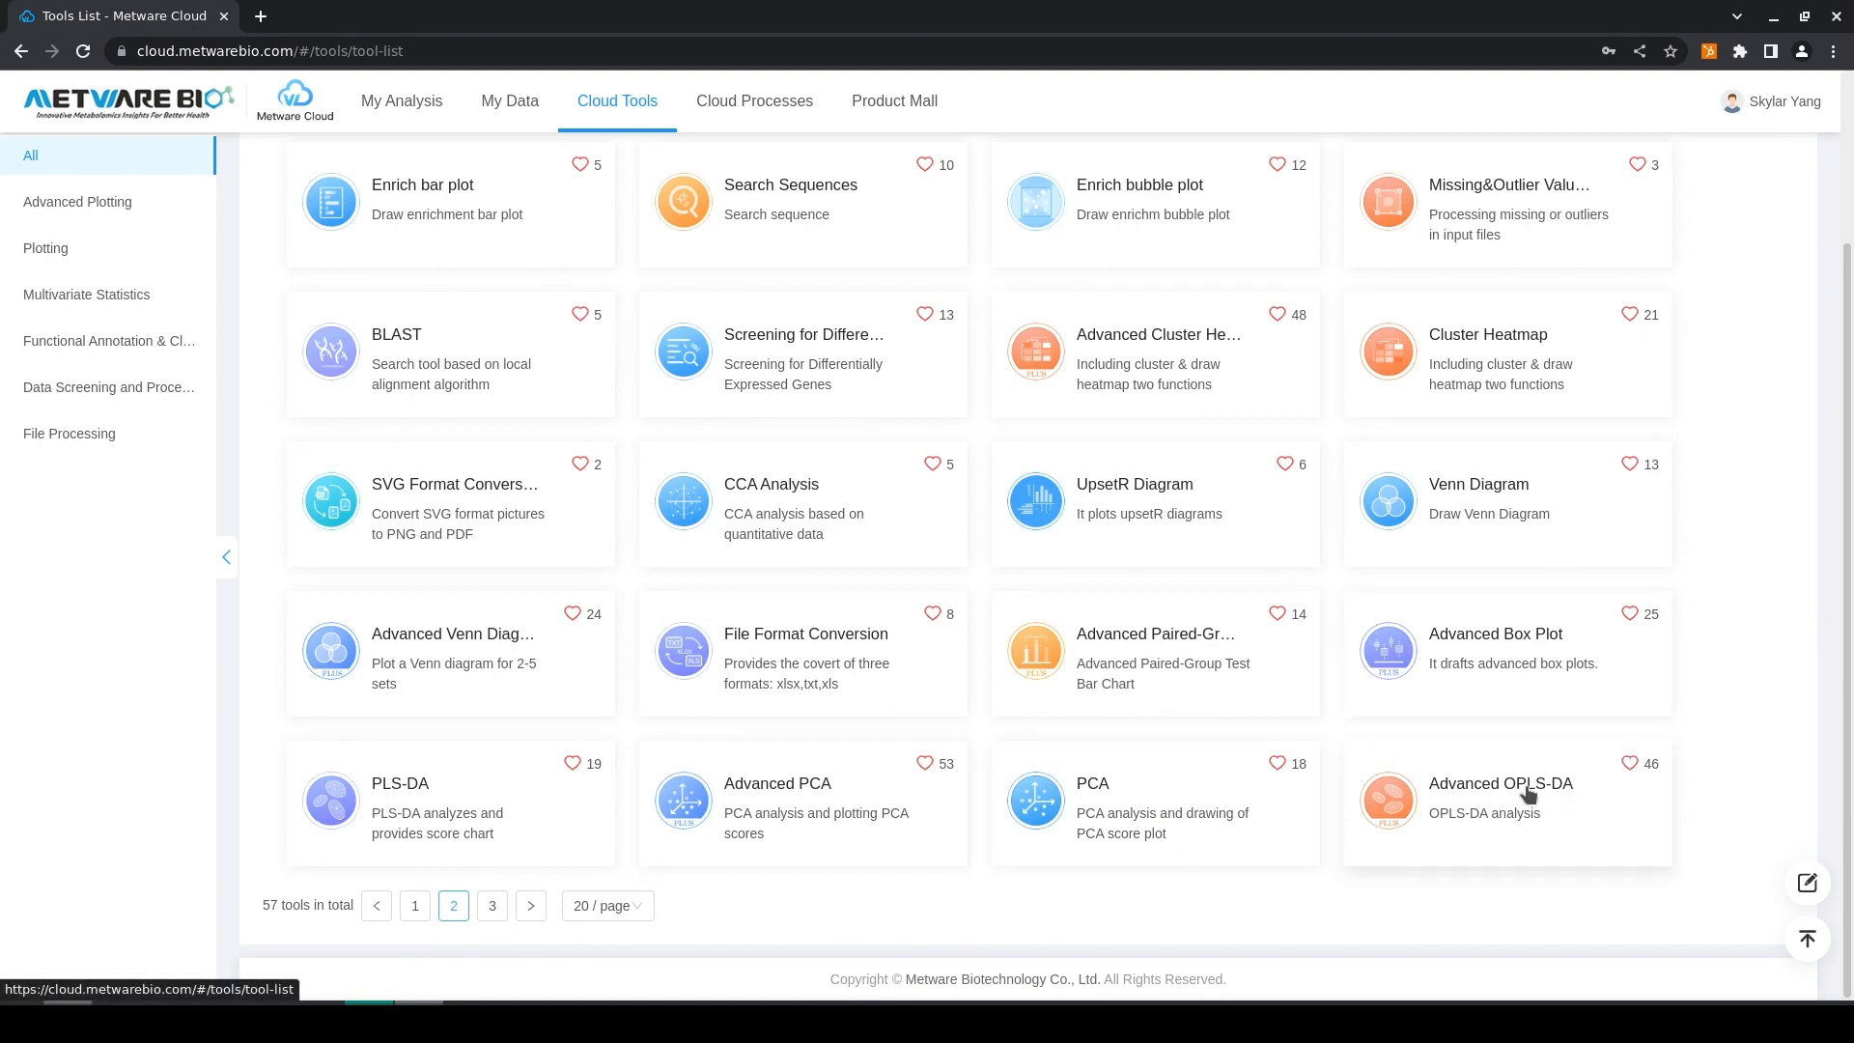
# Open the Advanced OPLS-DA tool and review its FAQ, detailed description and introduction
pyautogui.click(1501, 782)
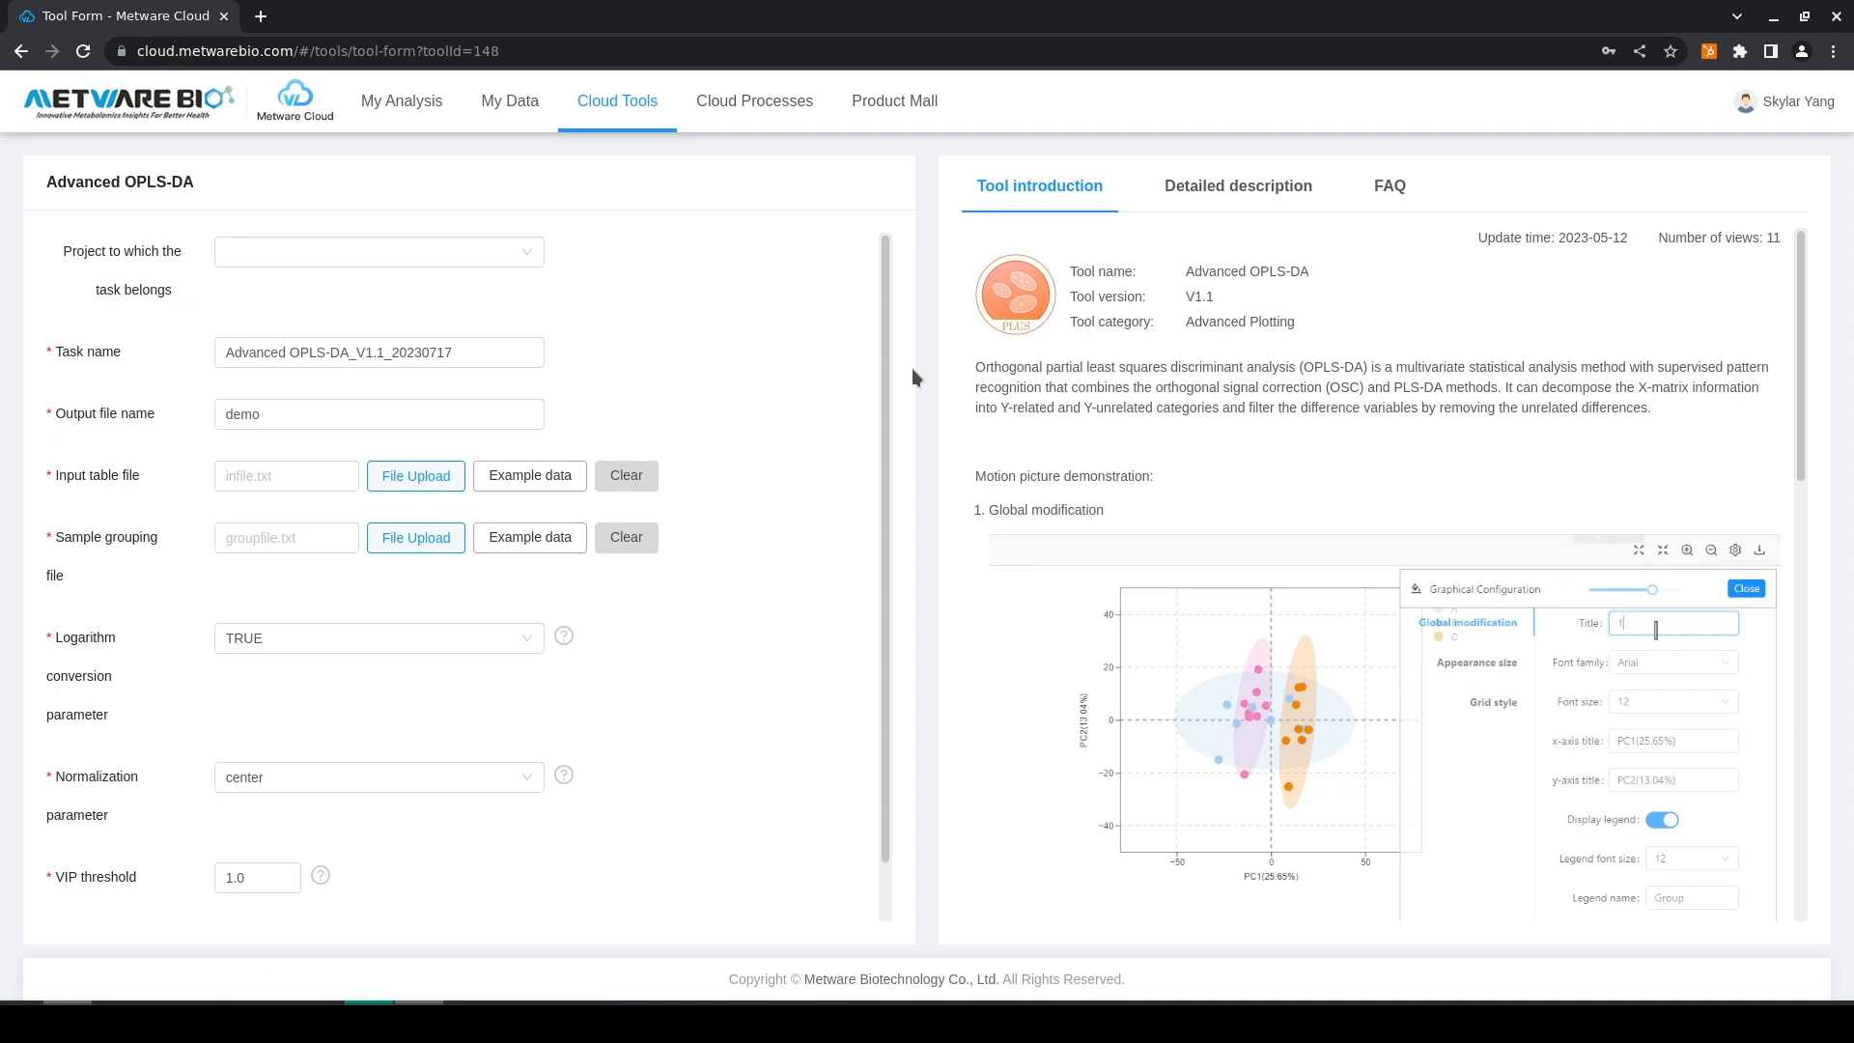
pyautogui.write('111111')
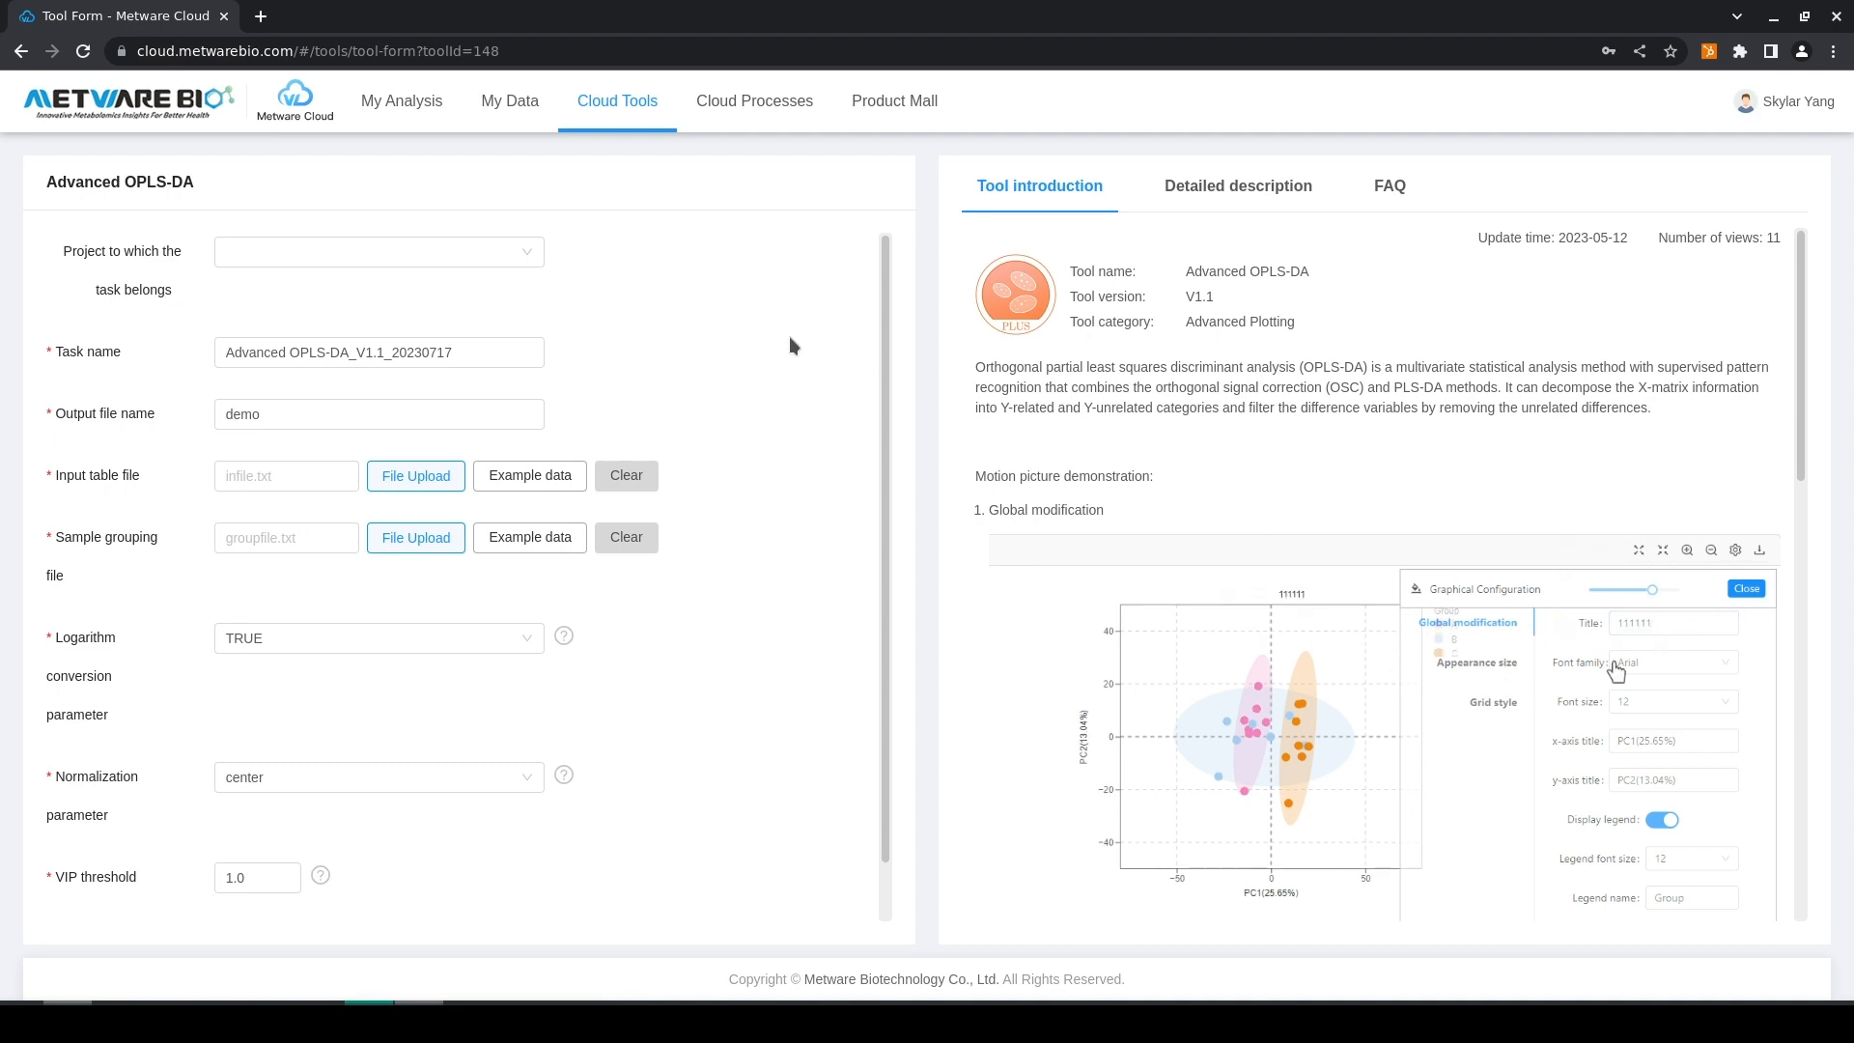
pyautogui.click(1671, 661)
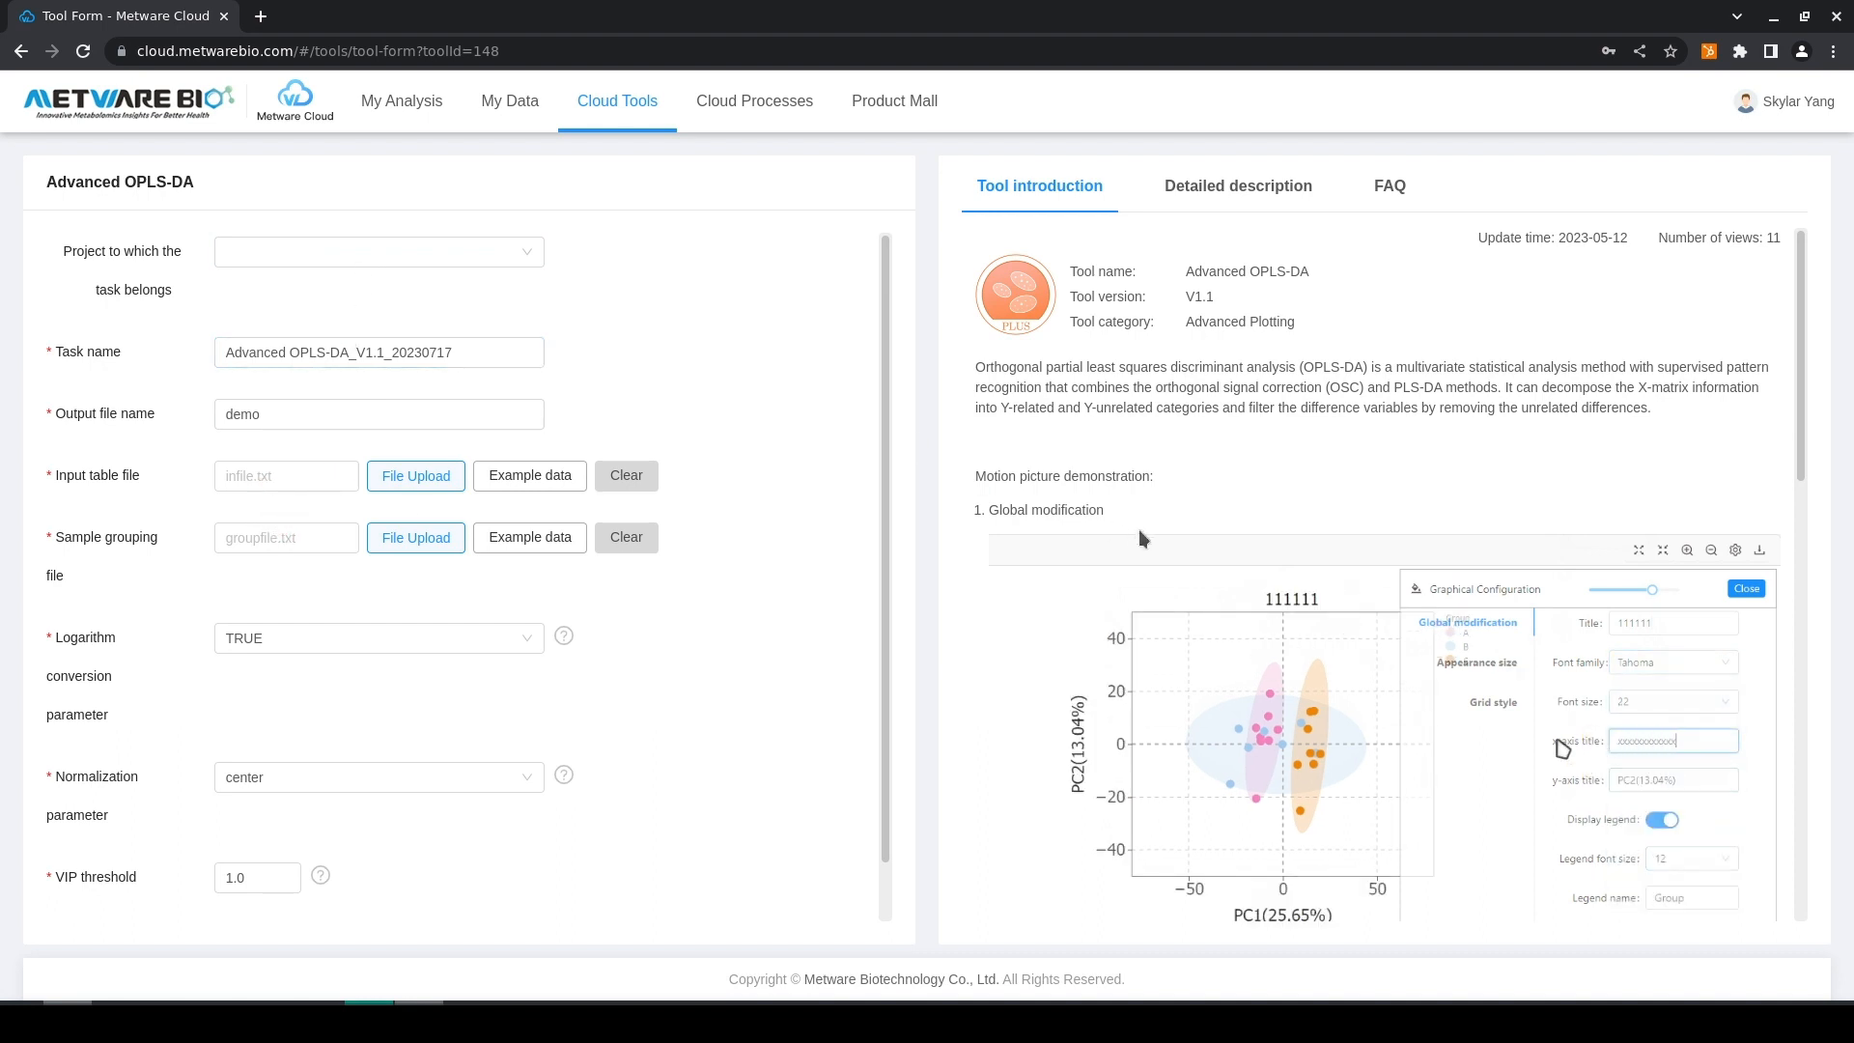
pyautogui.click(1388, 186)
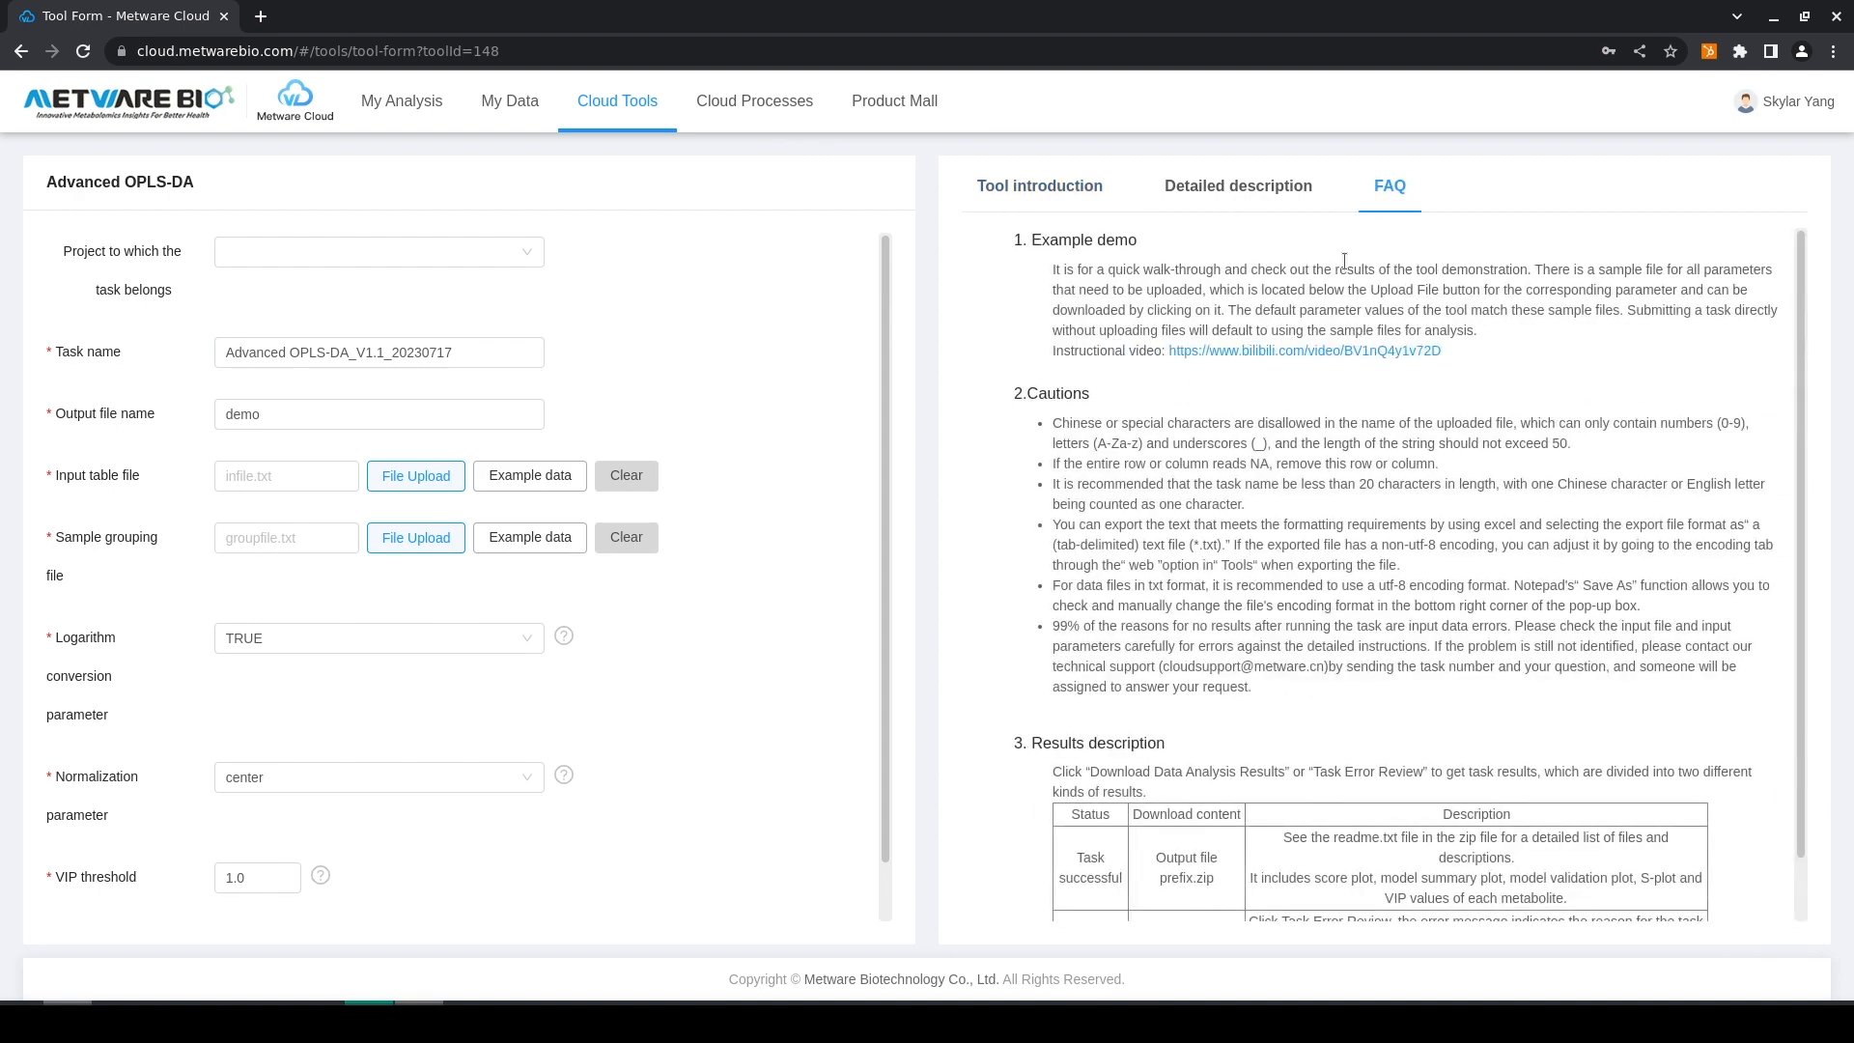
pyautogui.click(1236, 185)
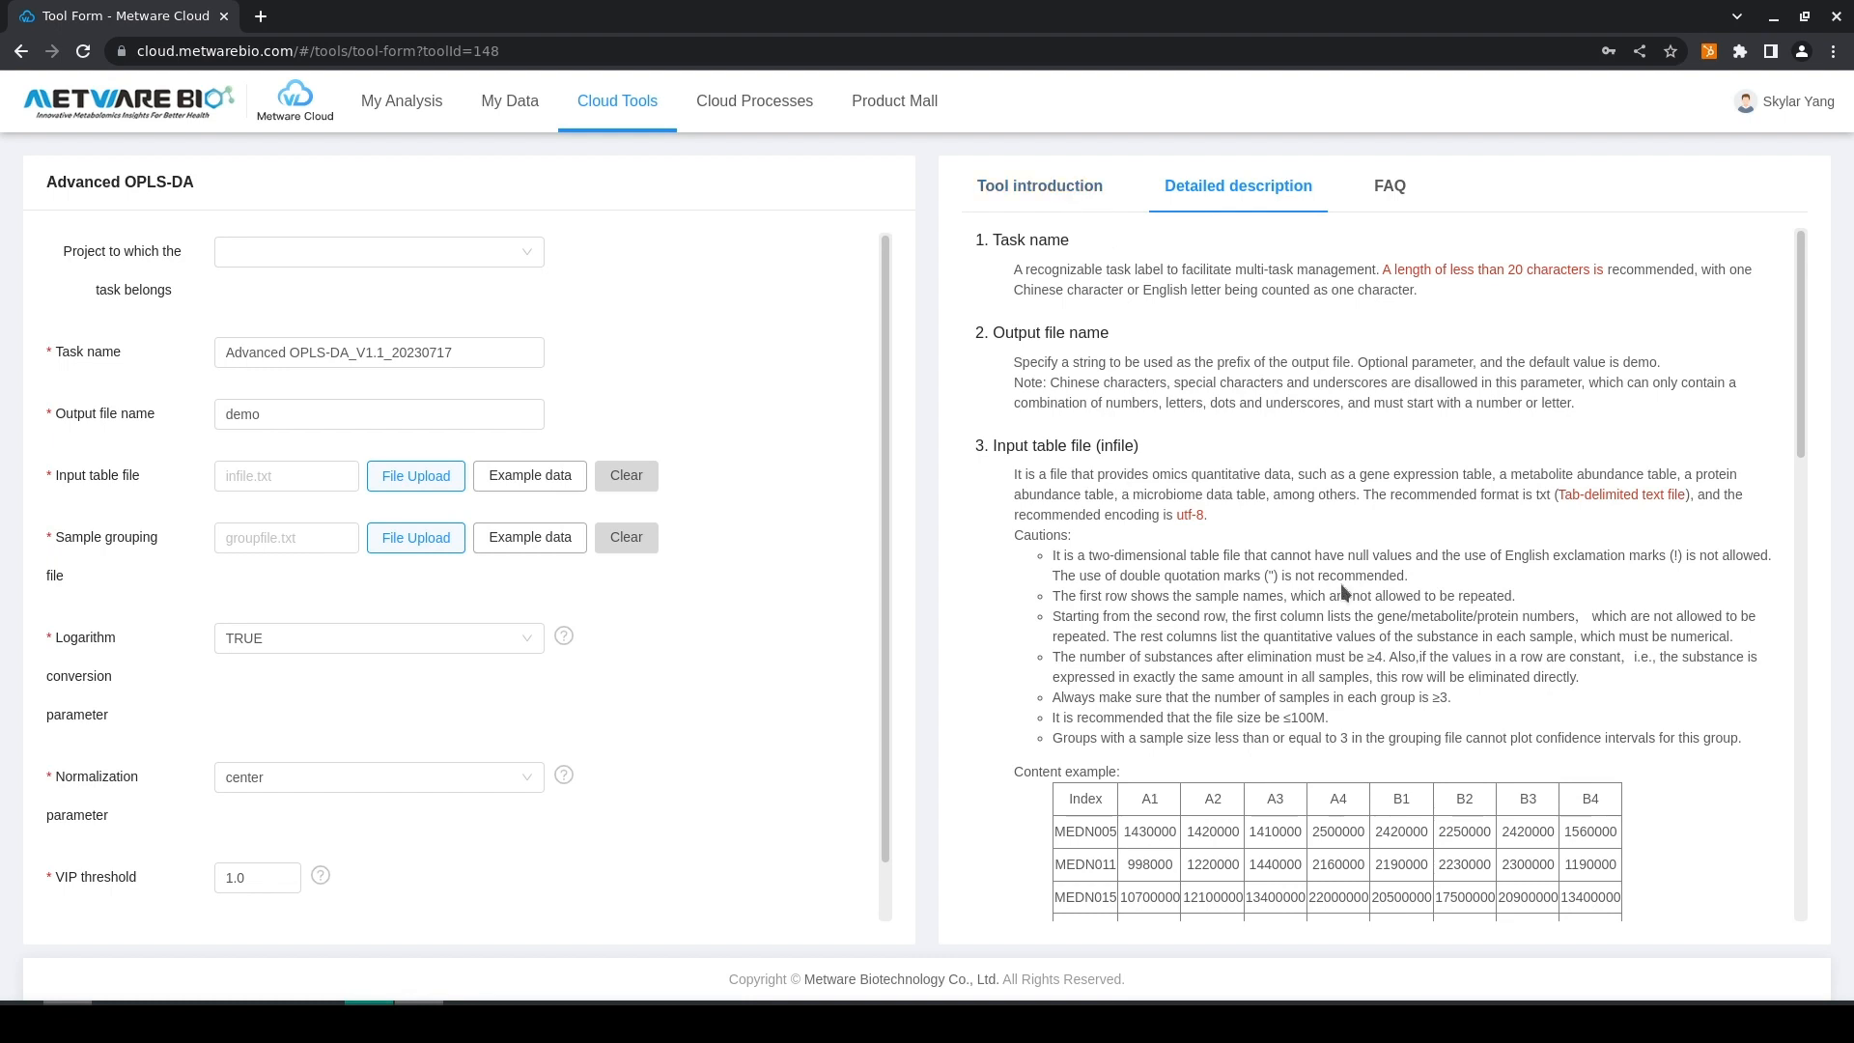
pyautogui.moveTo(1039, 185)
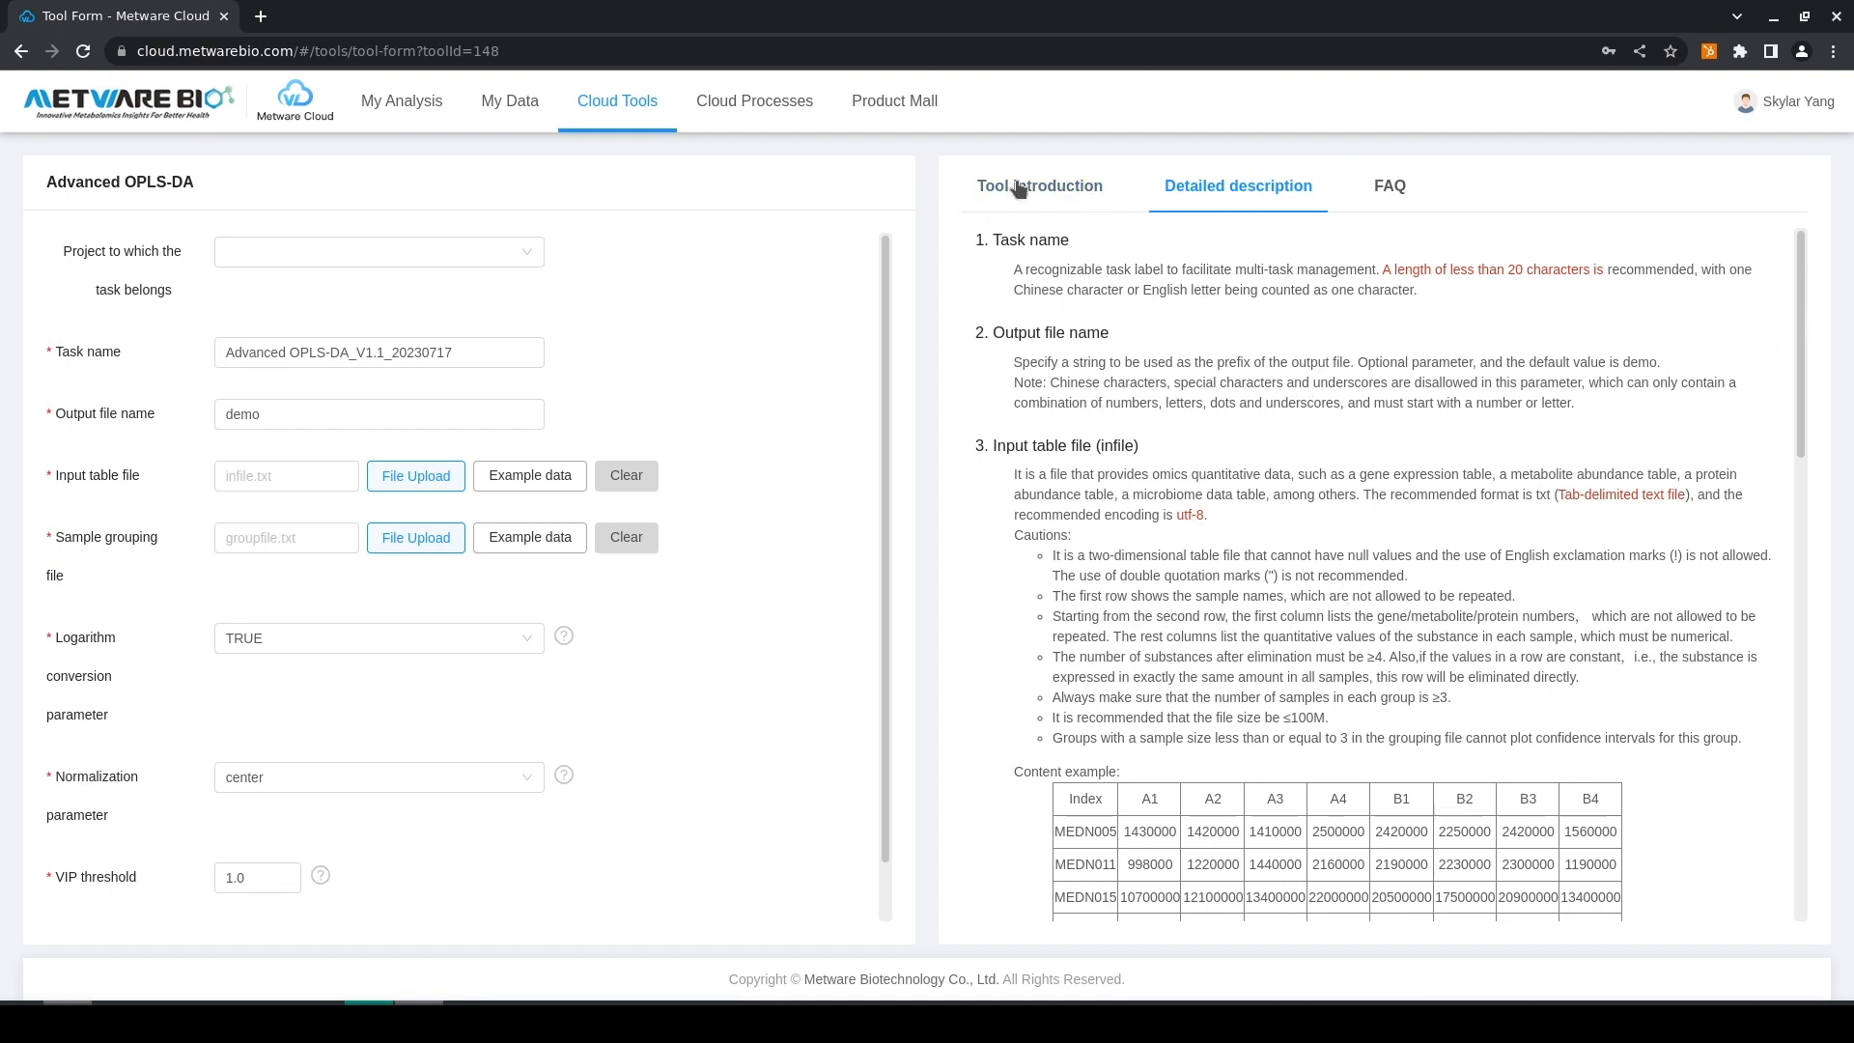
pyautogui.click(1039, 185)
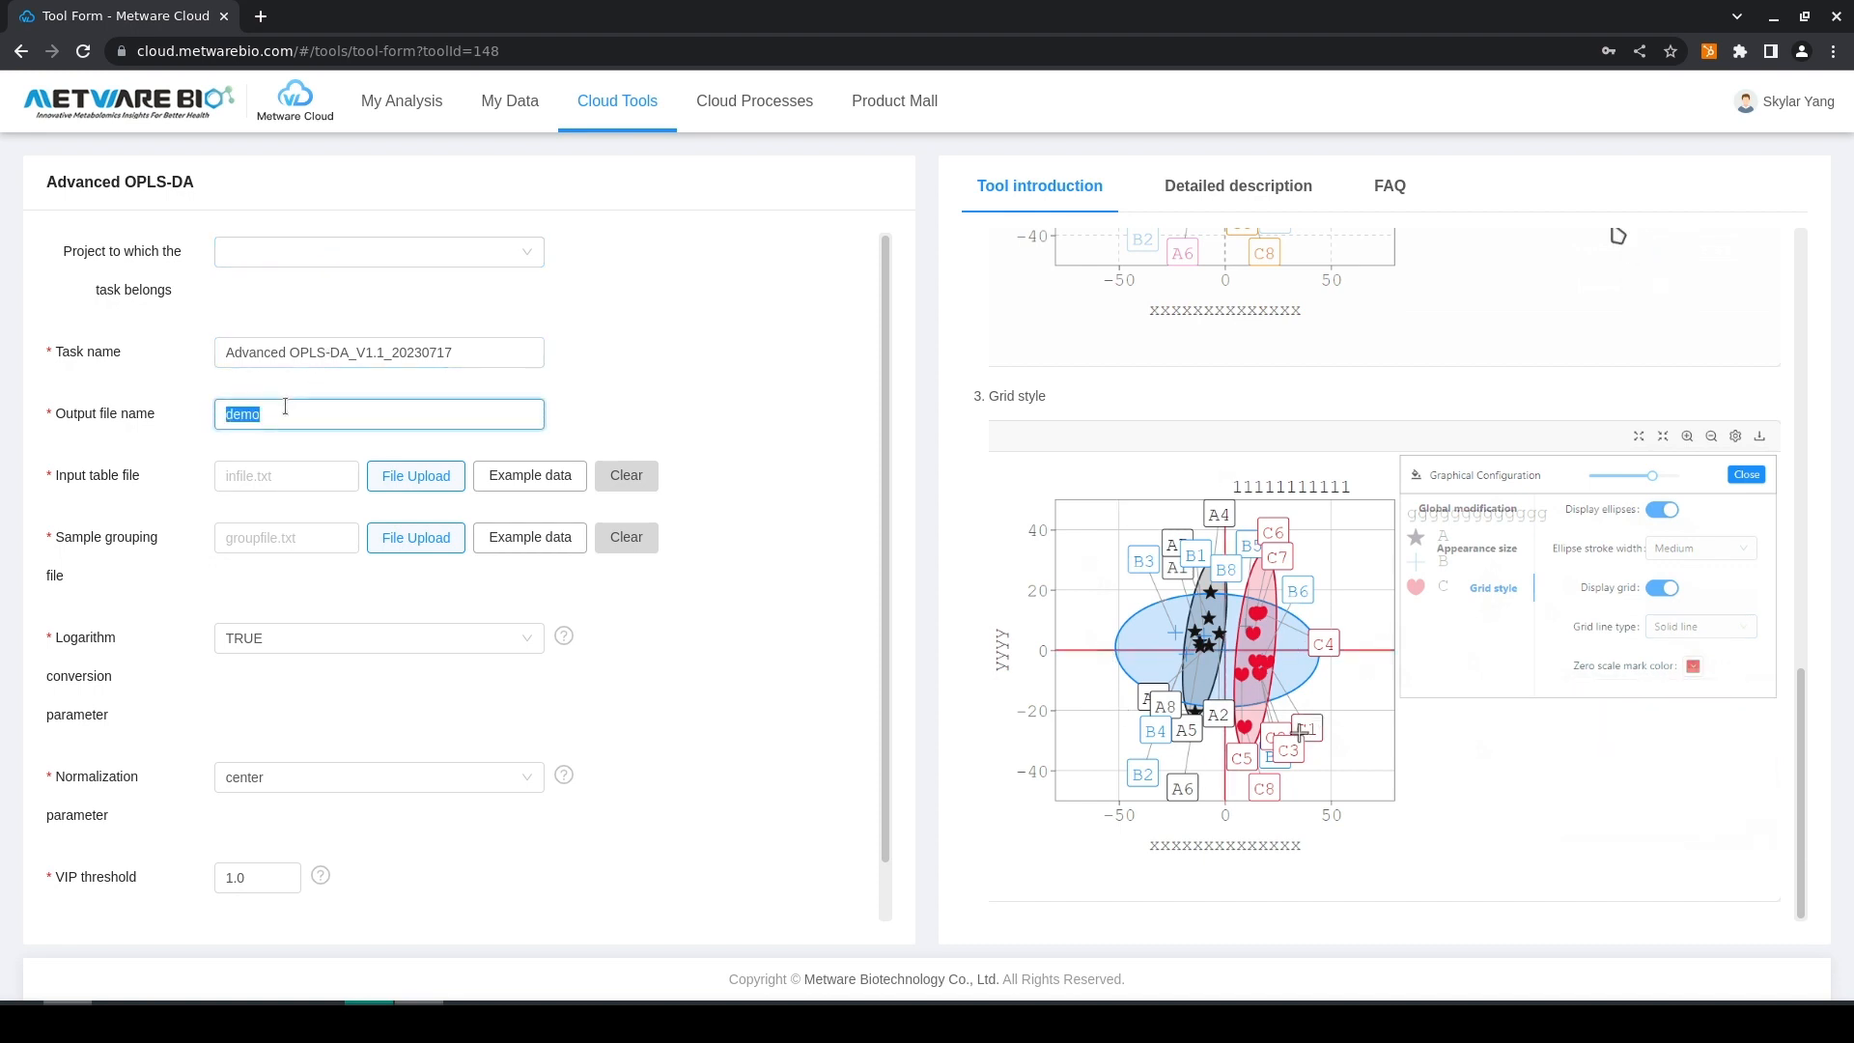
# Set the Advanced OPLS-DA output file name to 'file 1' instead of 'demo'
pyautogui.click(1474, 546)
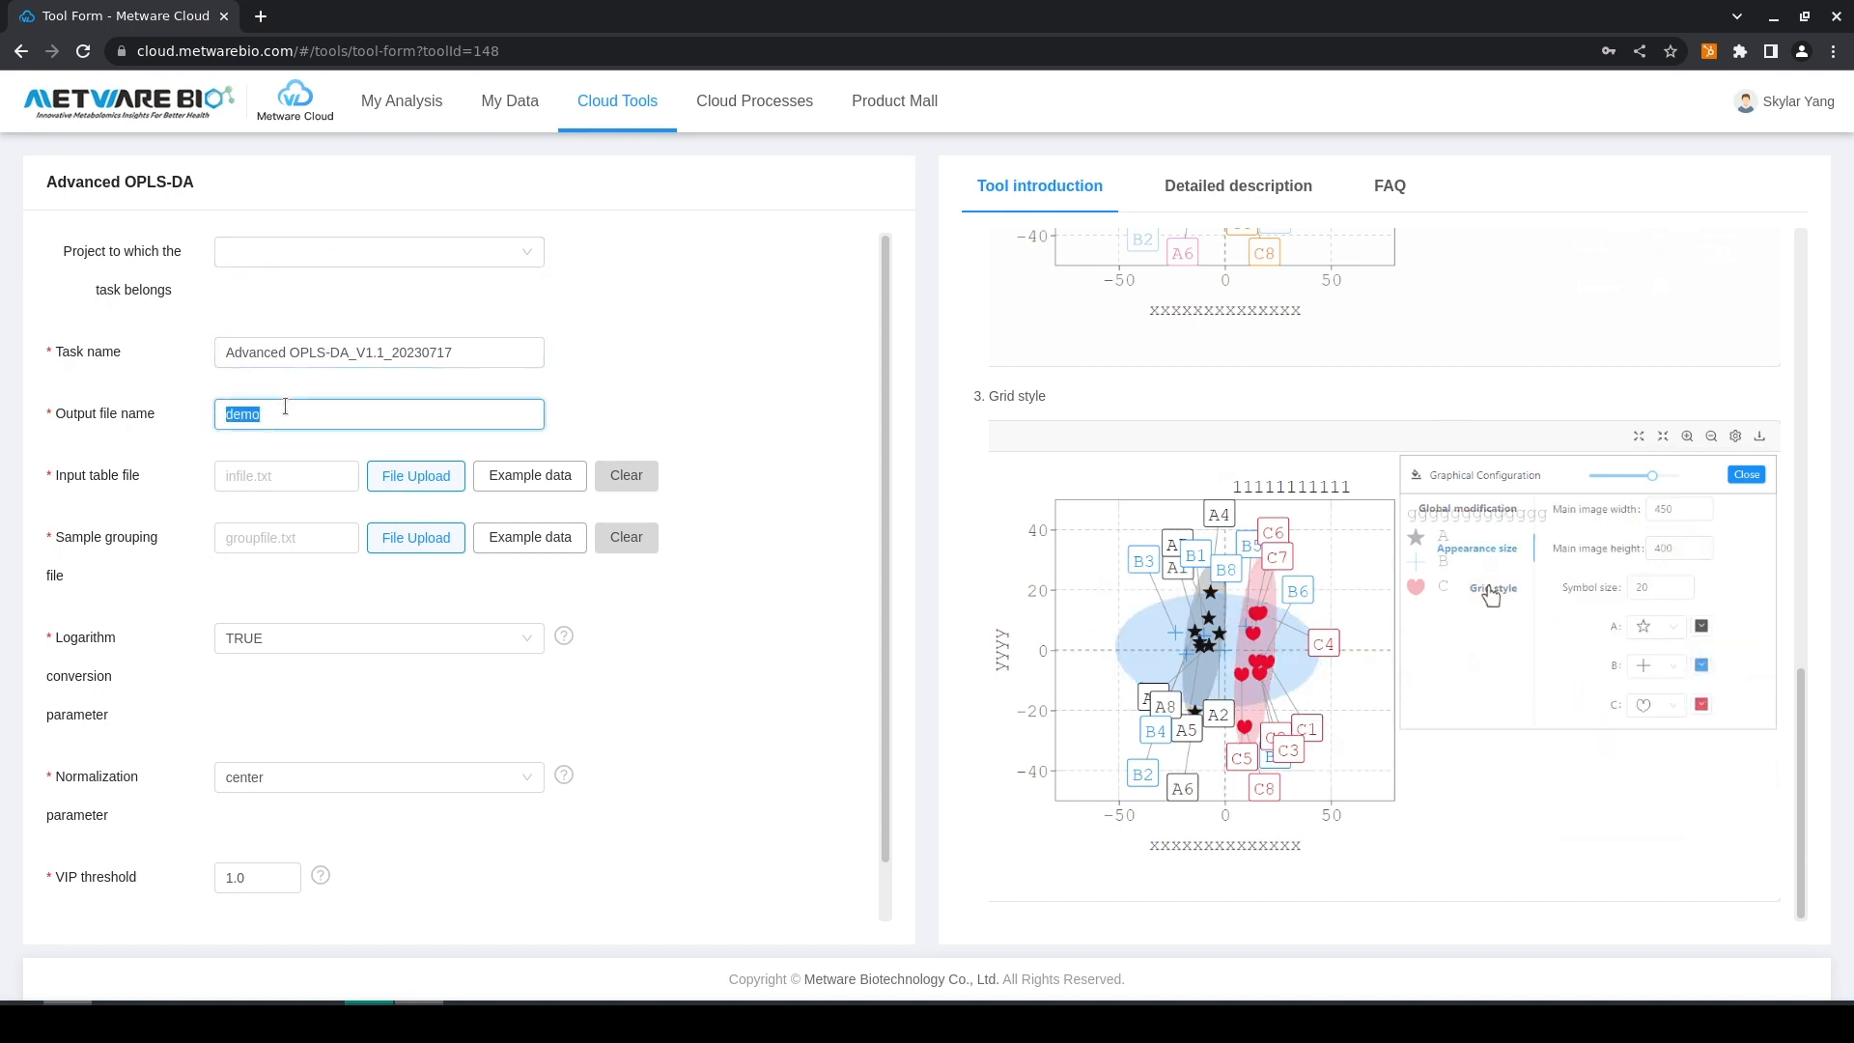
pyautogui.write('file 1')
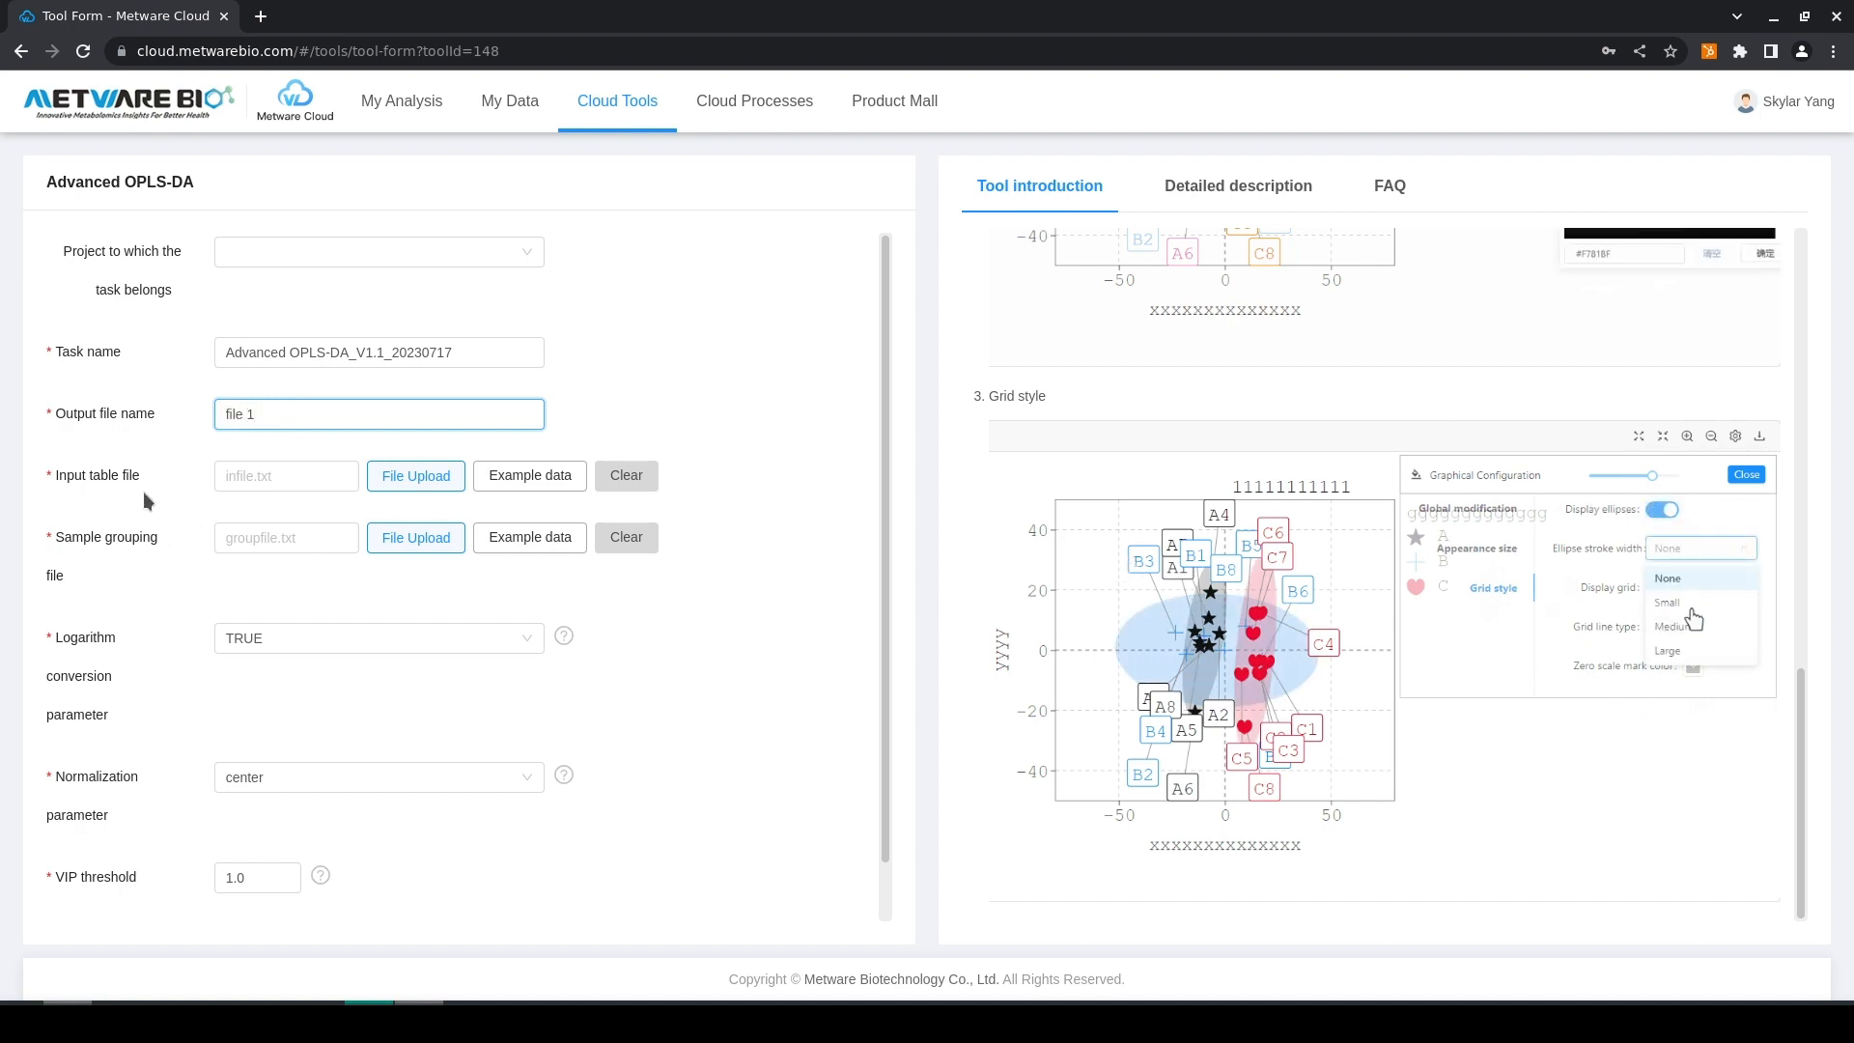
pyautogui.click(1677, 626)
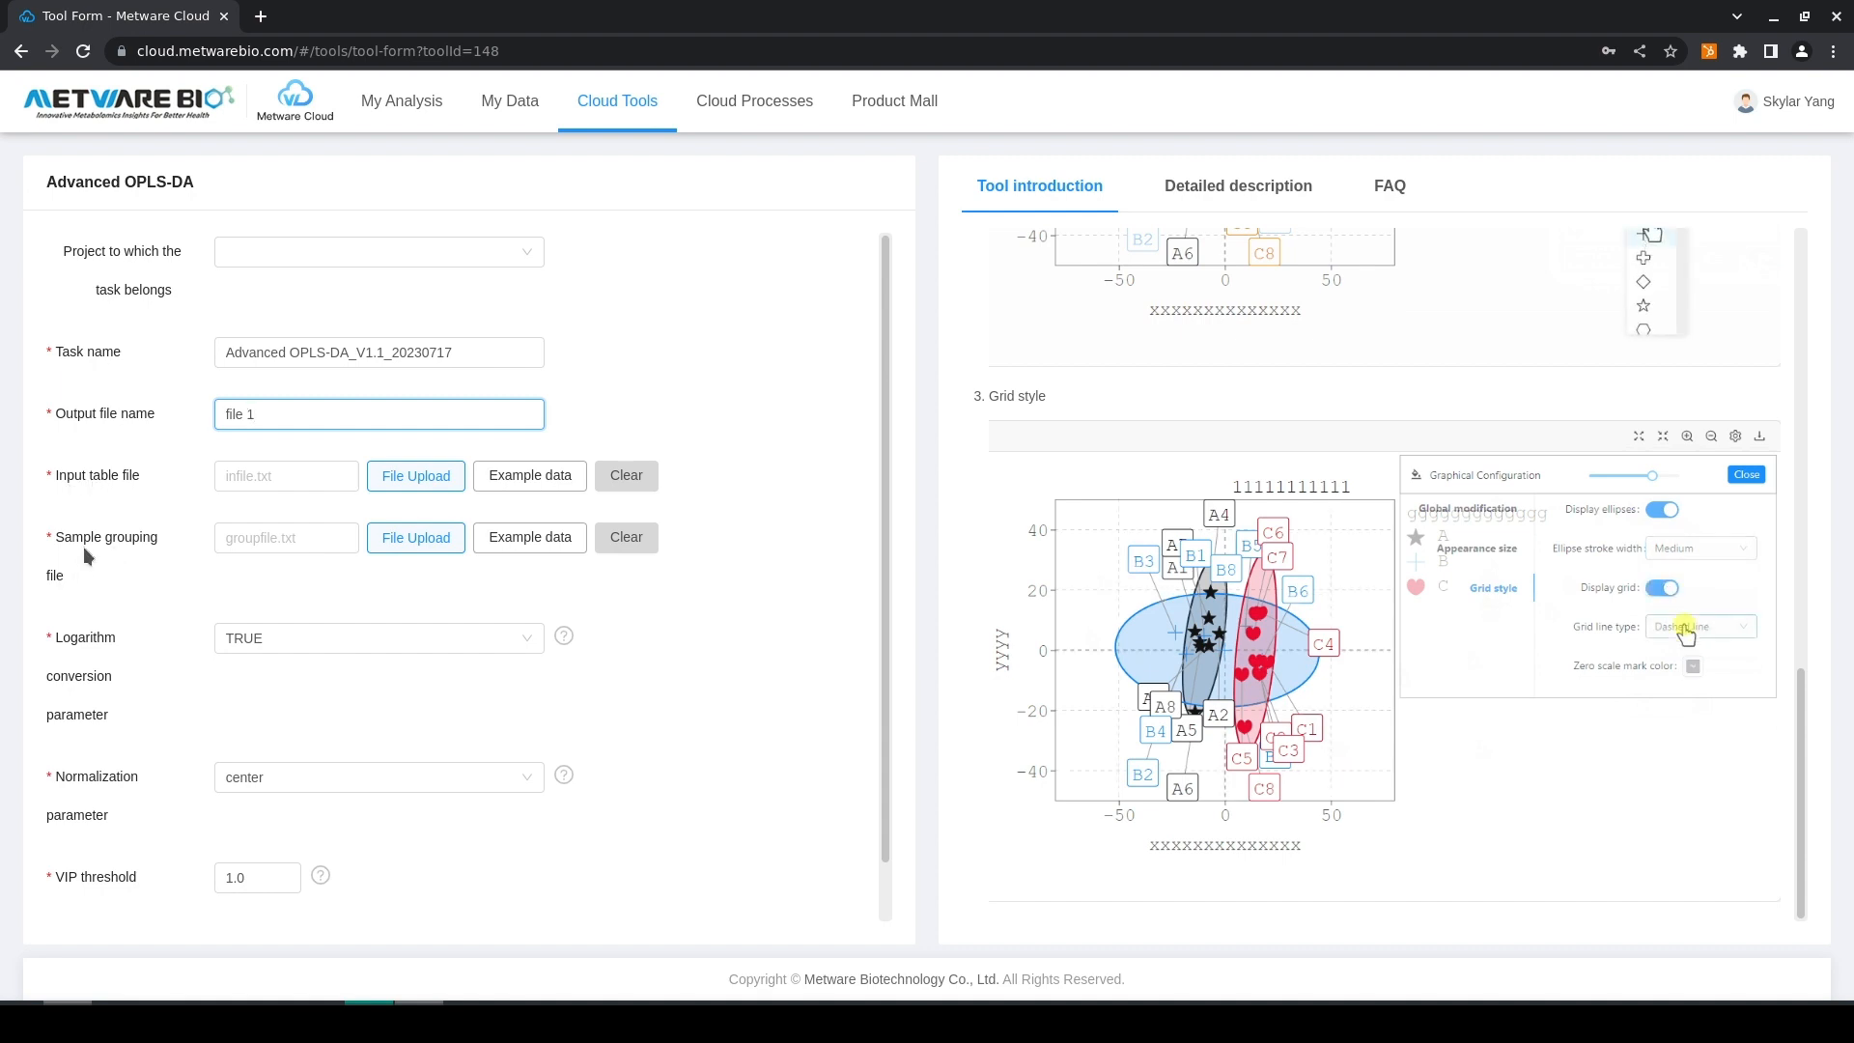
pyautogui.click(1696, 626)
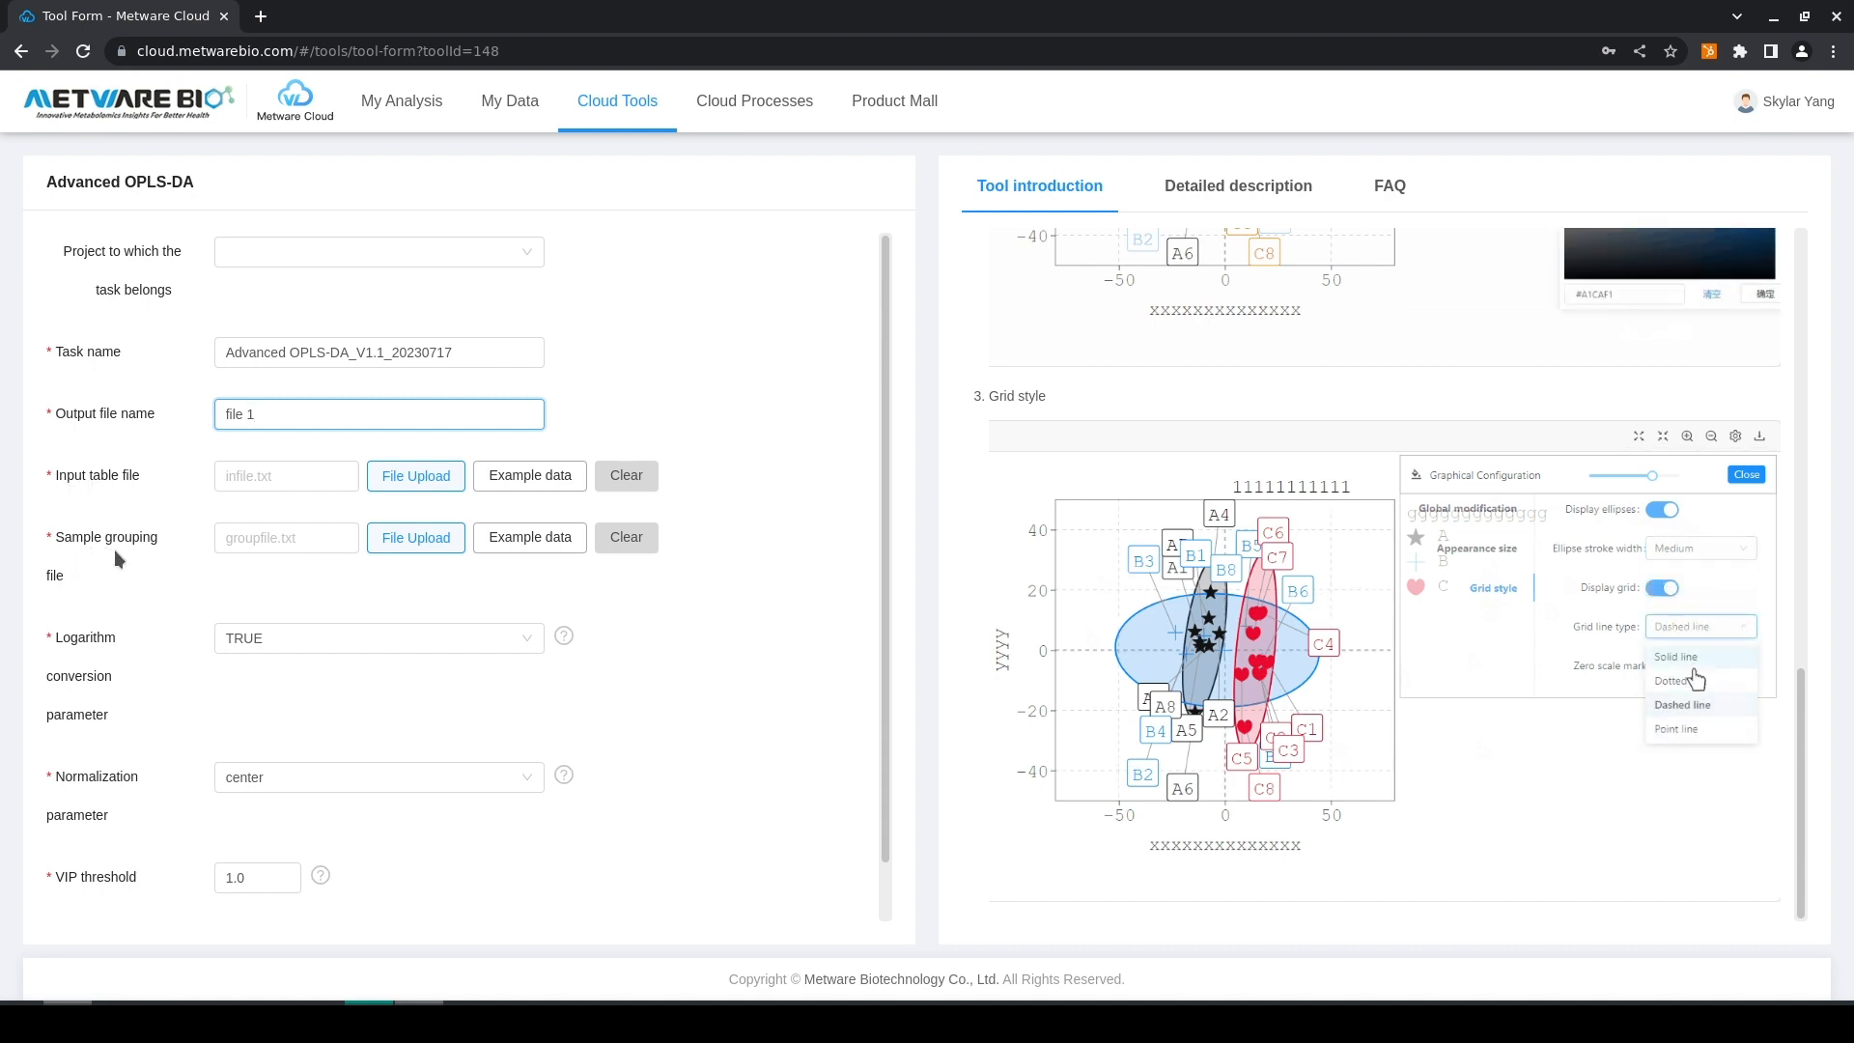
pyautogui.click(1677, 657)
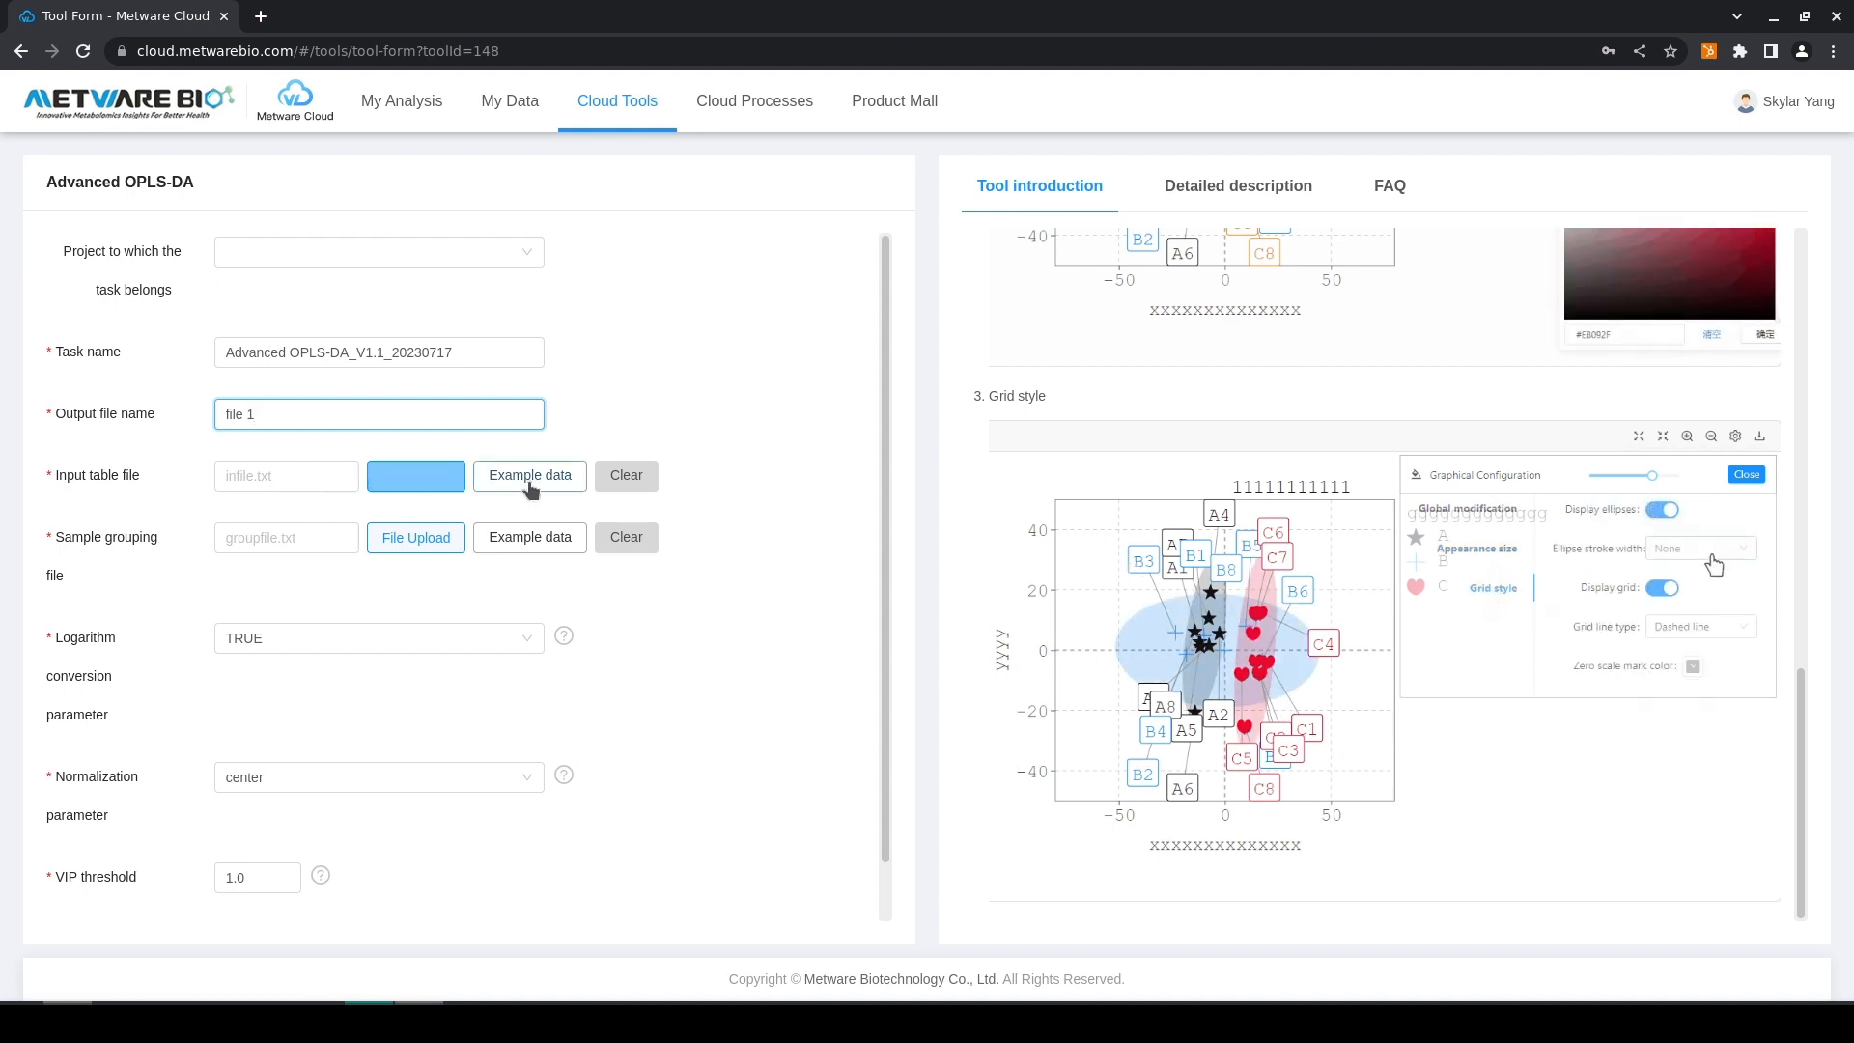
pyautogui.click(1697, 547)
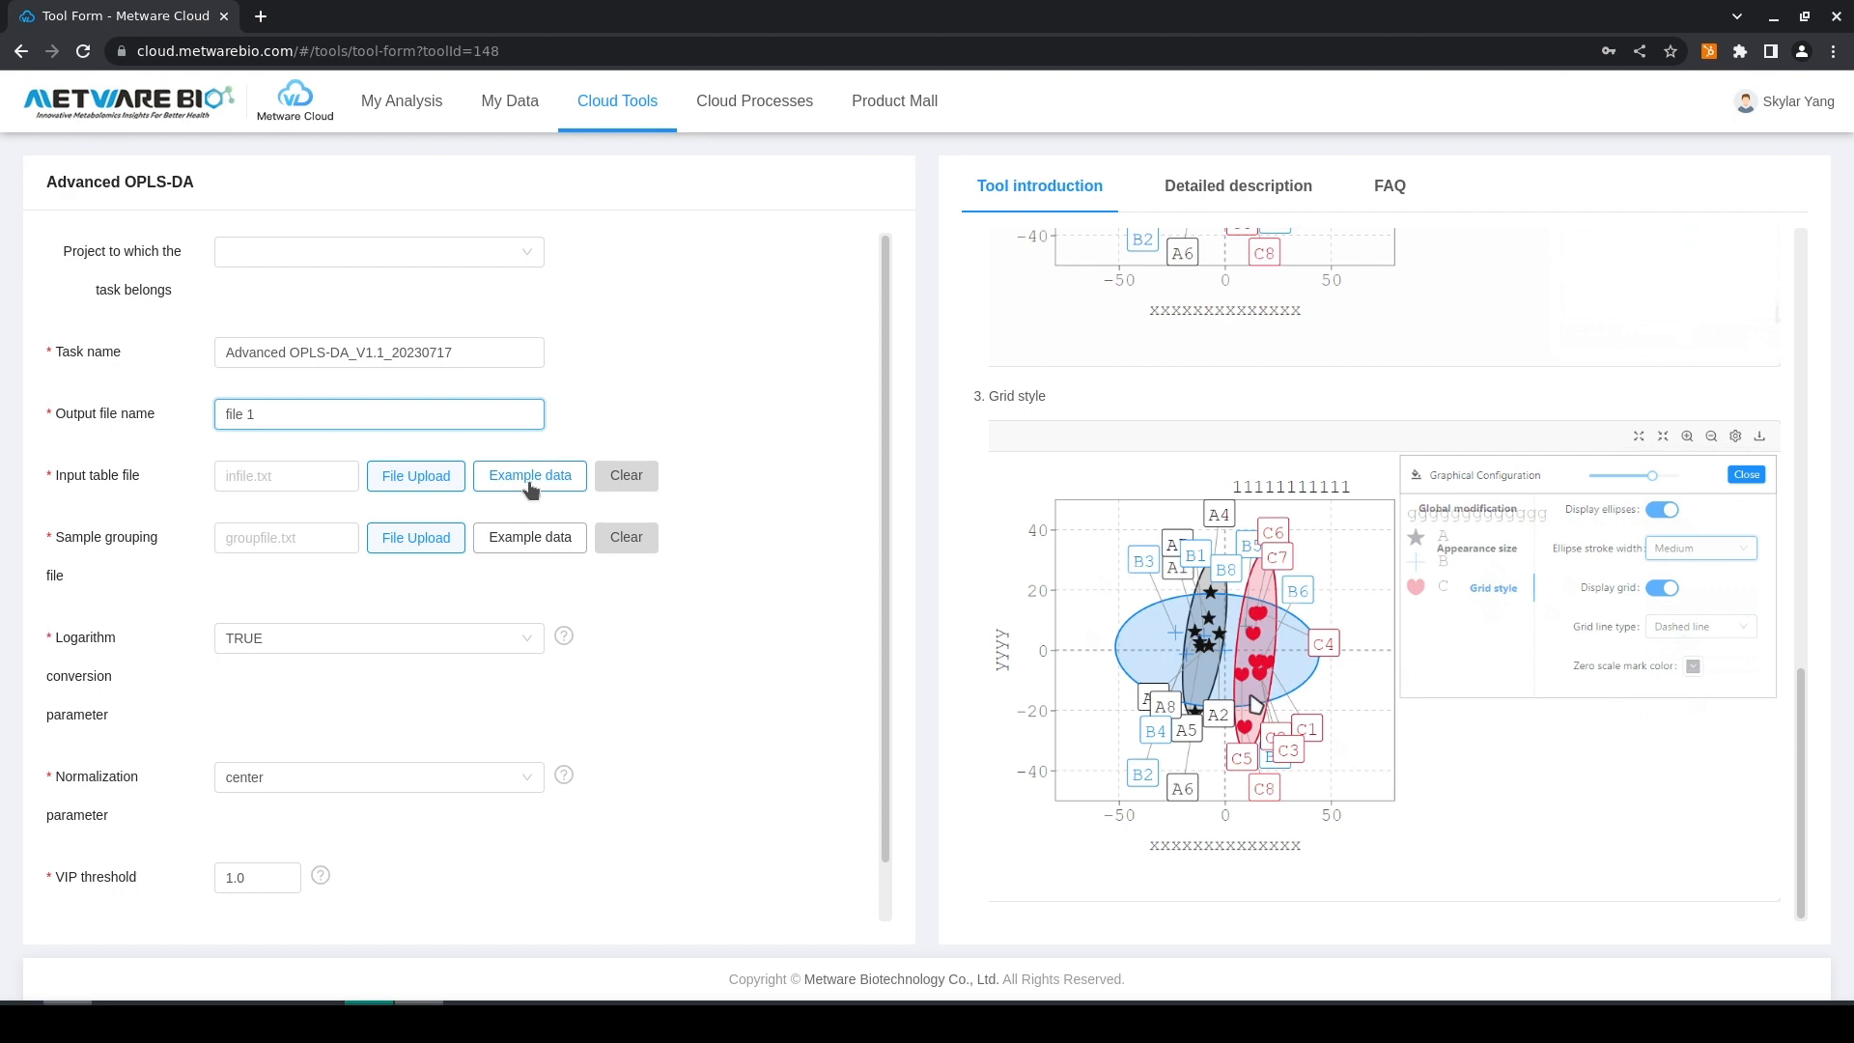
pyautogui.click(1661, 587)
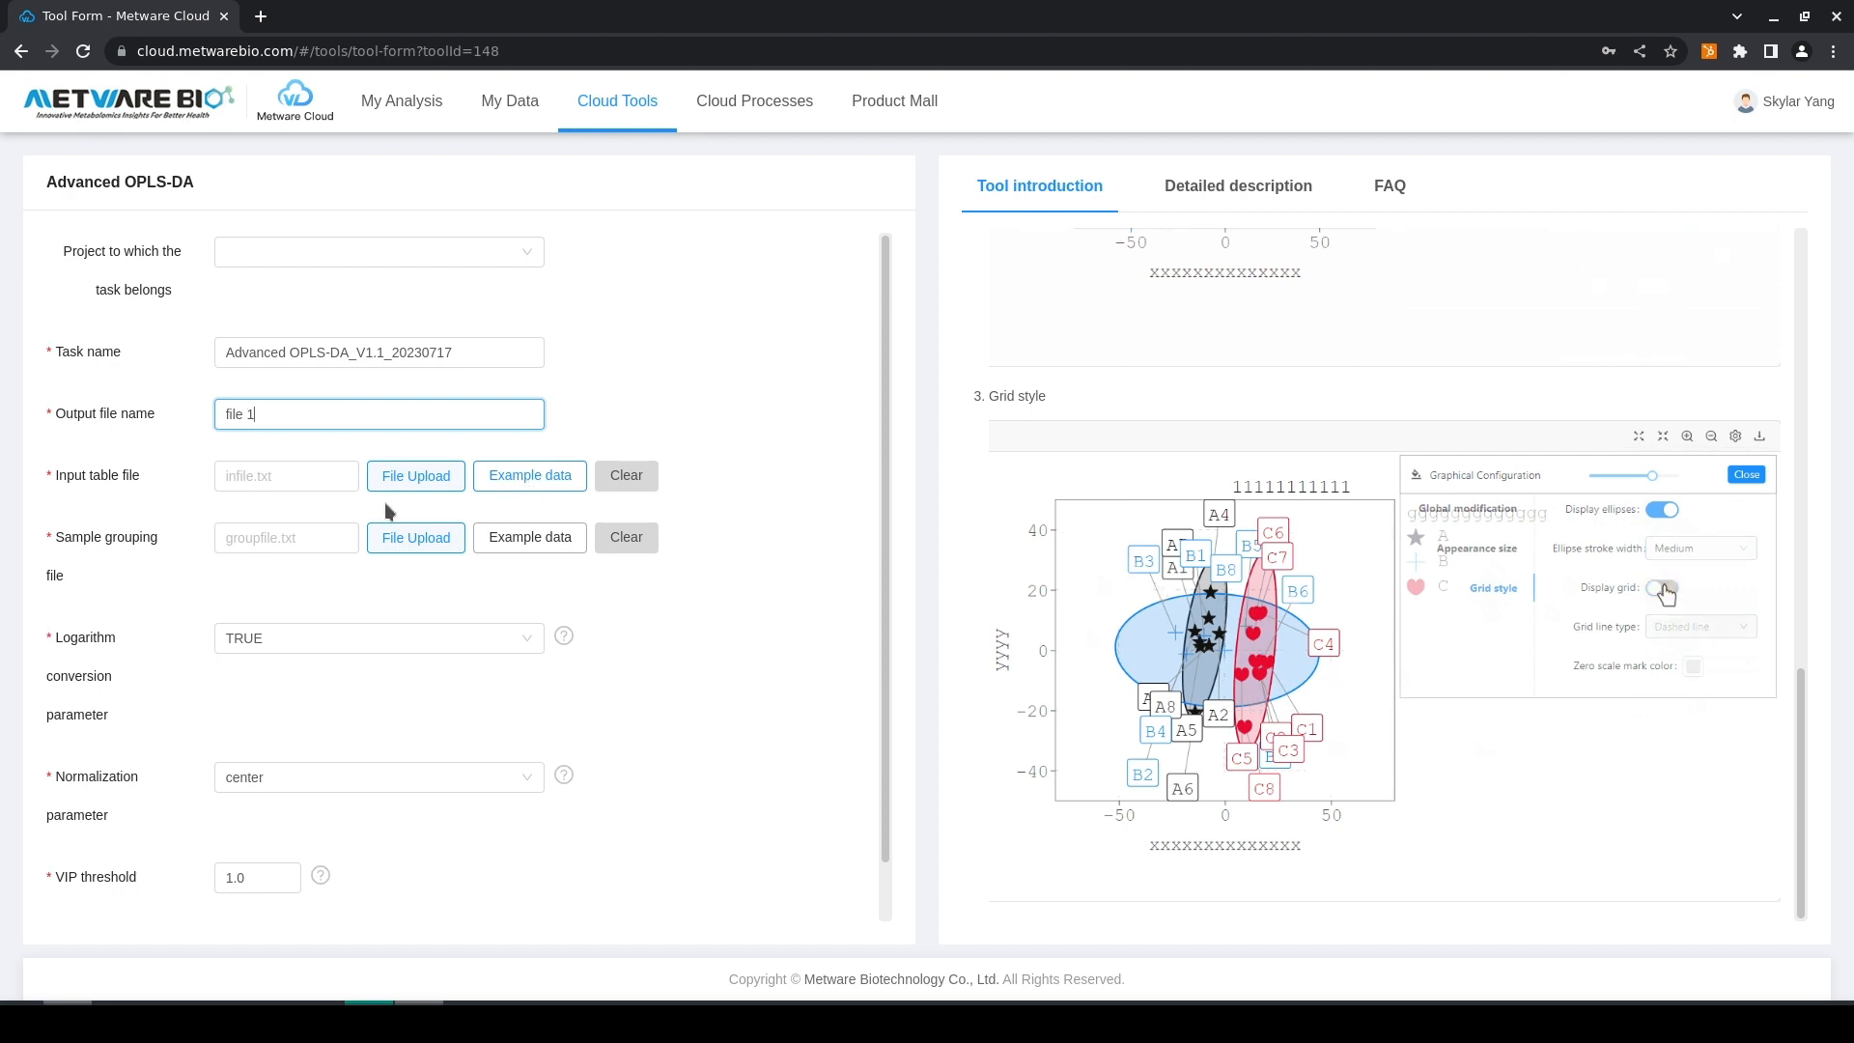
pyautogui.click(1661, 587)
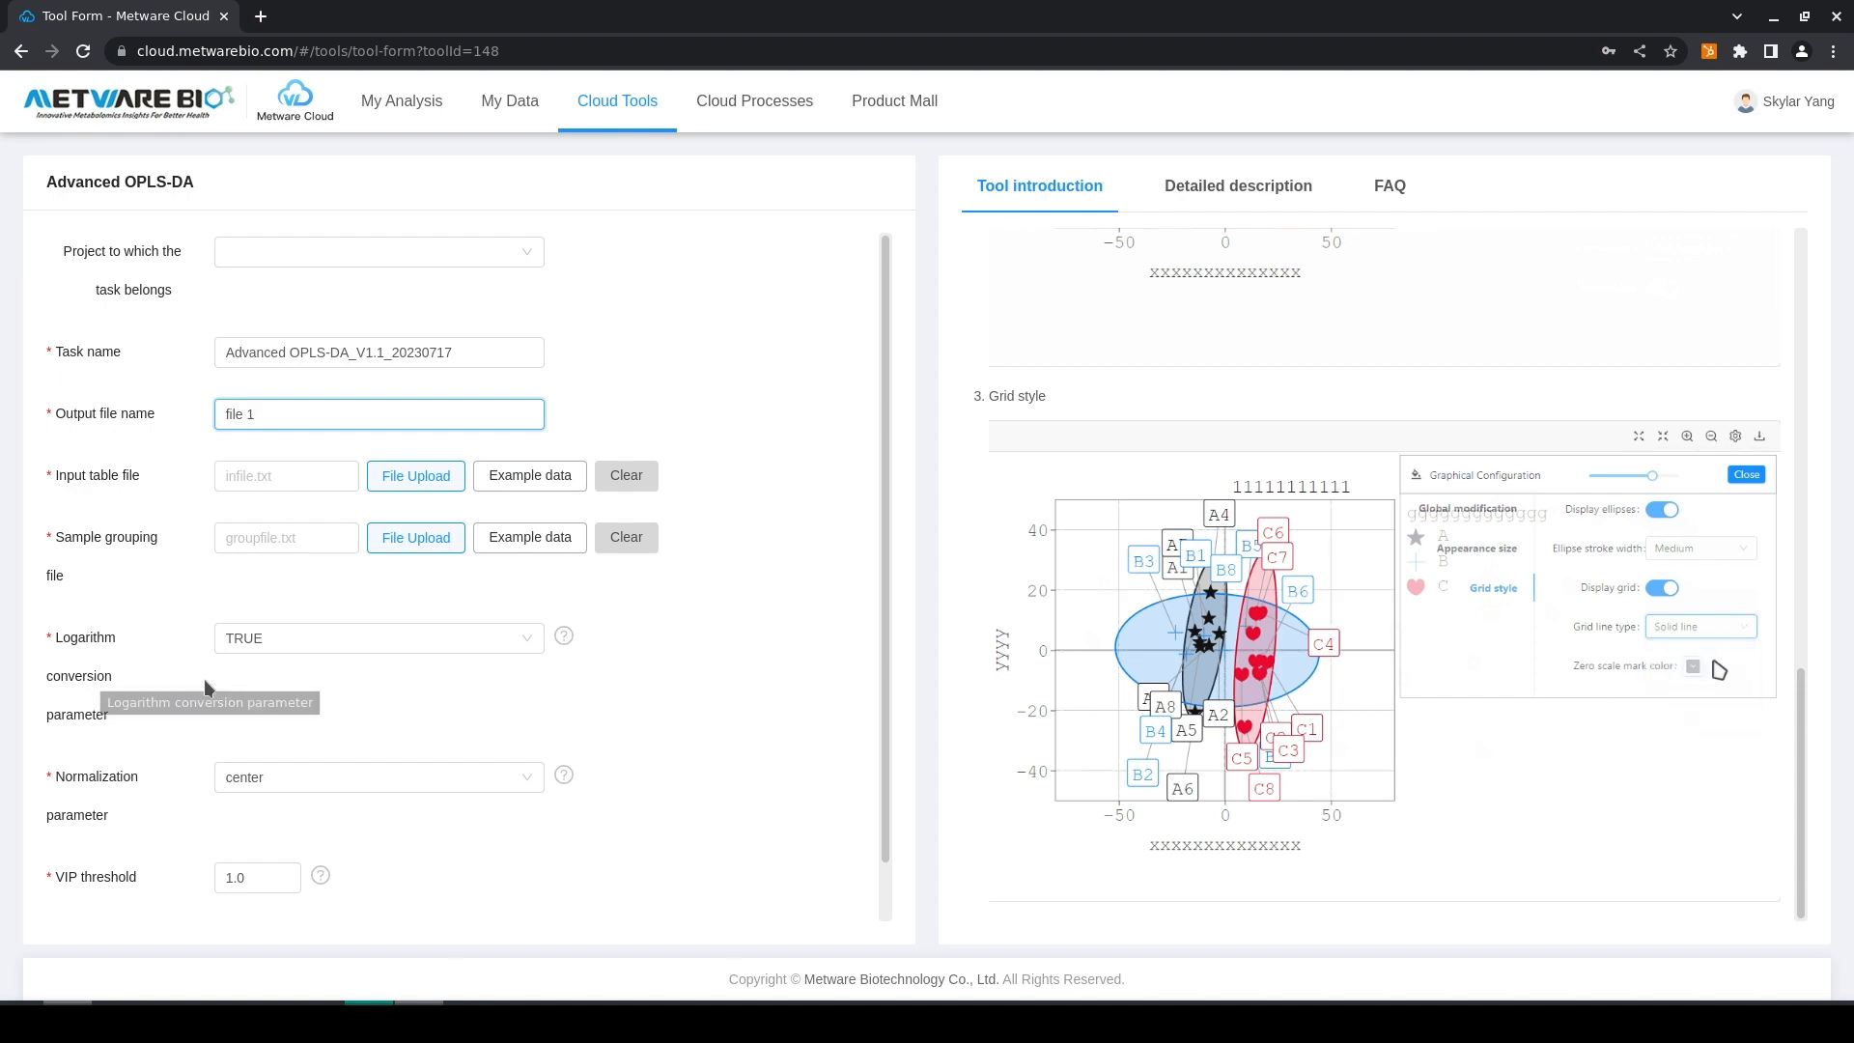
# Set logarithm conversion to TRUE and normalization to center
pyautogui.click(1693, 667)
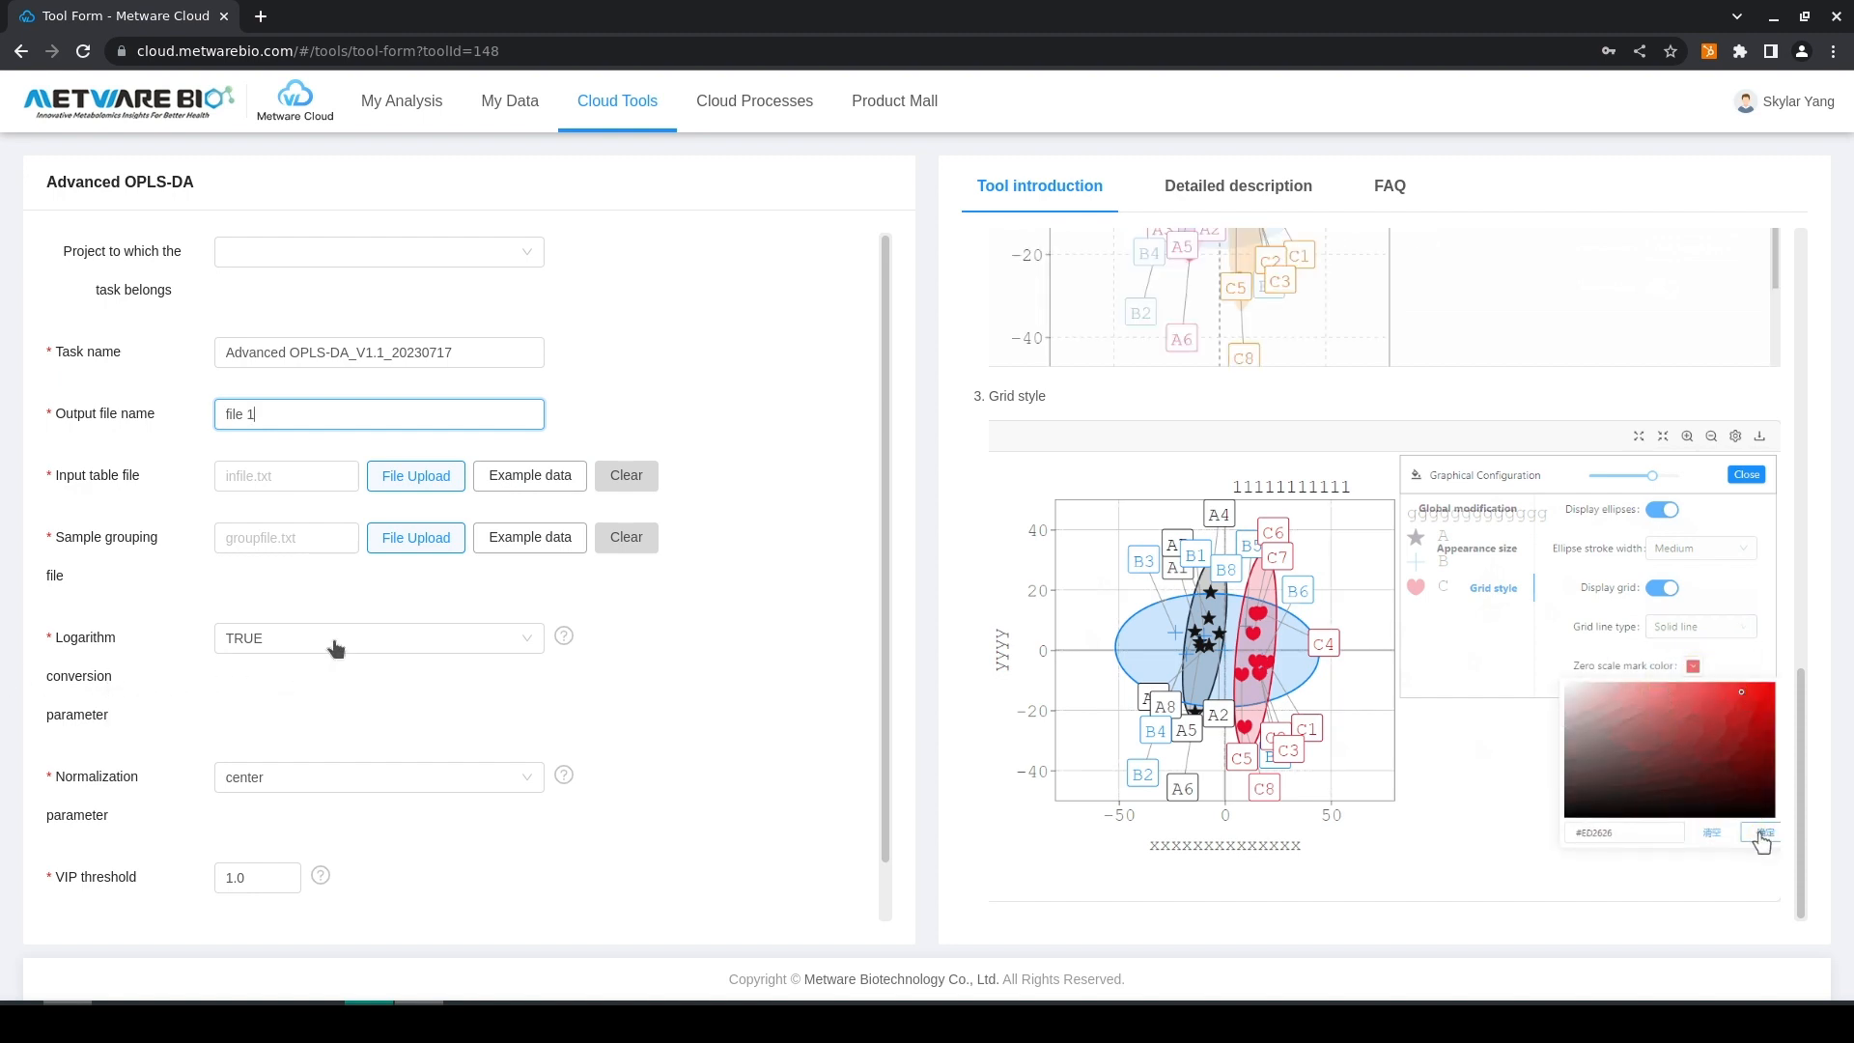
pyautogui.click(376, 637)
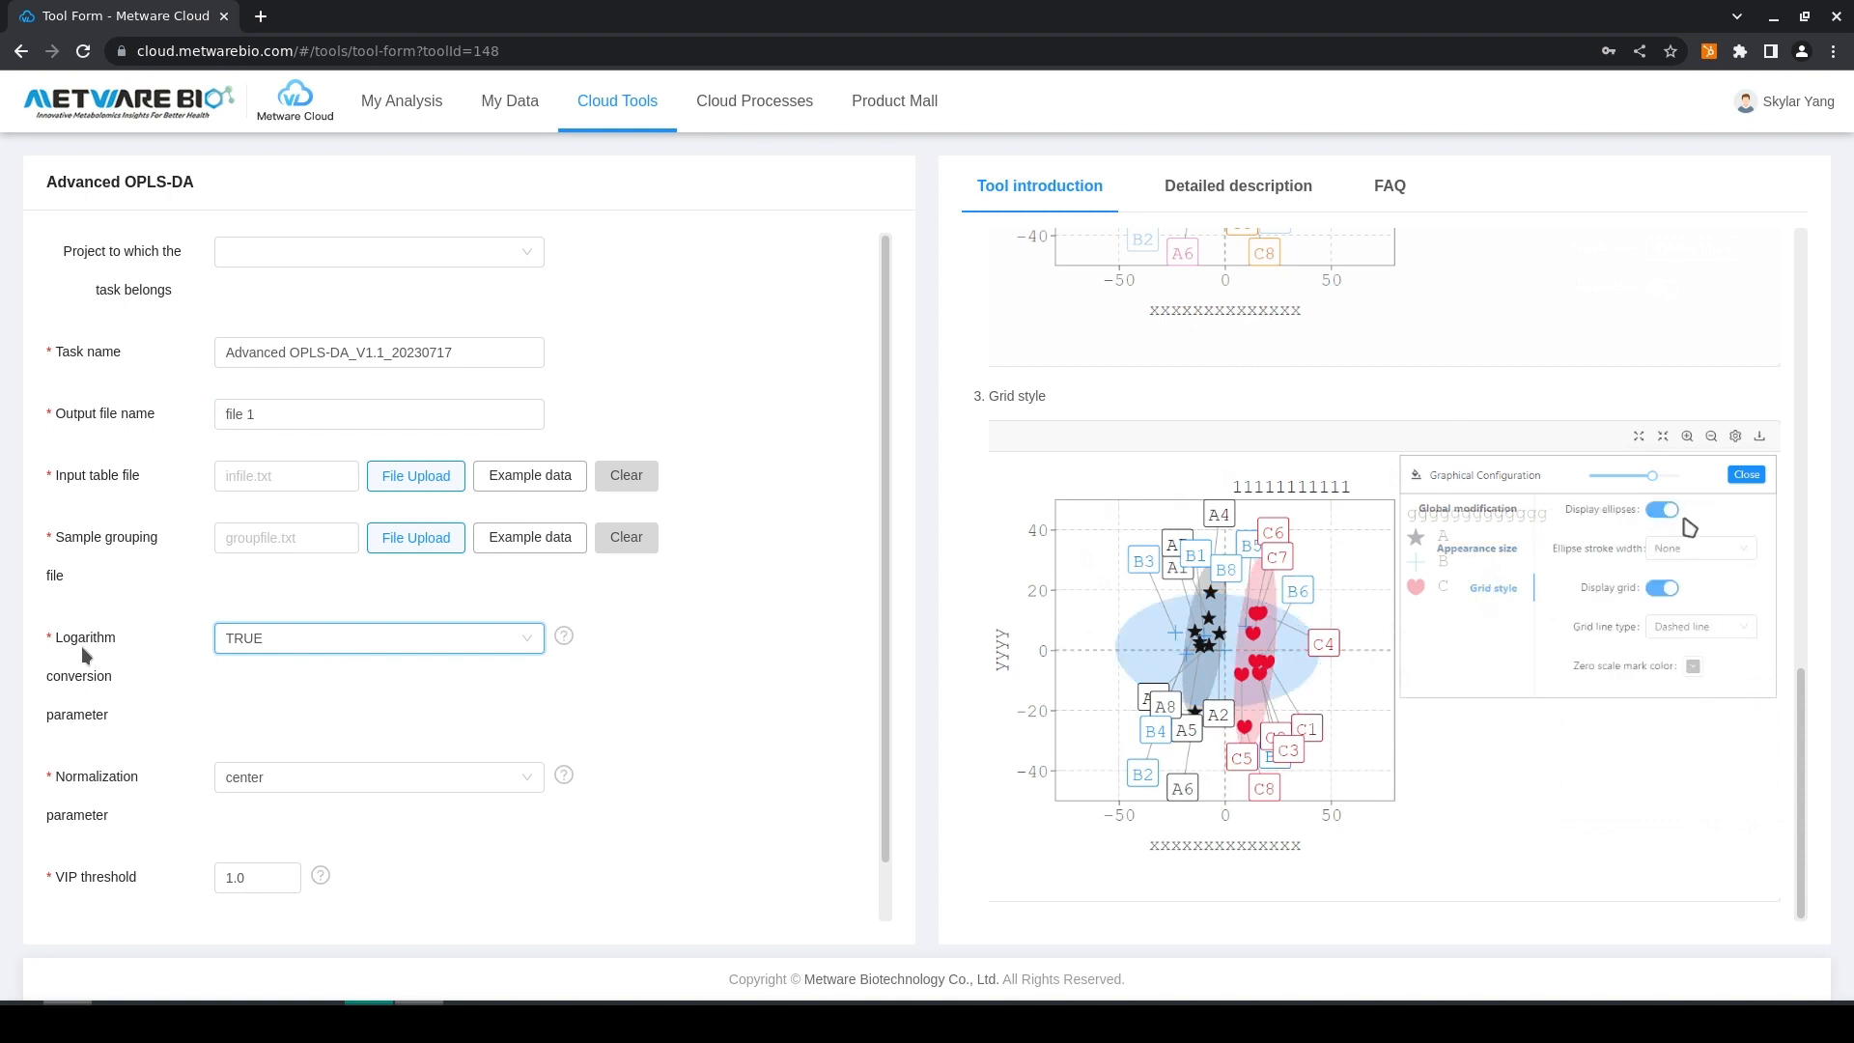
pyautogui.click(1661, 510)
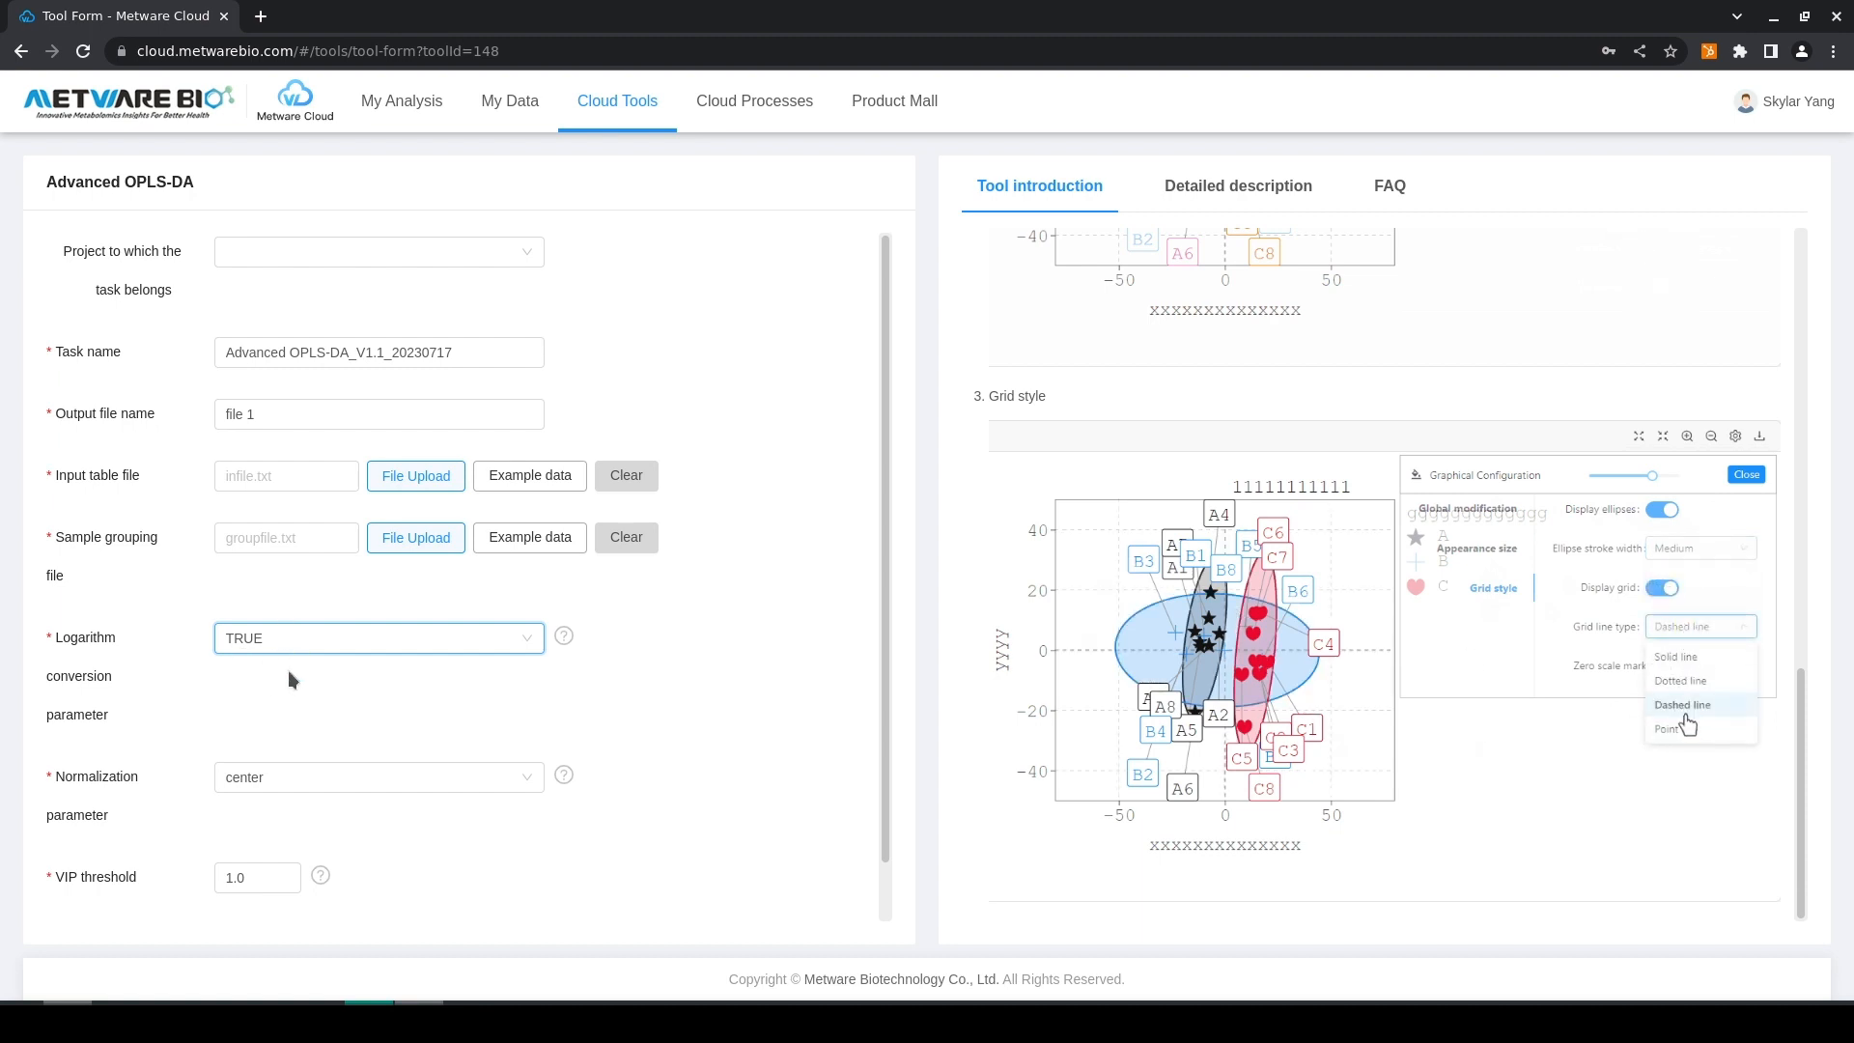
pyautogui.click(377, 637)
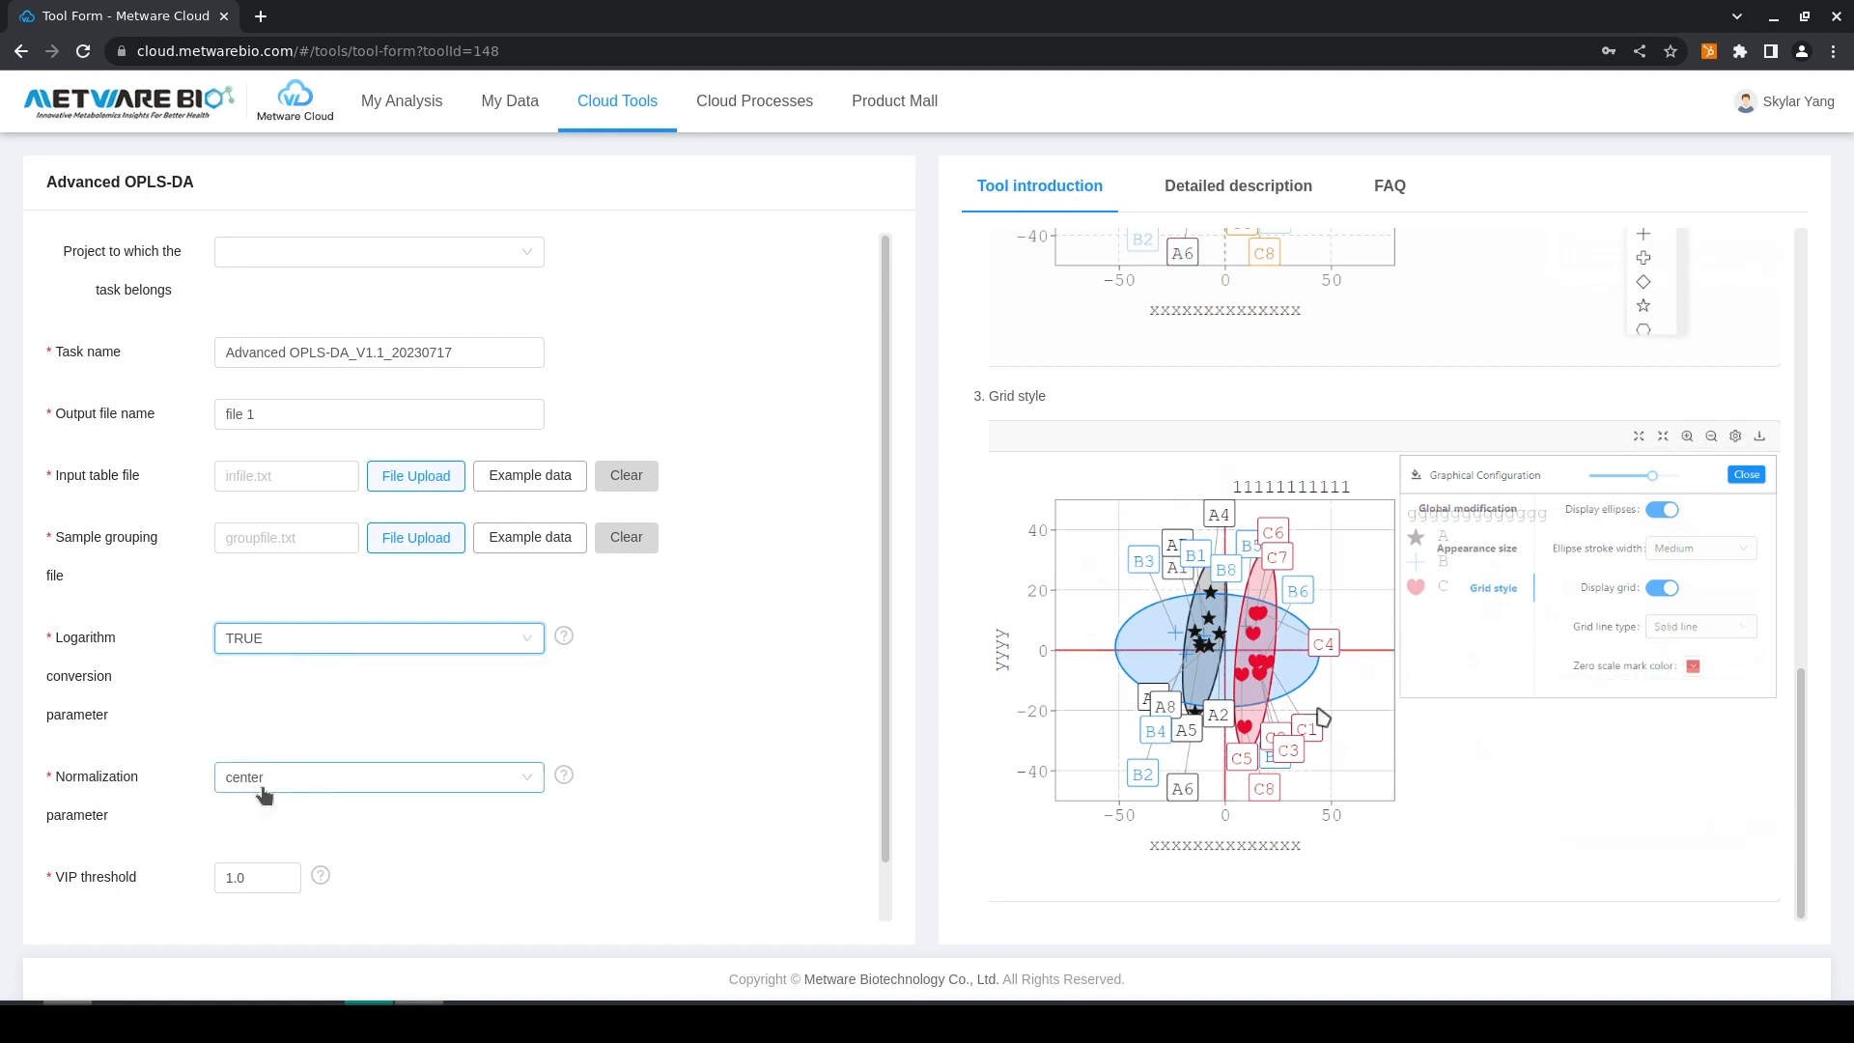
pyautogui.click(377, 776)
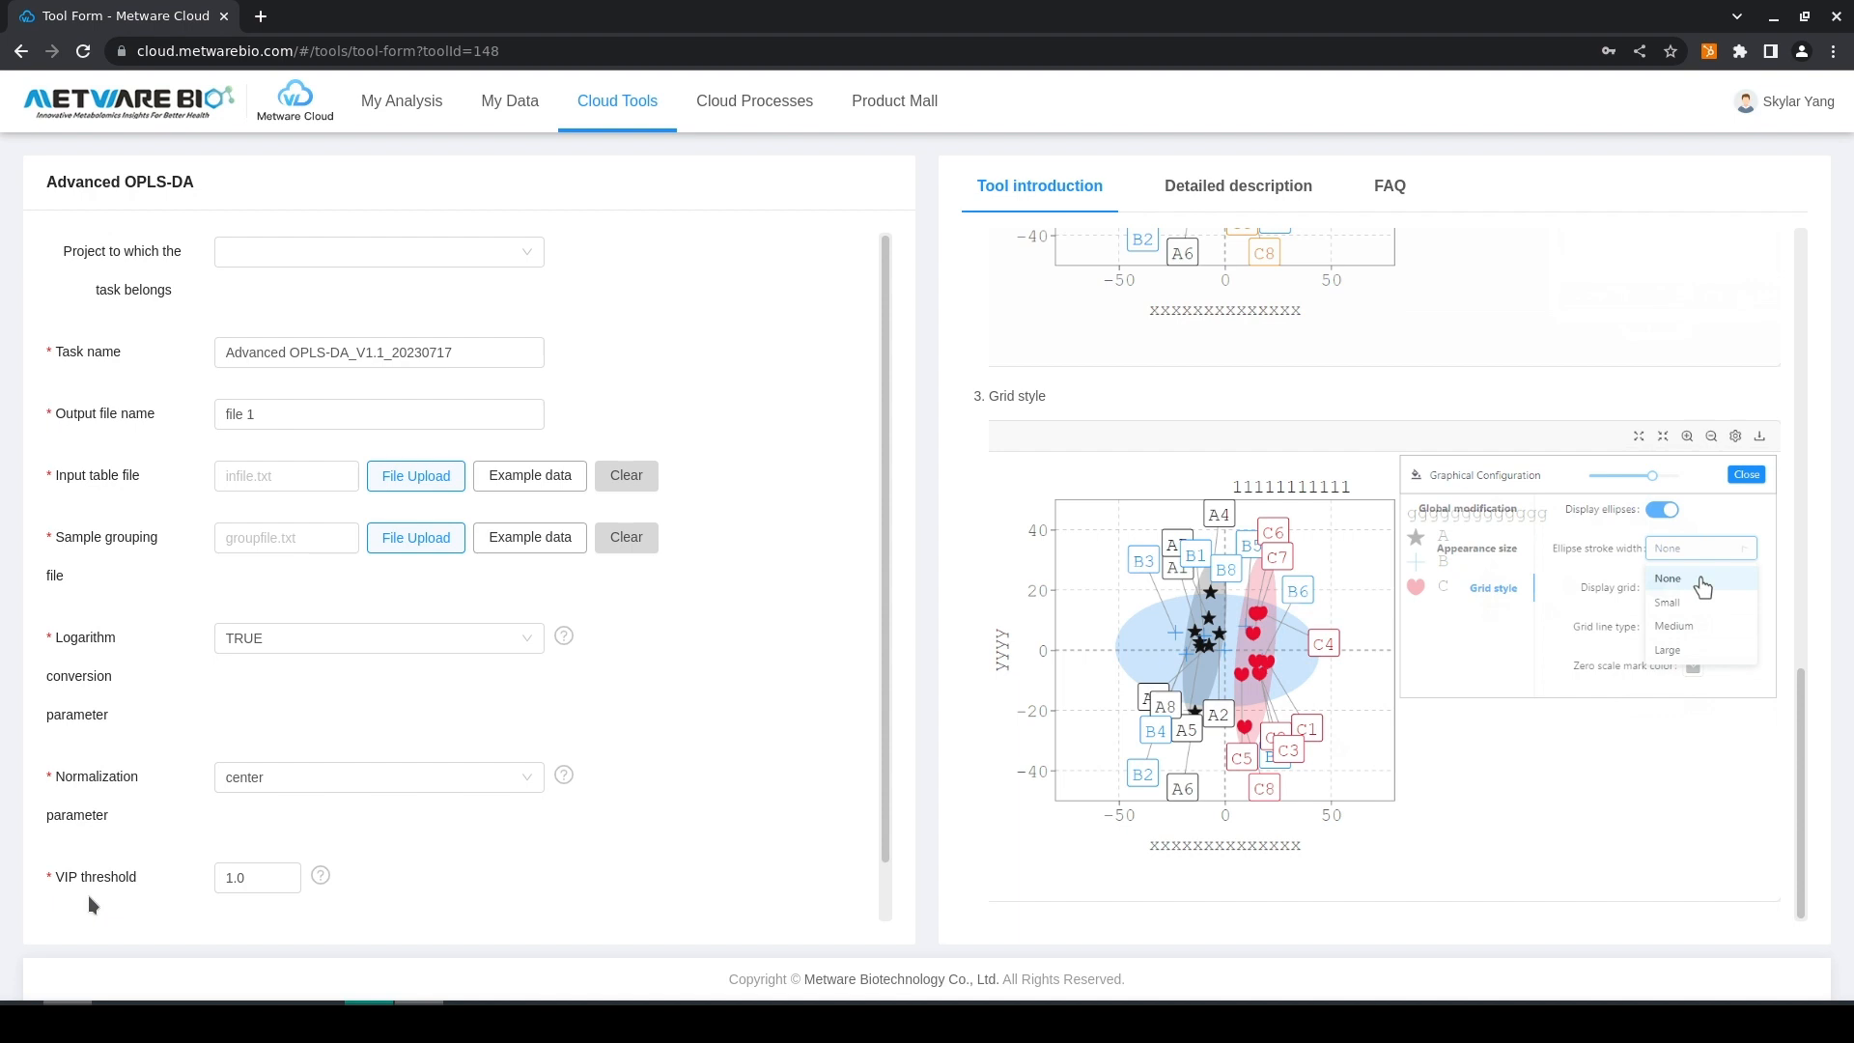
# Set the VIP threshold to 1.0 and reach the Submit button
pyautogui.click(1673, 625)
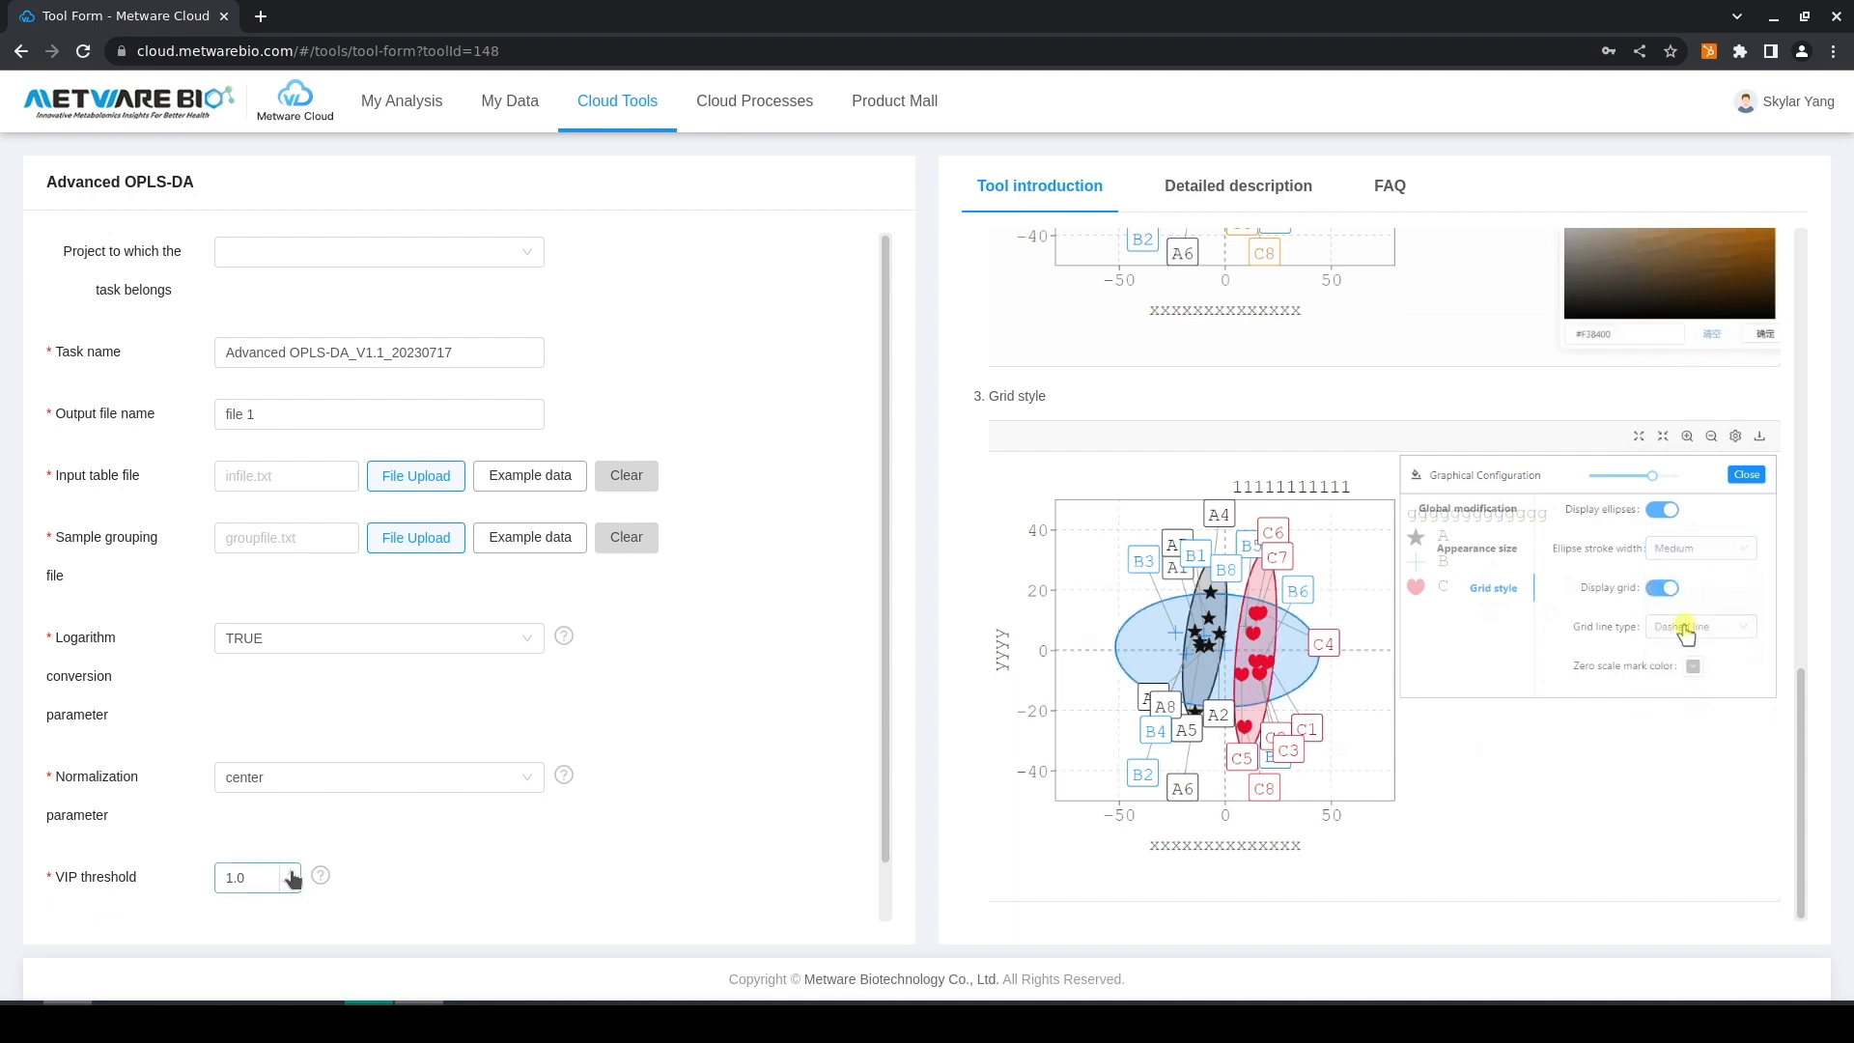
pyautogui.click(1697, 626)
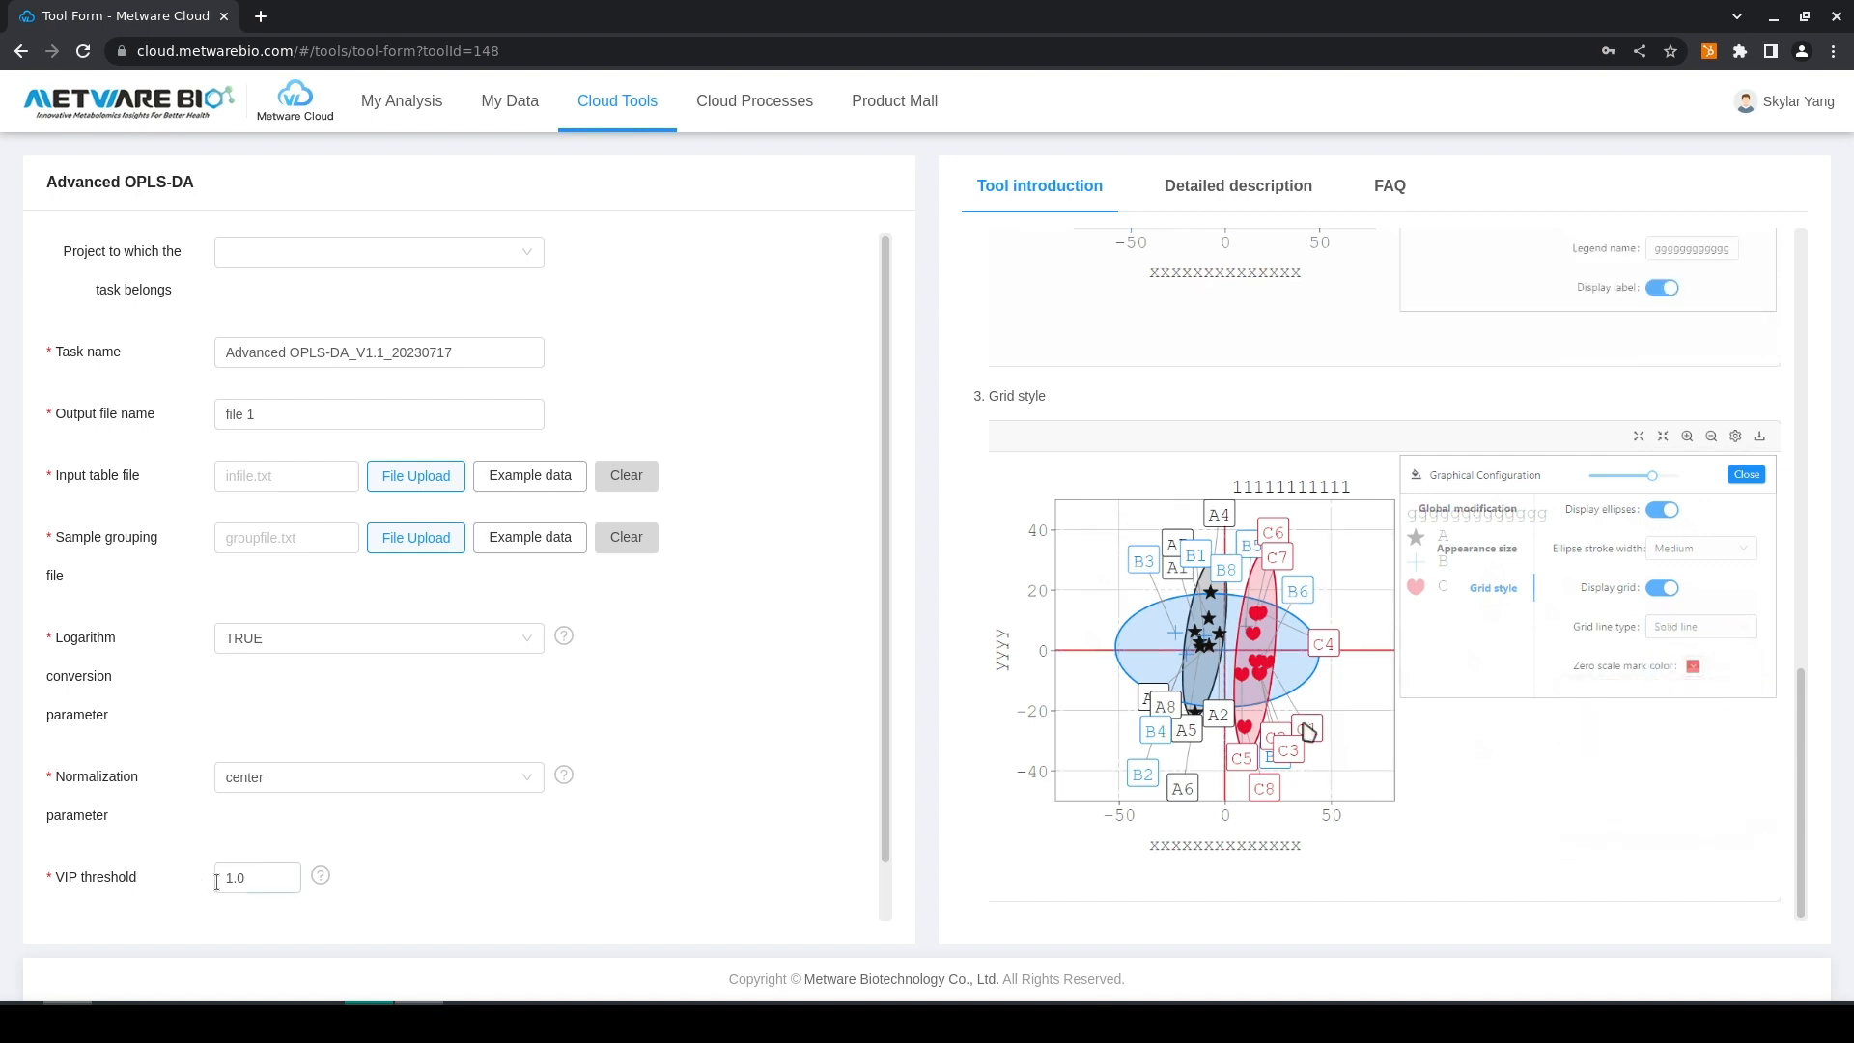
pyautogui.click(249, 877)
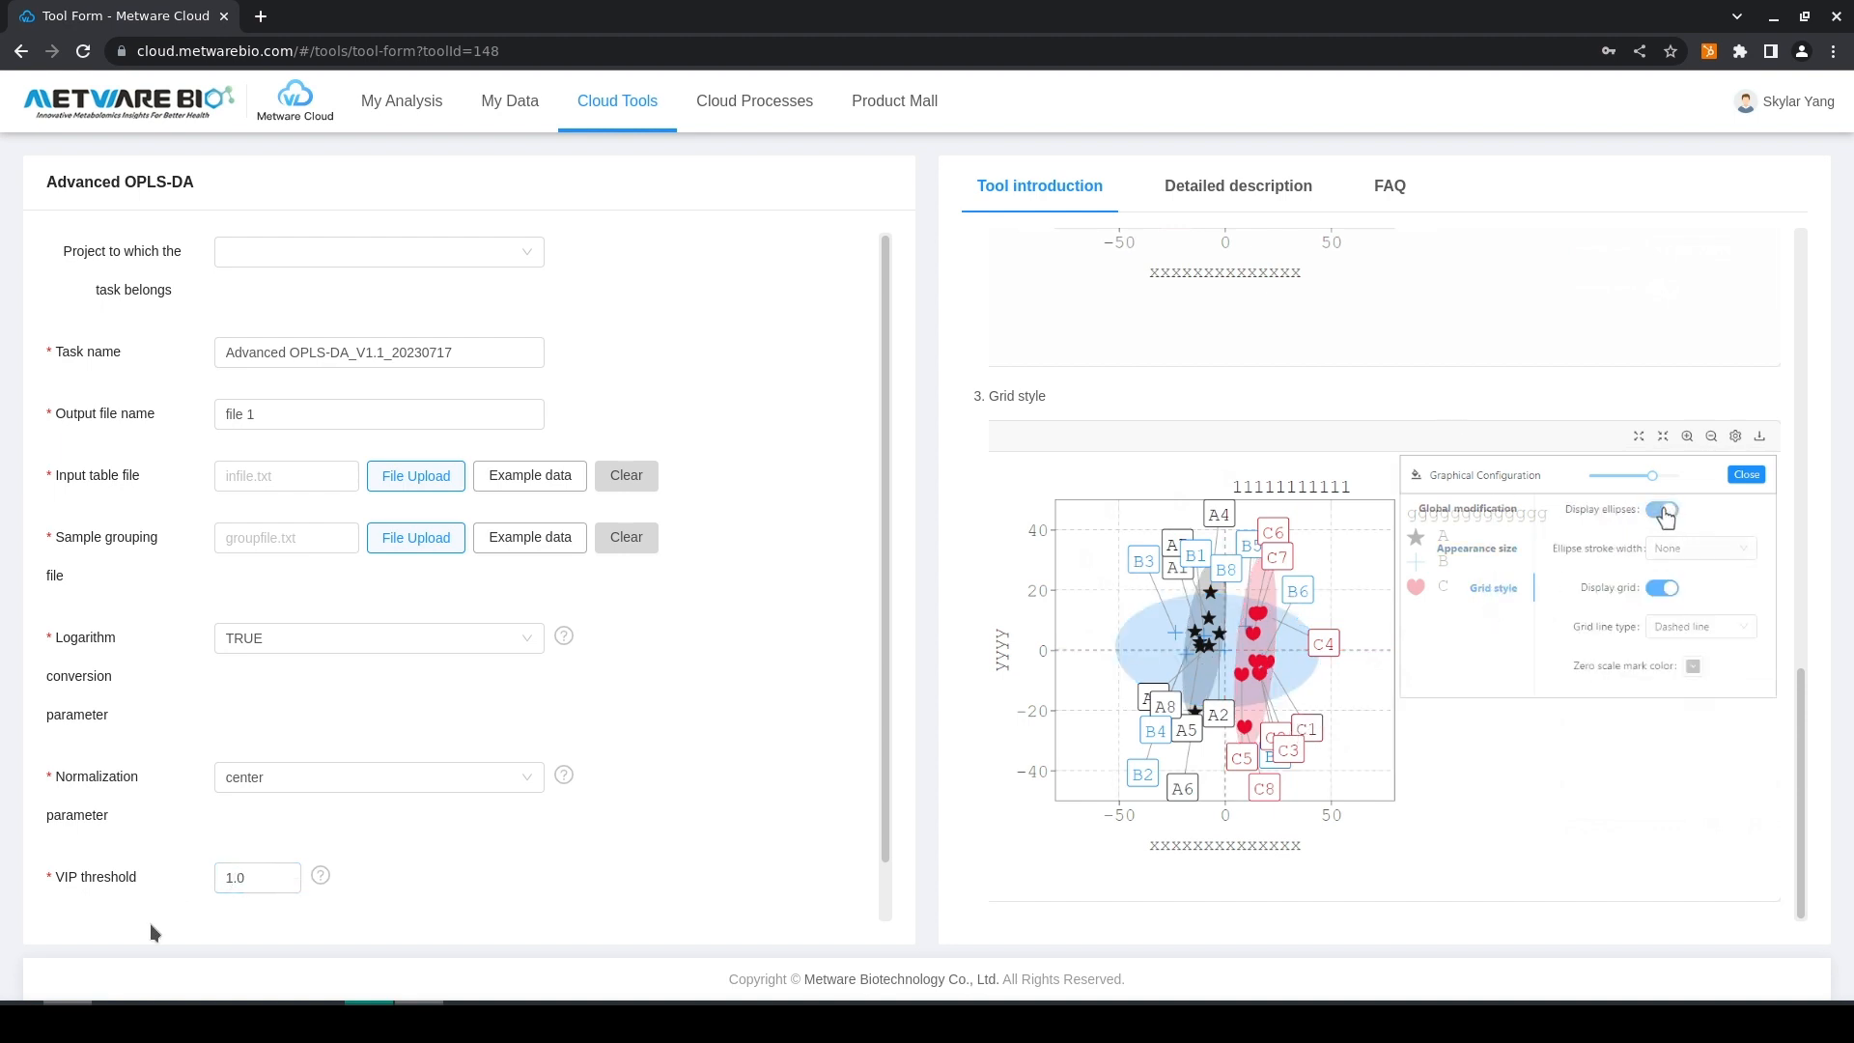
pyautogui.scroll(-3)
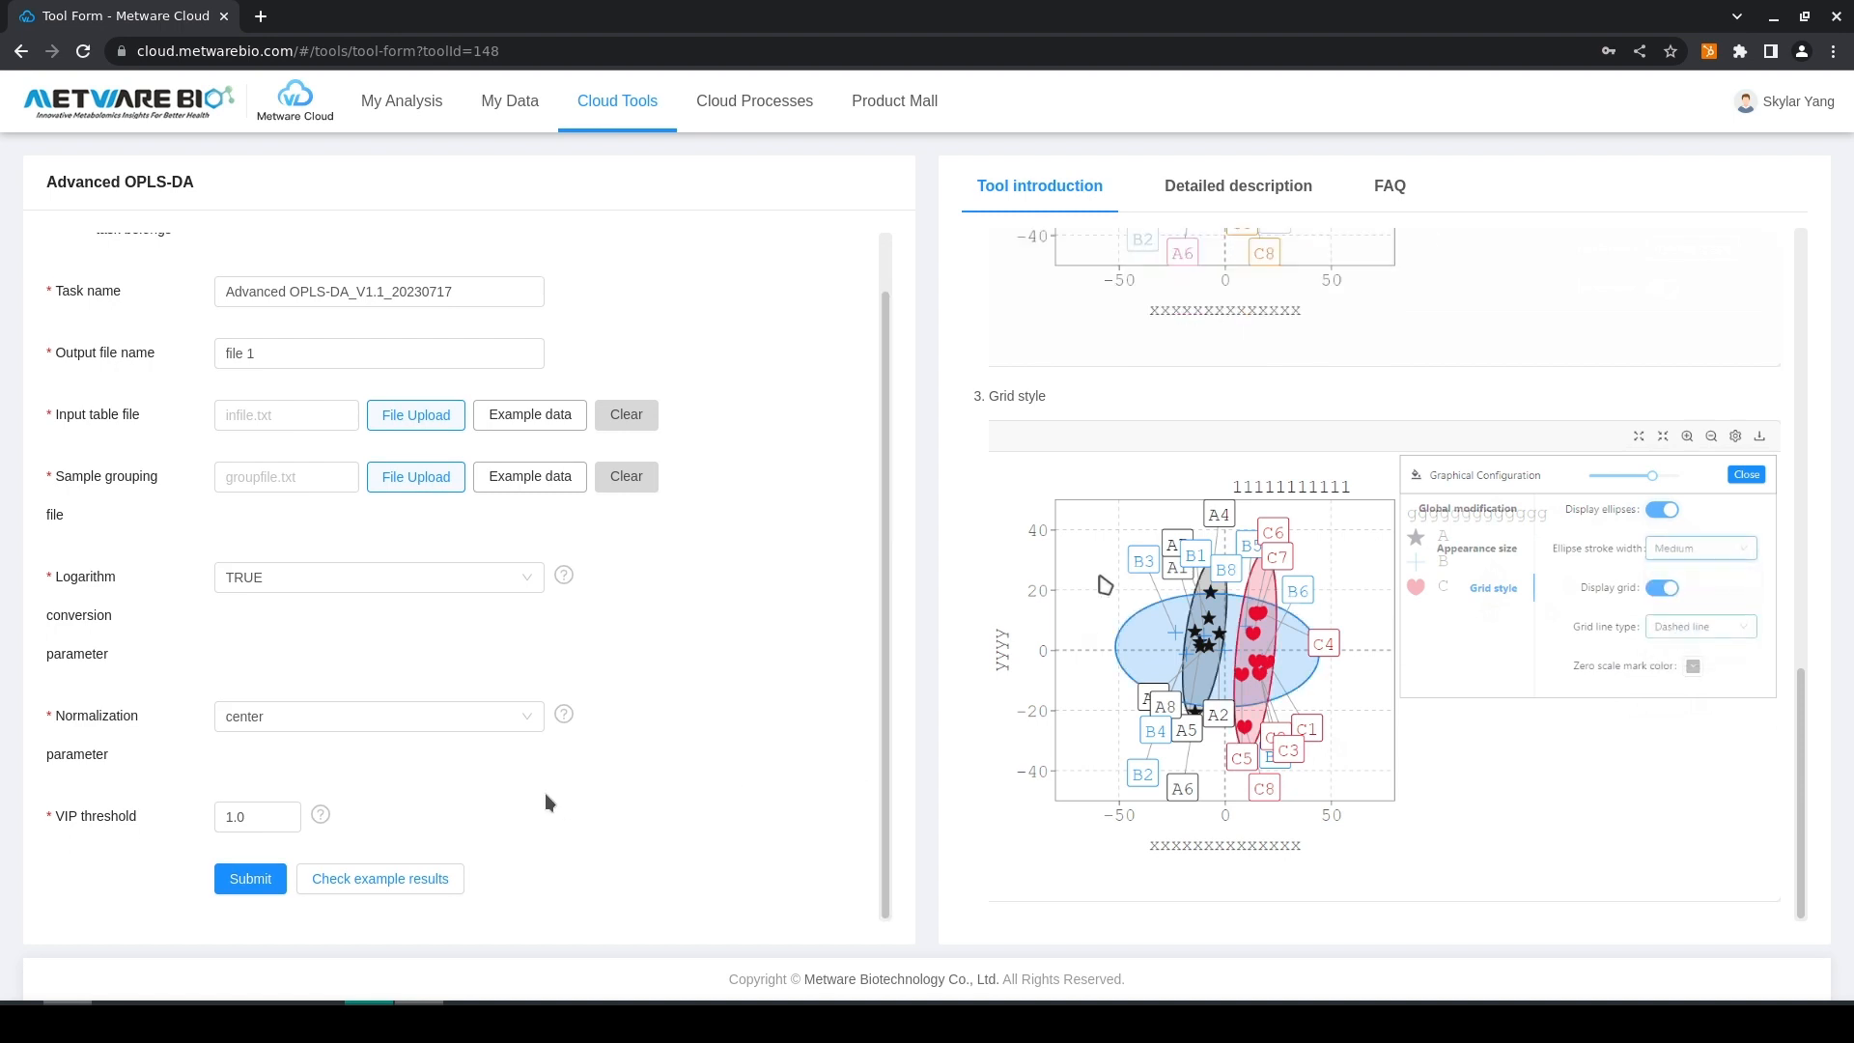
# Go to My Analysis > Tool Tasks and open the Advanced PCoA_V1.0_20230702 results
pyautogui.click(1661, 587)
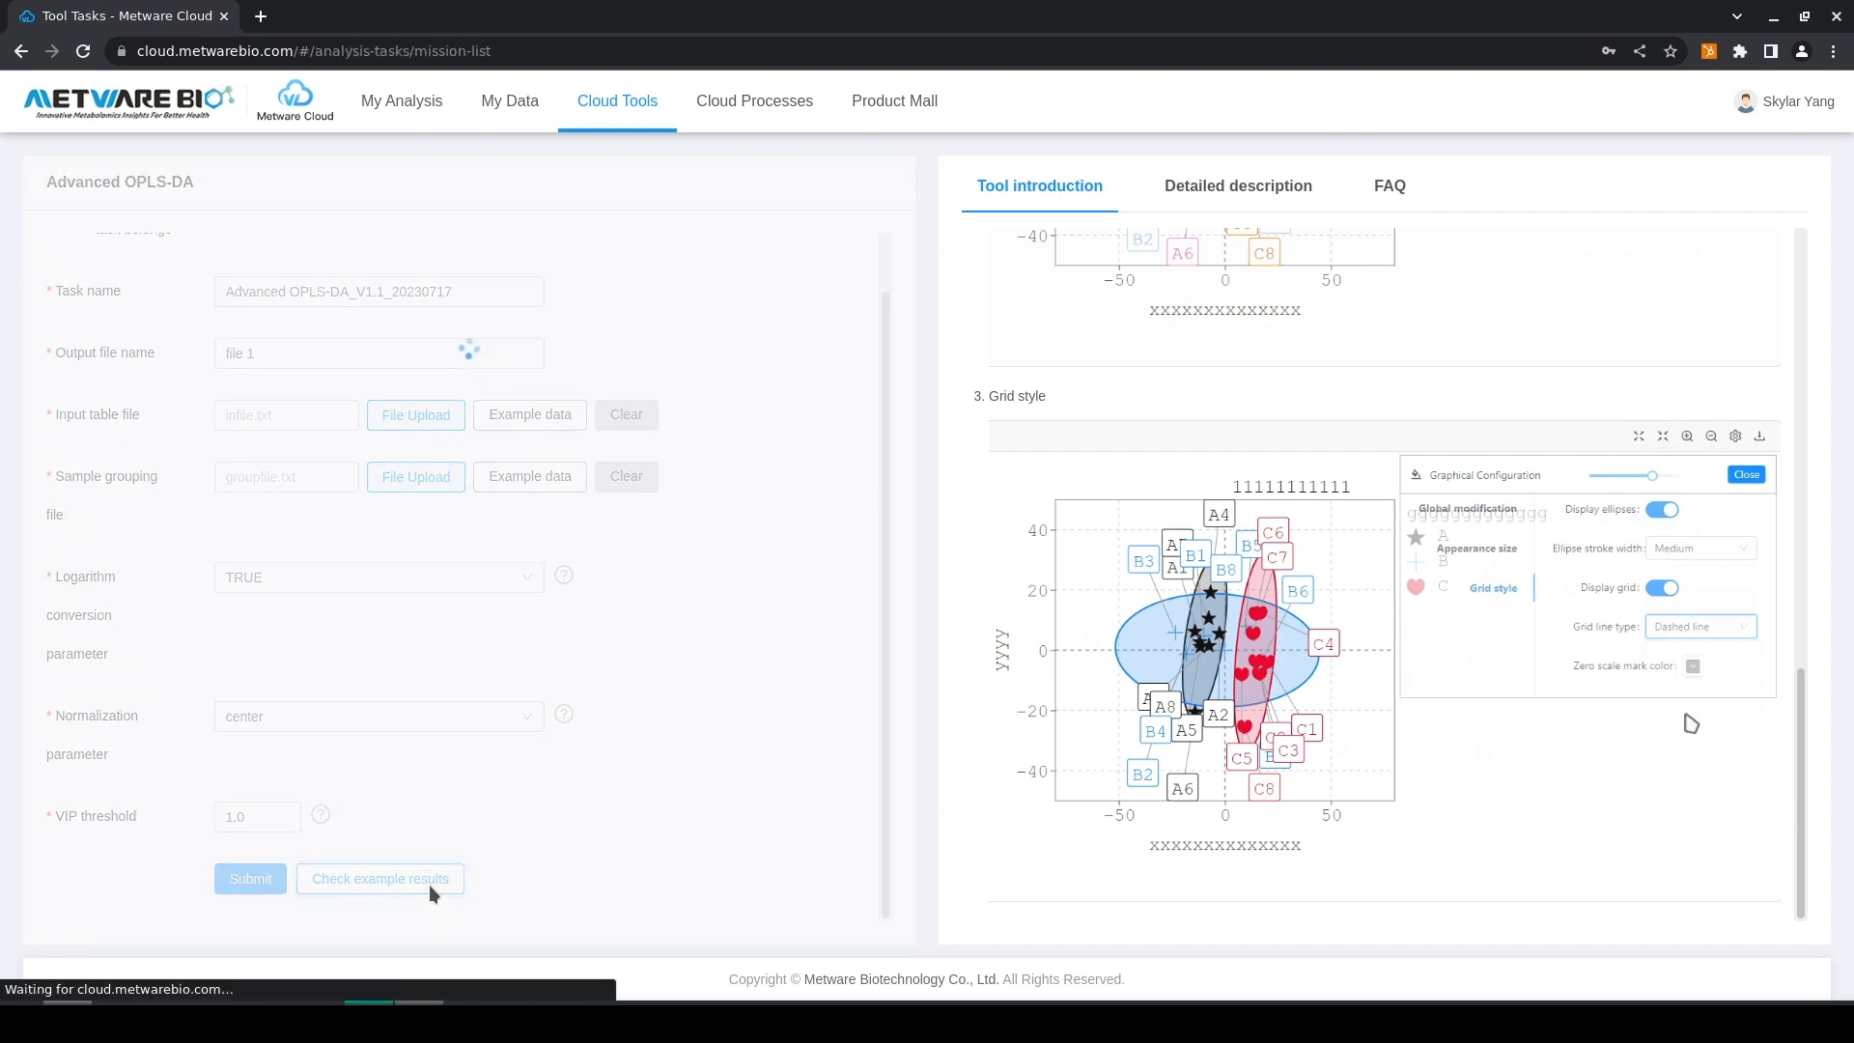
pyautogui.click(401, 100)
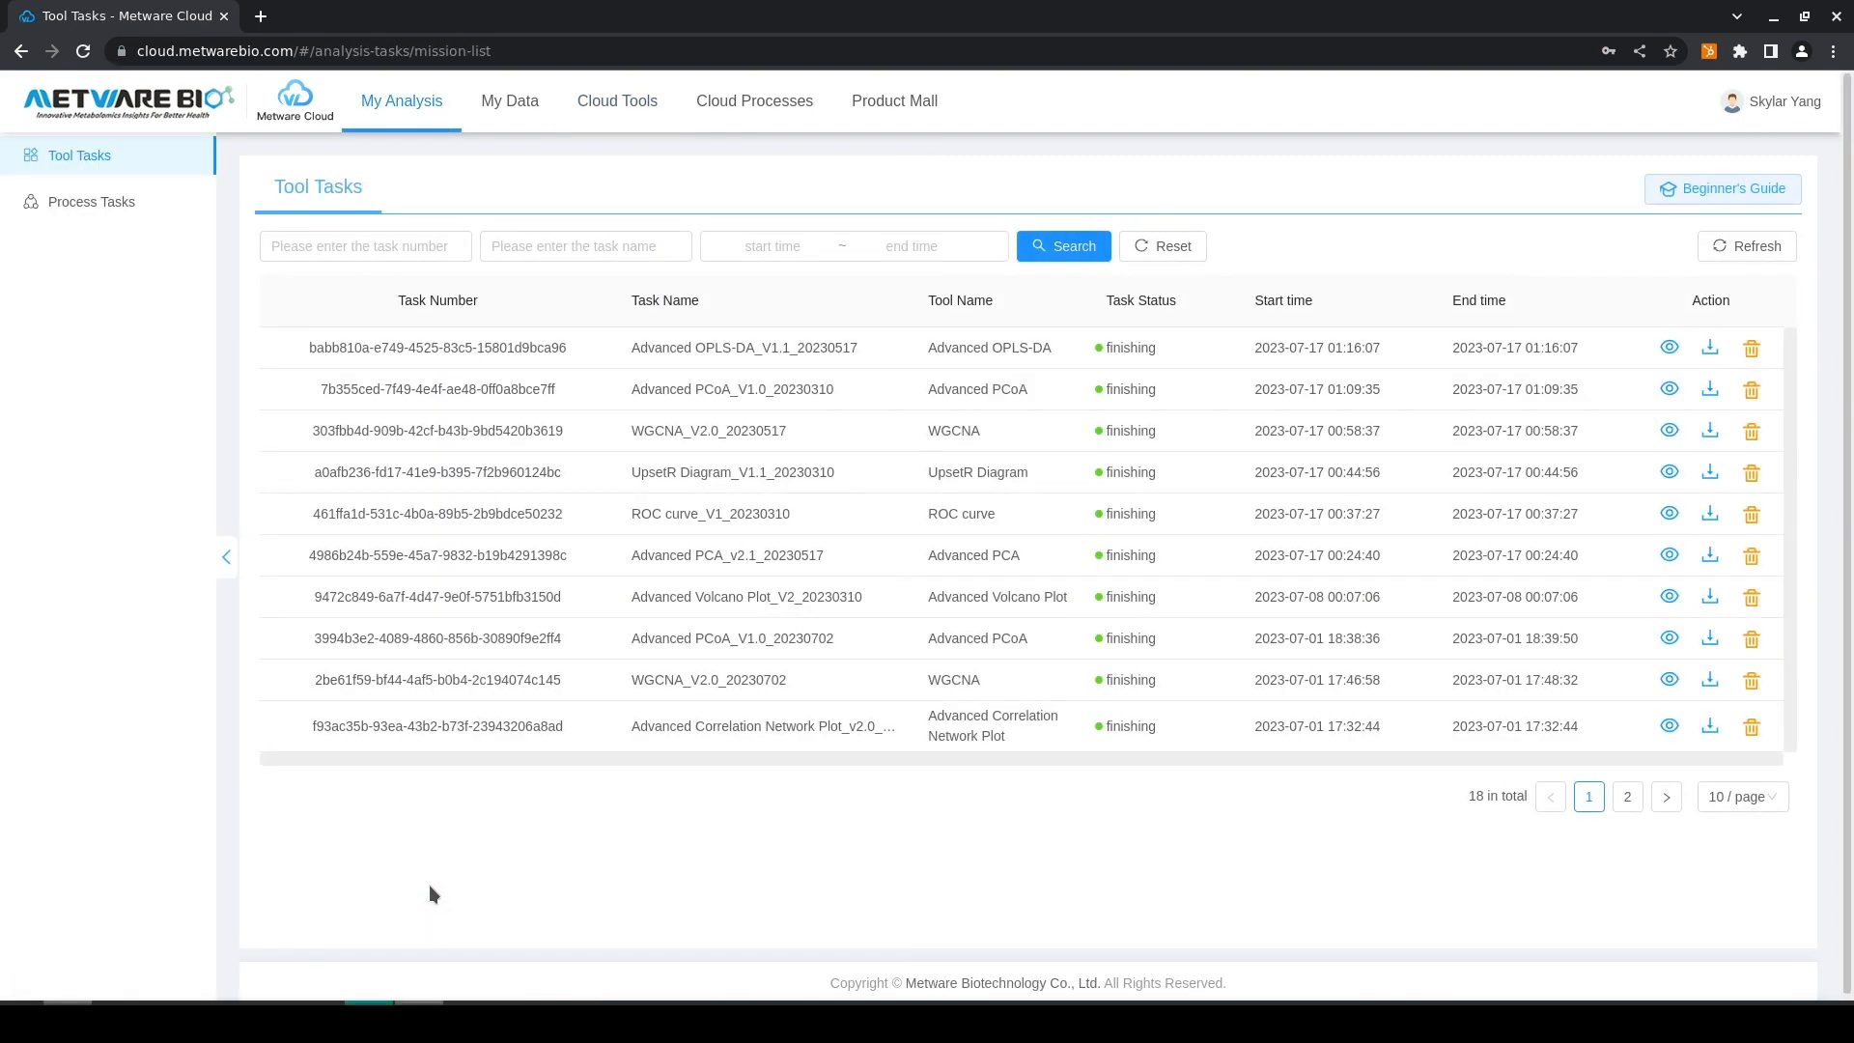
pyautogui.moveTo(423, 898)
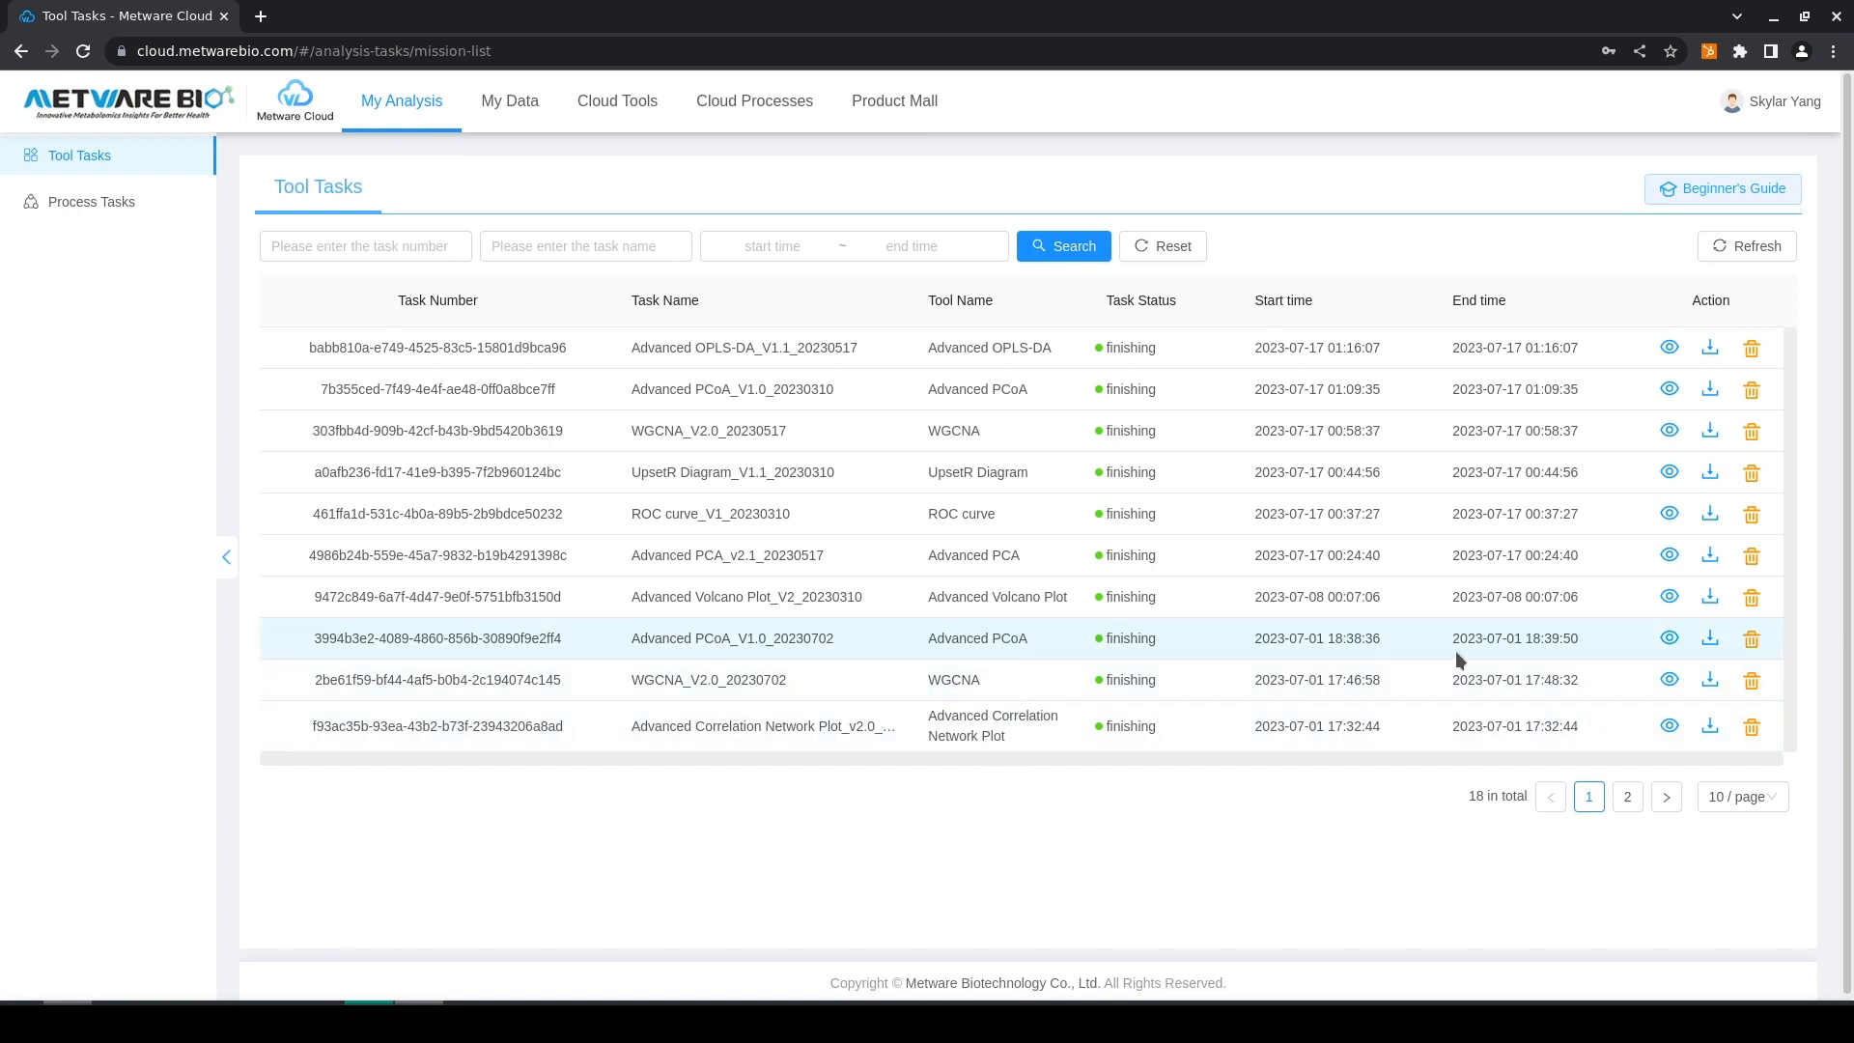
pyautogui.moveTo(1669, 640)
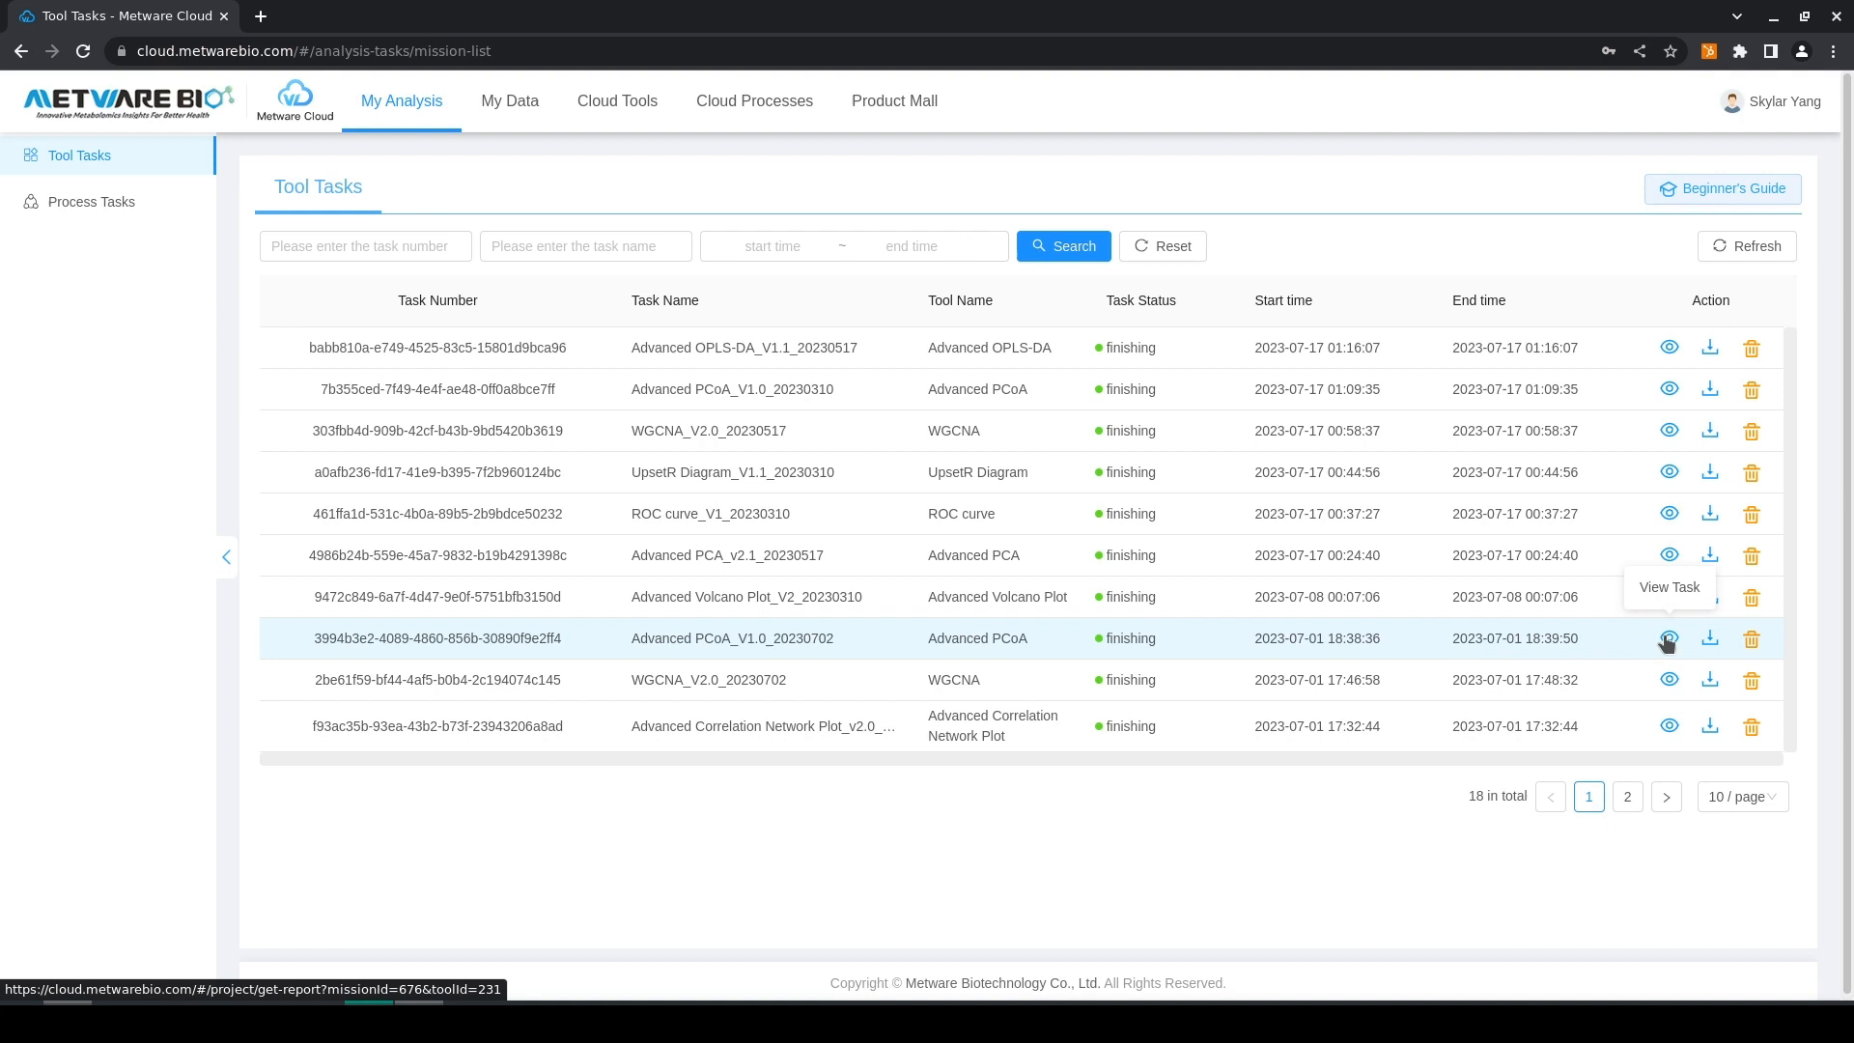
pyautogui.moveTo(1712, 639)
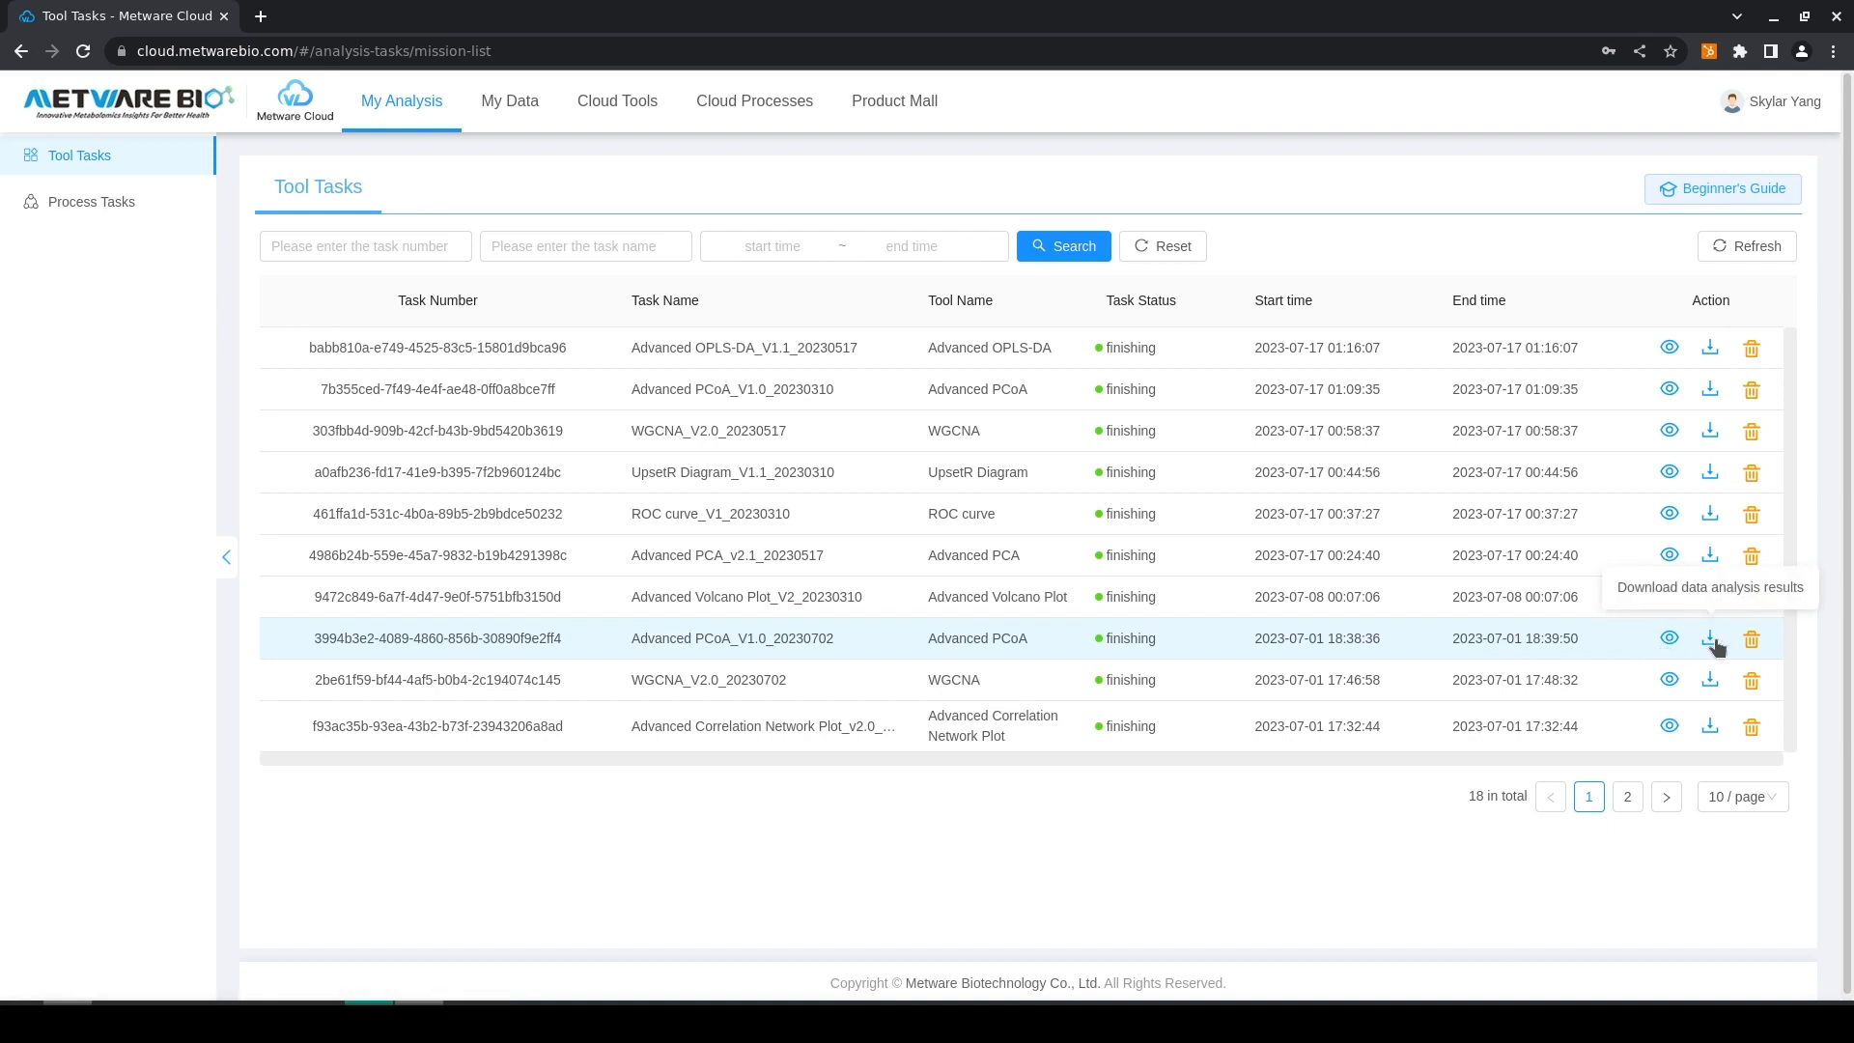
pyautogui.click(1669, 639)
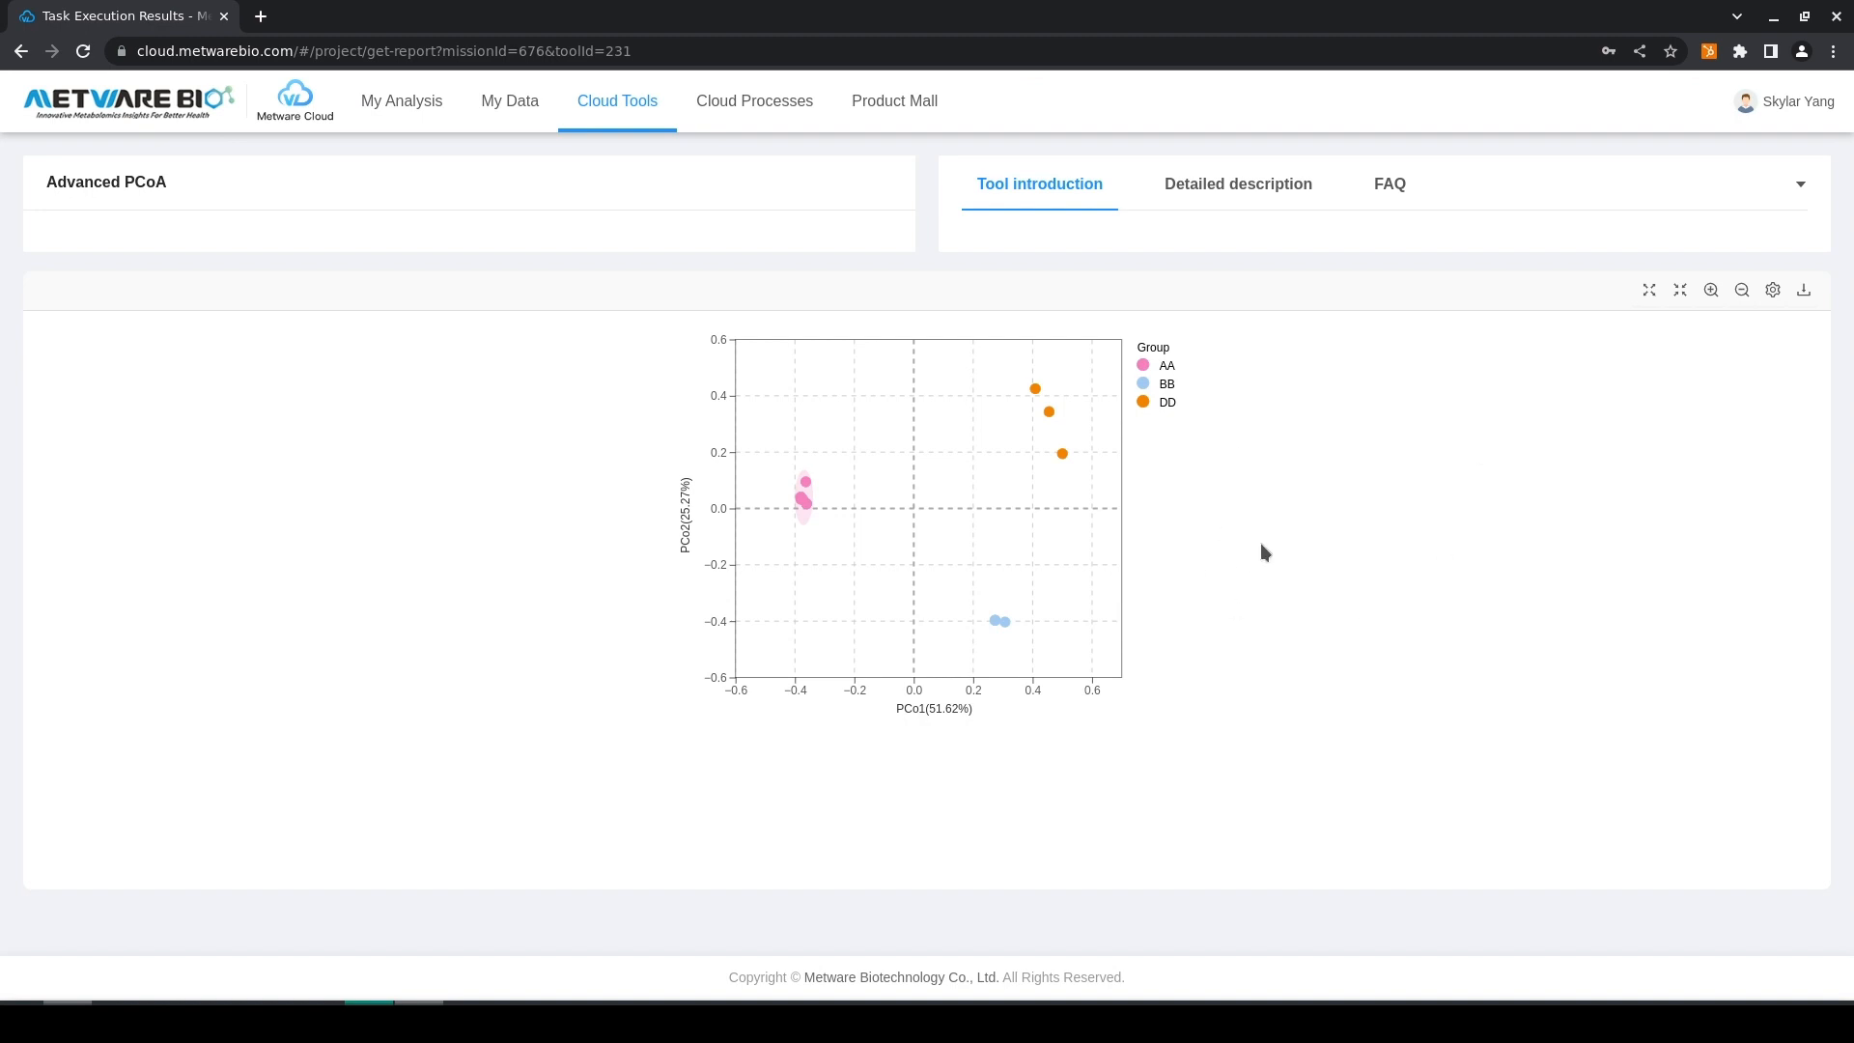
pyautogui.moveTo(1095, 452)
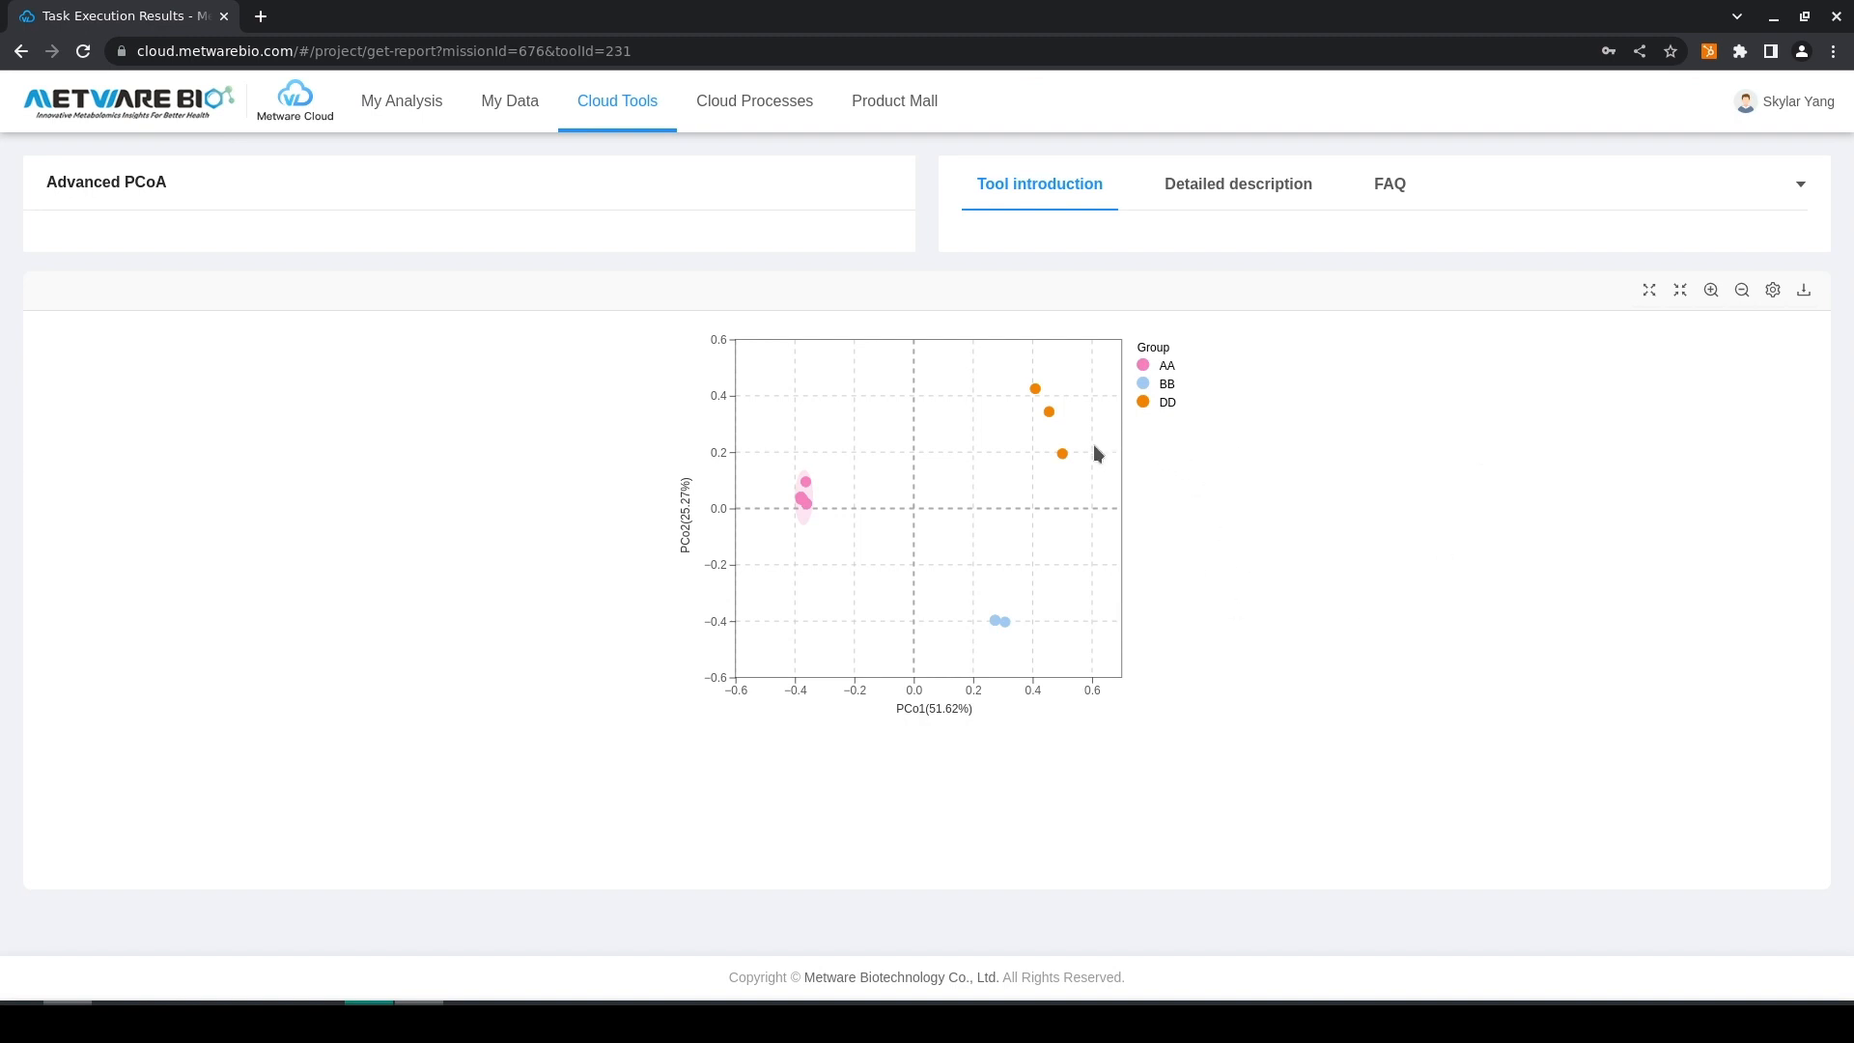
pyautogui.moveTo(1060, 454)
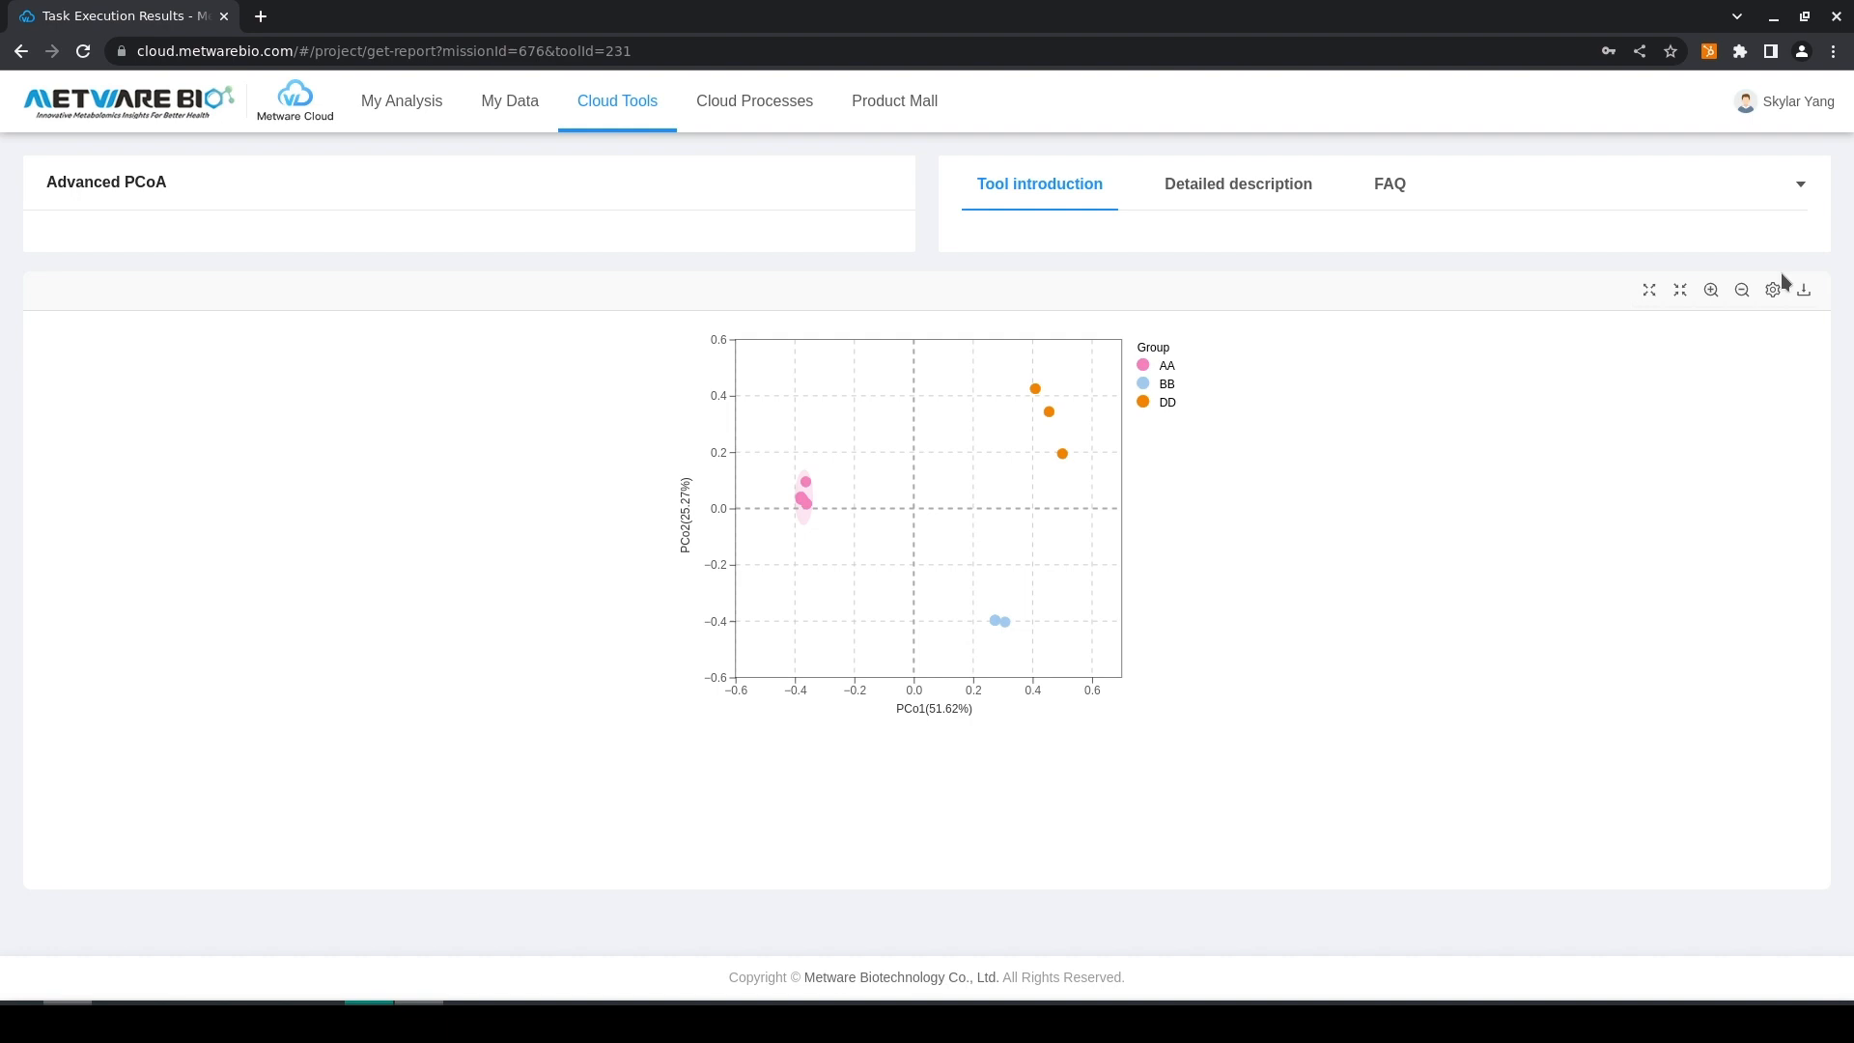
# Bring up the graphical configuration panel for the Advanced PCoA plot
pyautogui.click(1773, 290)
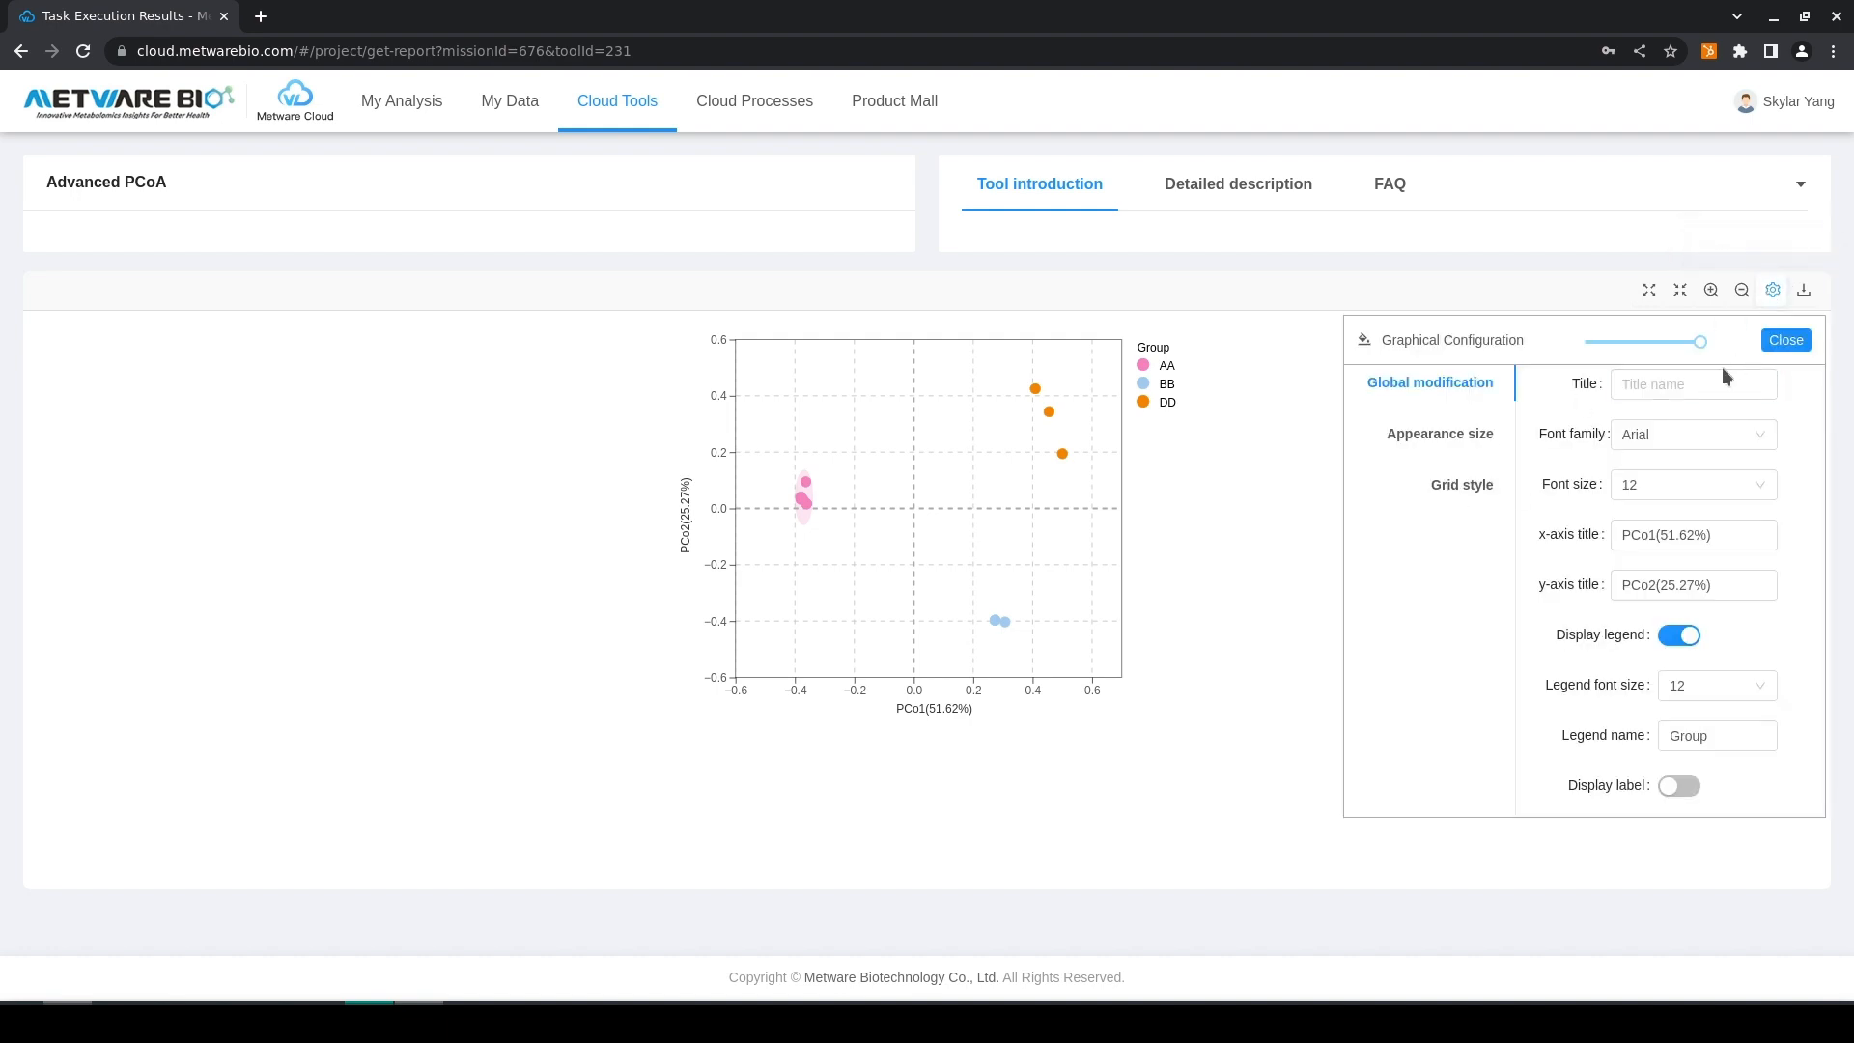
# Title the plot 'table 1', set font to Courier New and legend font size to 14
pyautogui.click(1694, 384)
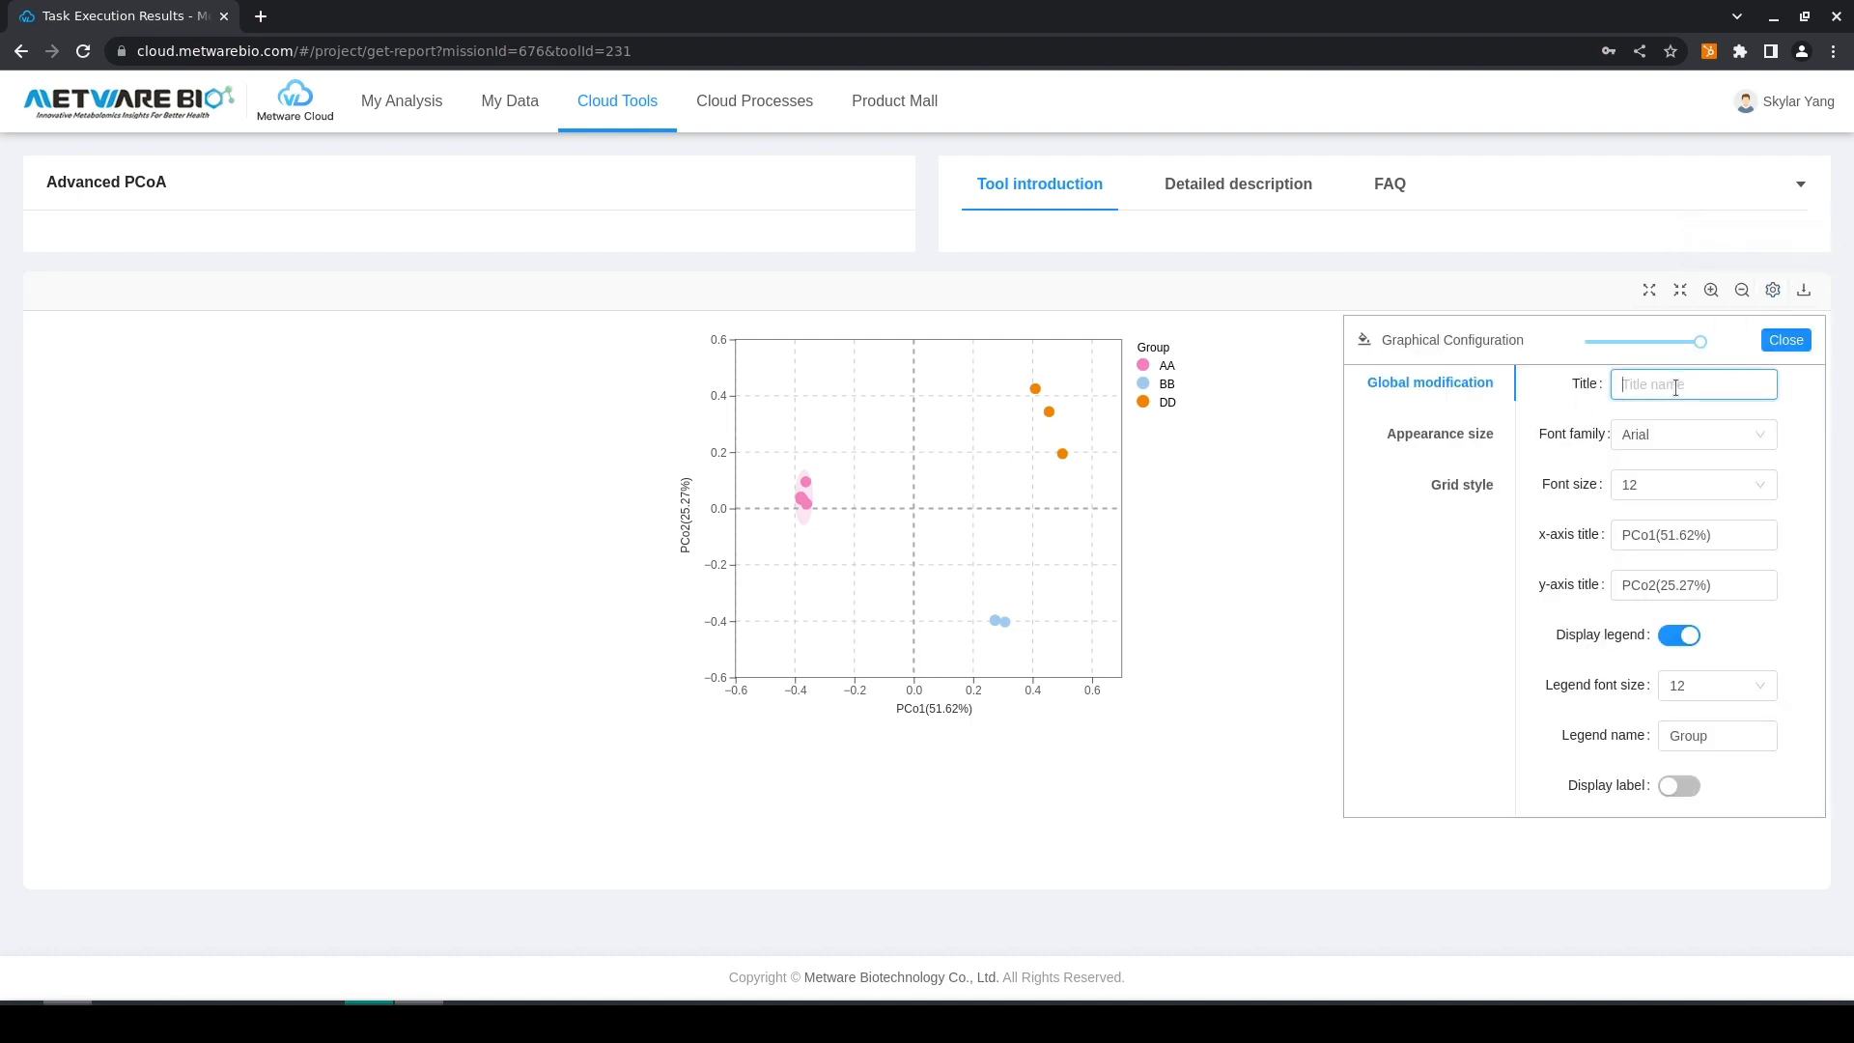
pyautogui.write('table 1')
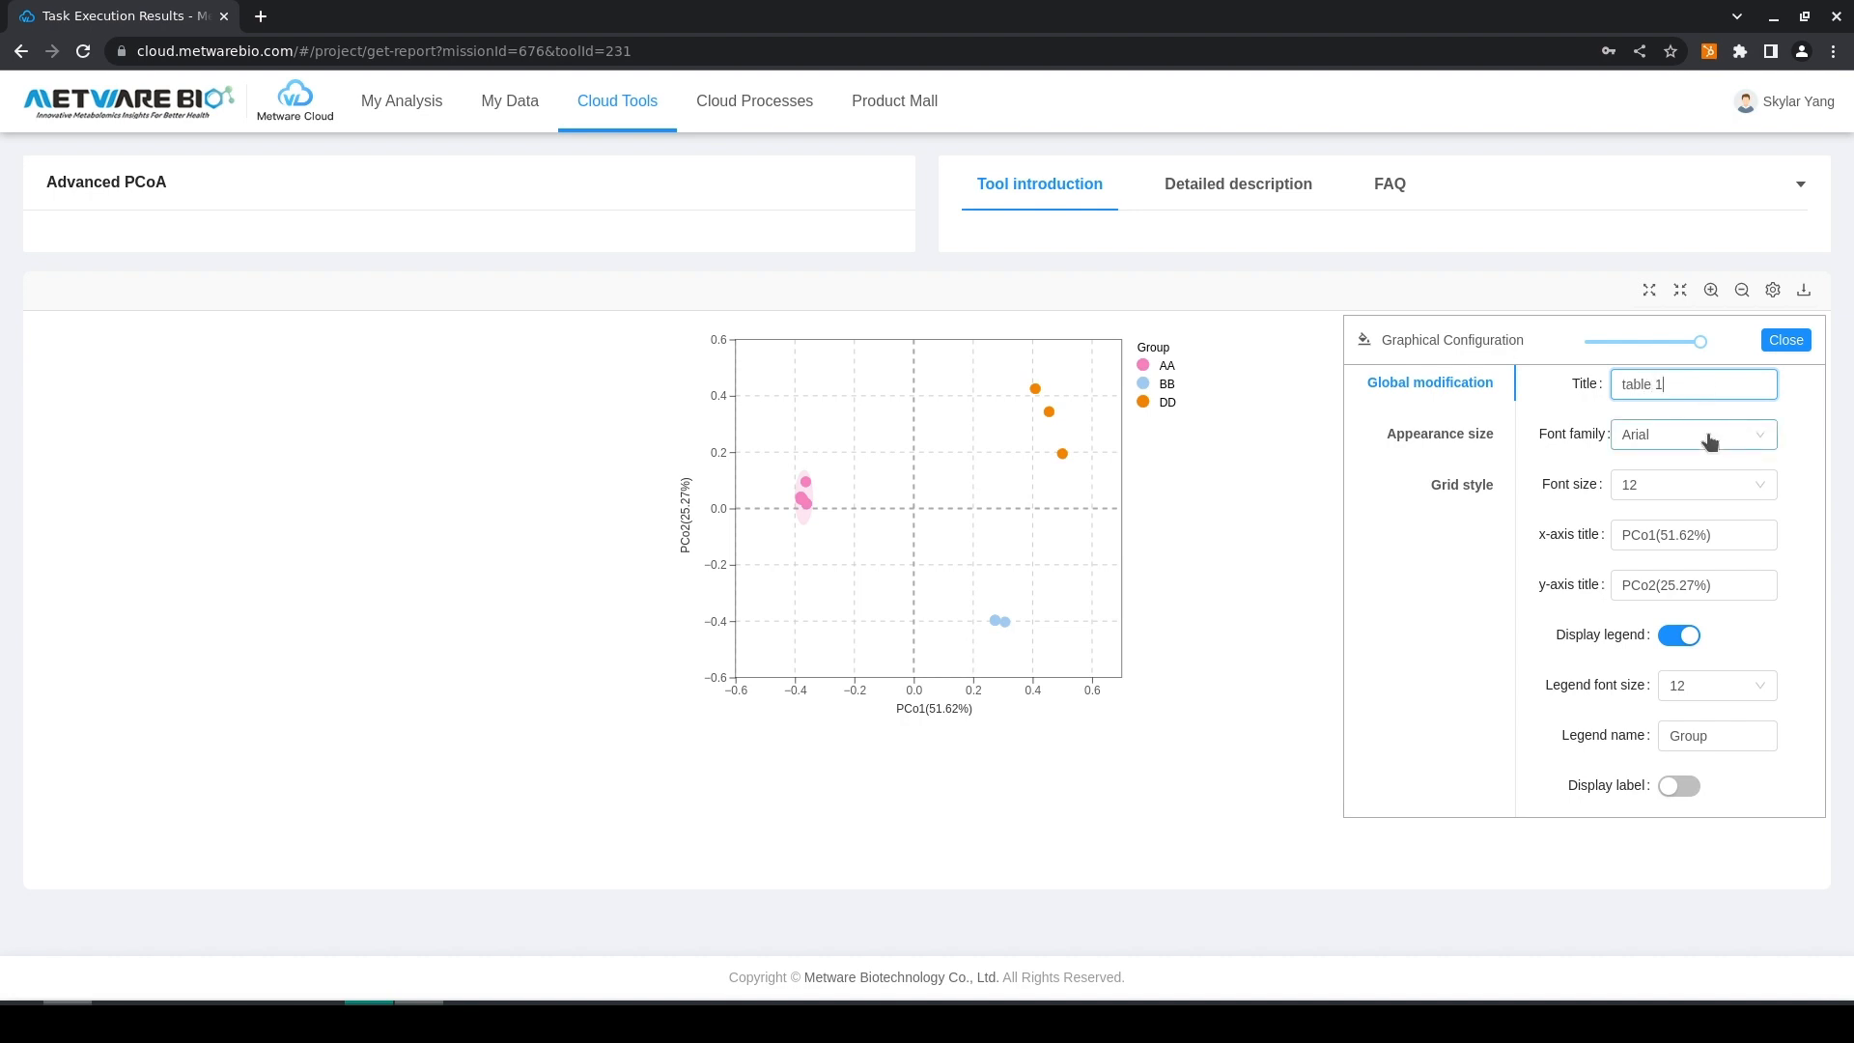
pyautogui.click(1692, 435)
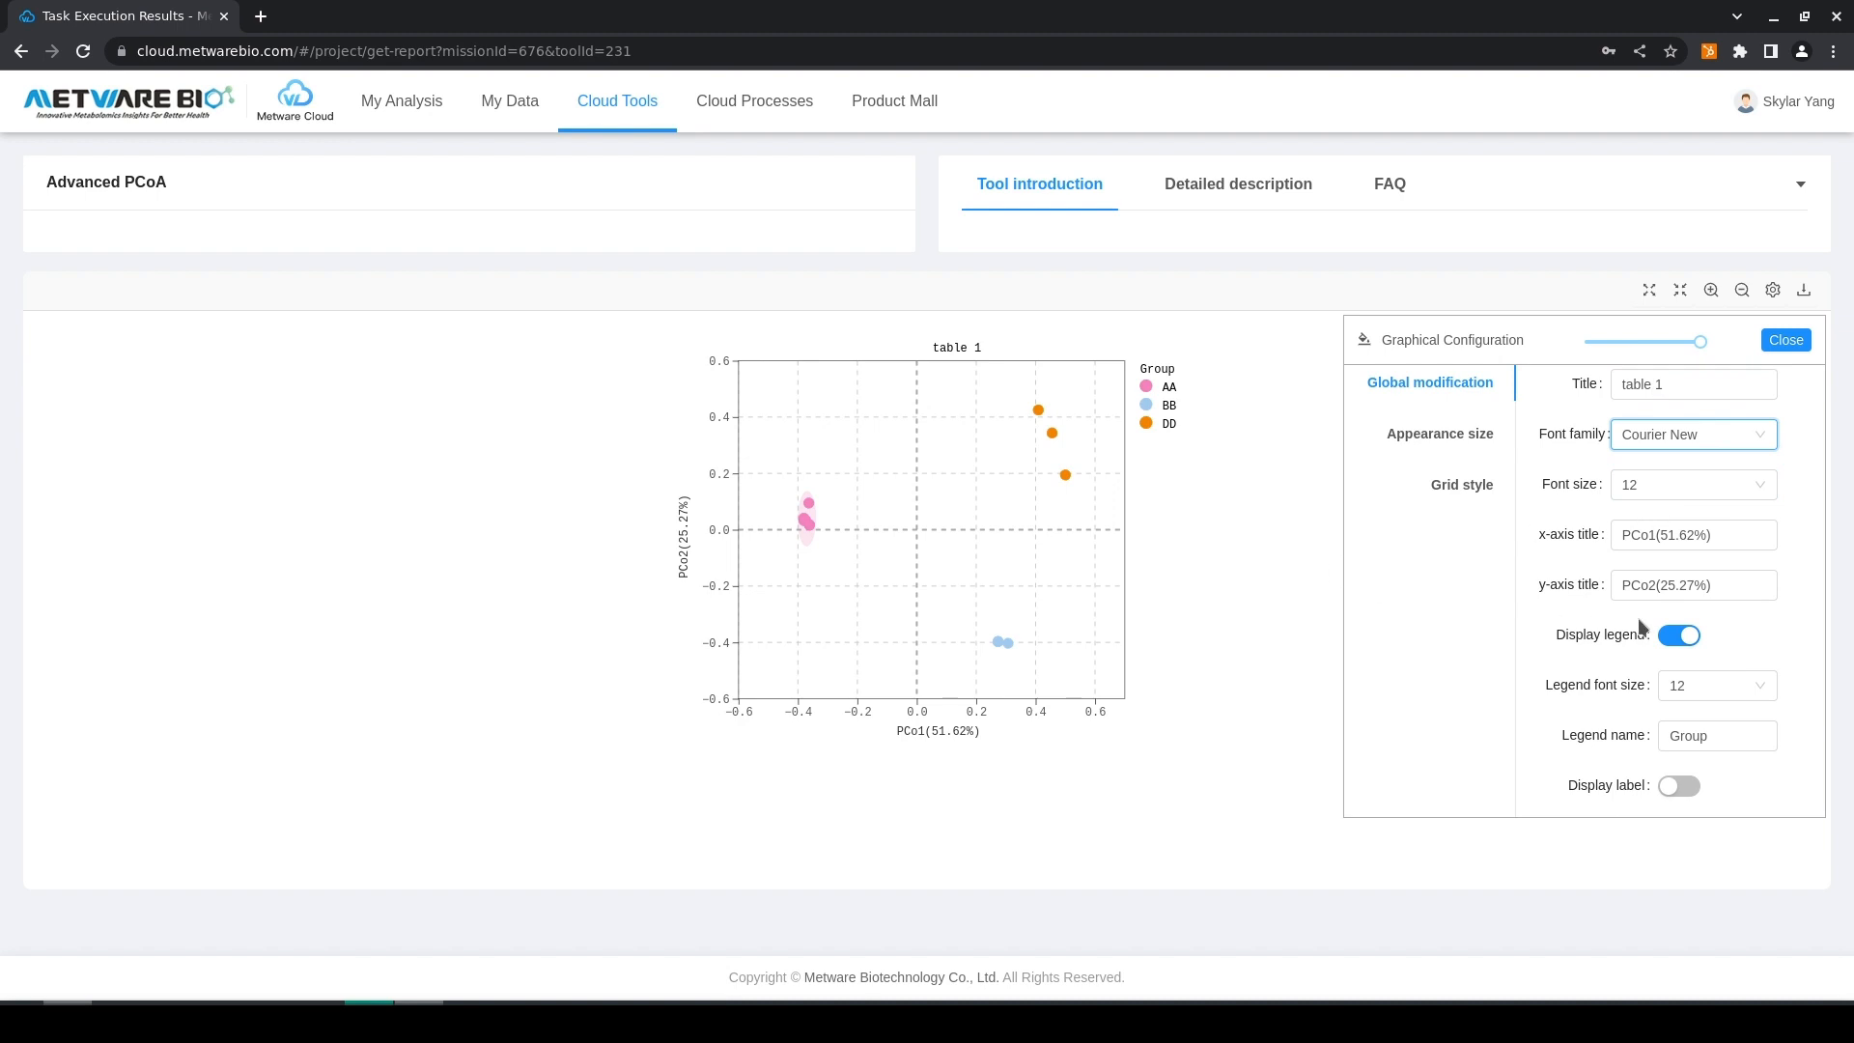
pyautogui.moveTo(1768, 678)
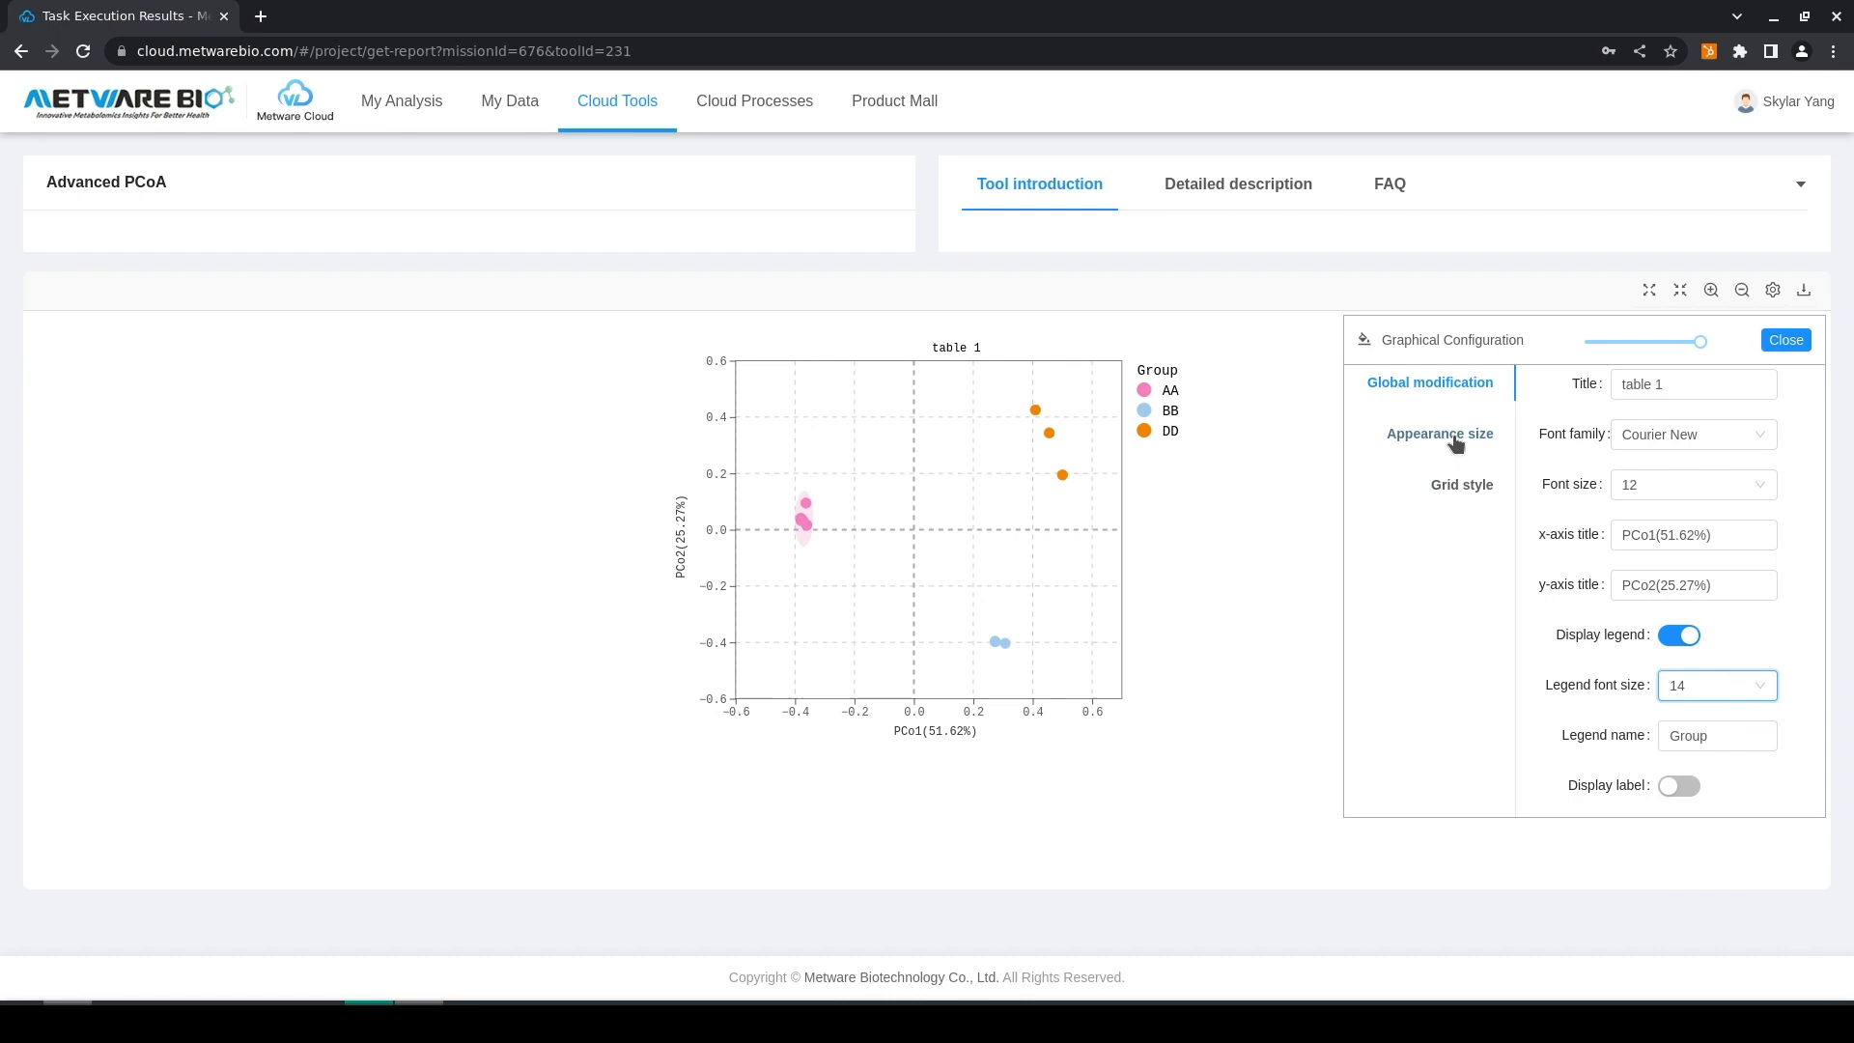
pyautogui.click(1439, 434)
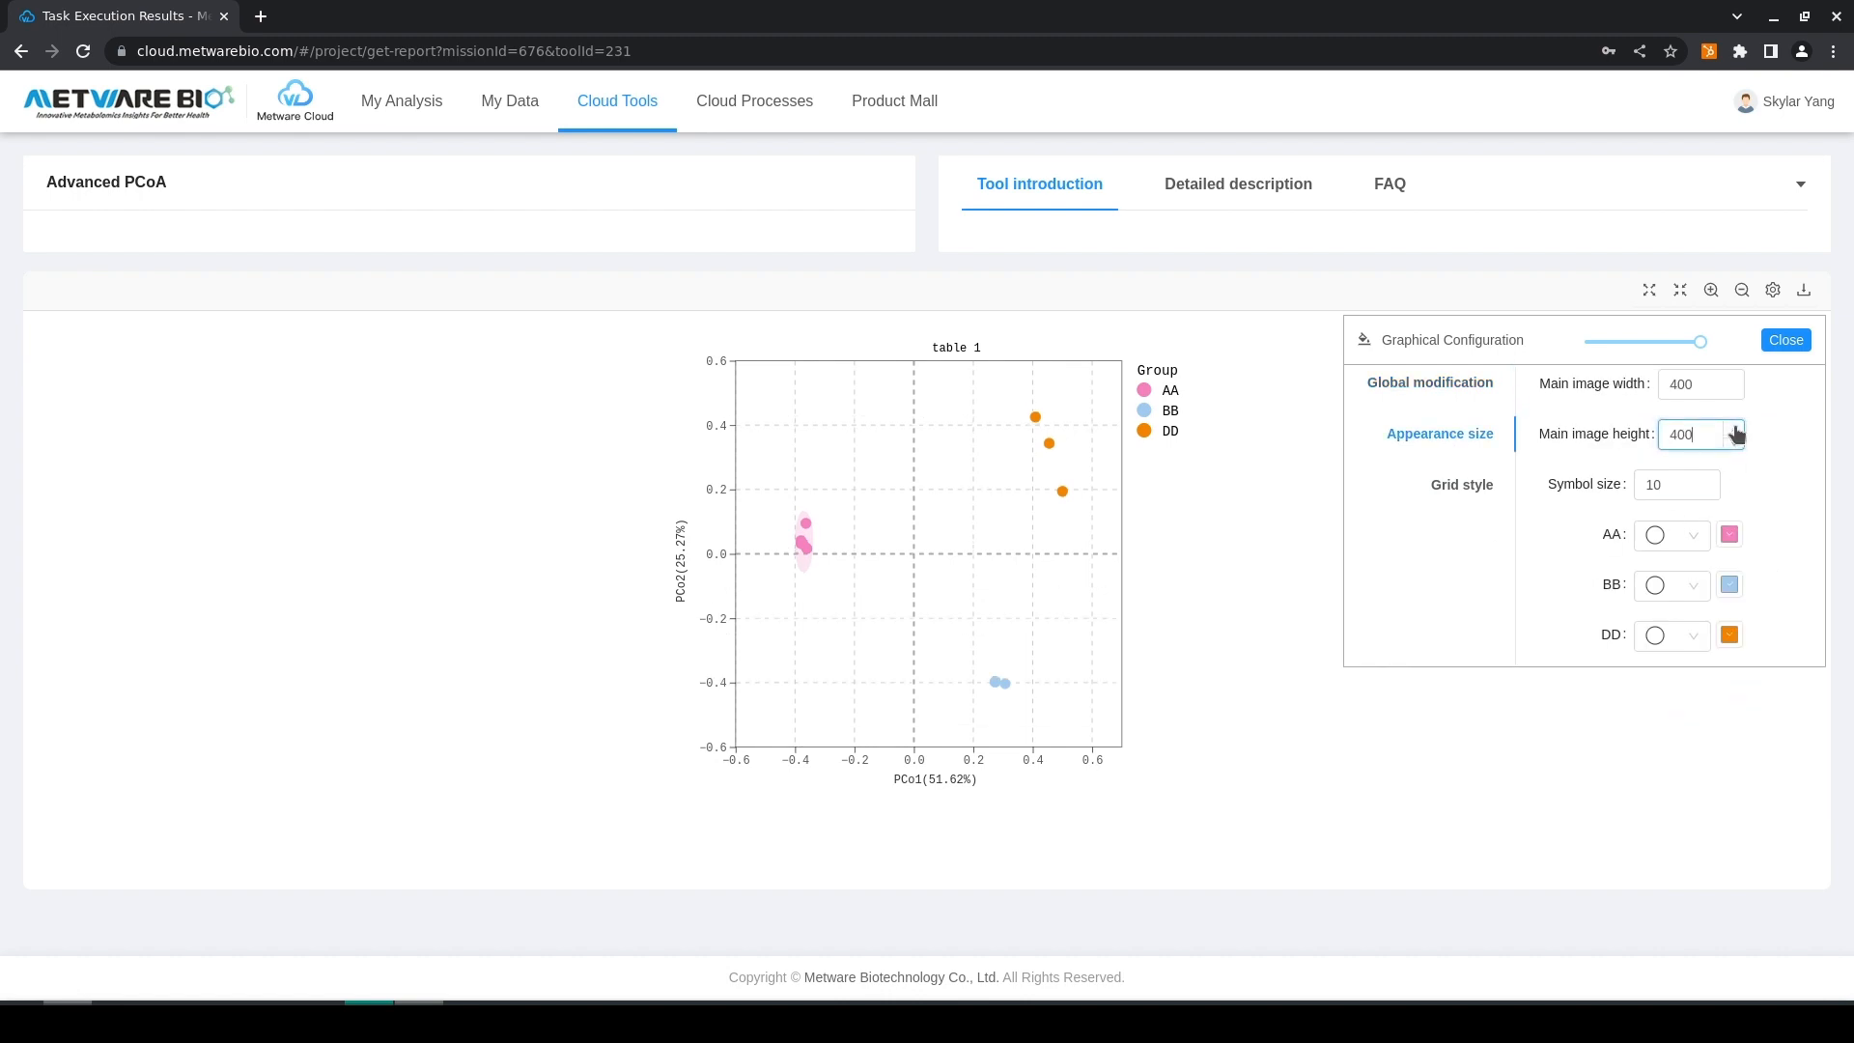
# Show AA as magenta triangles, BB as dark-blue squares and recolour DD brown
pyautogui.click(1671, 535)
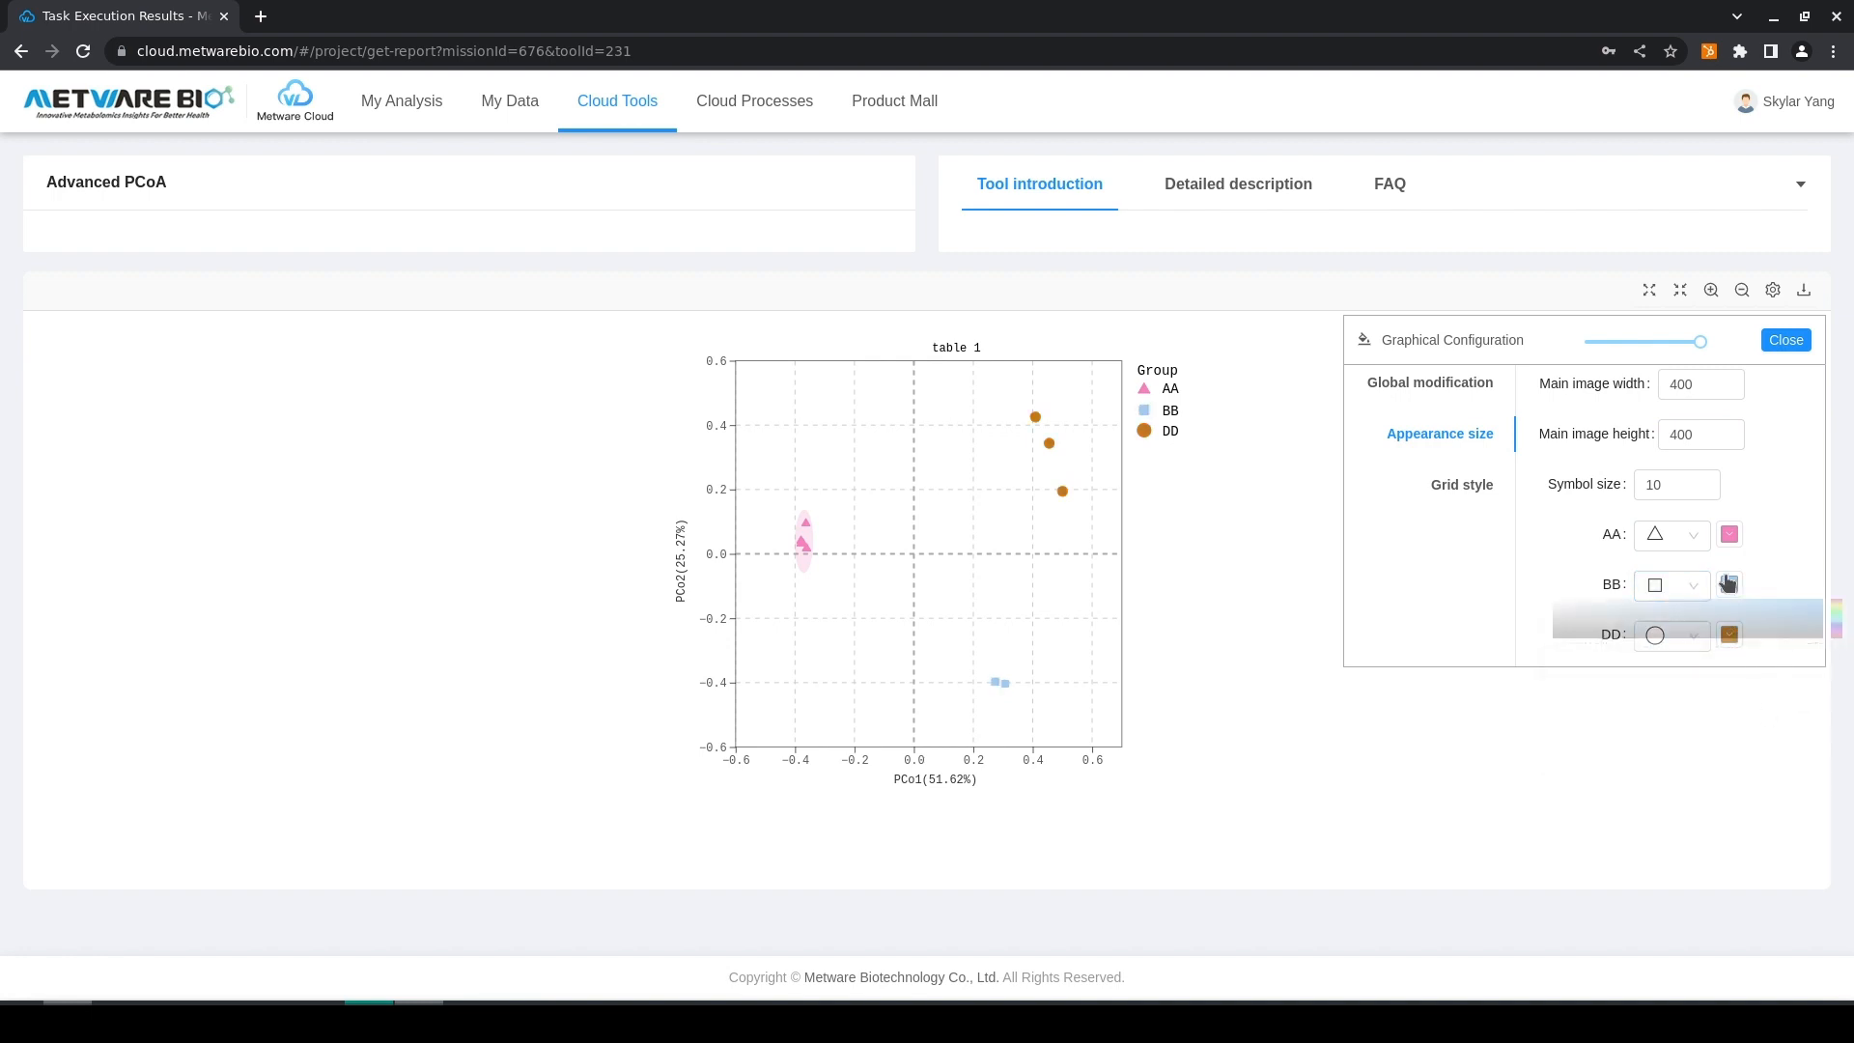
pyautogui.click(1729, 583)
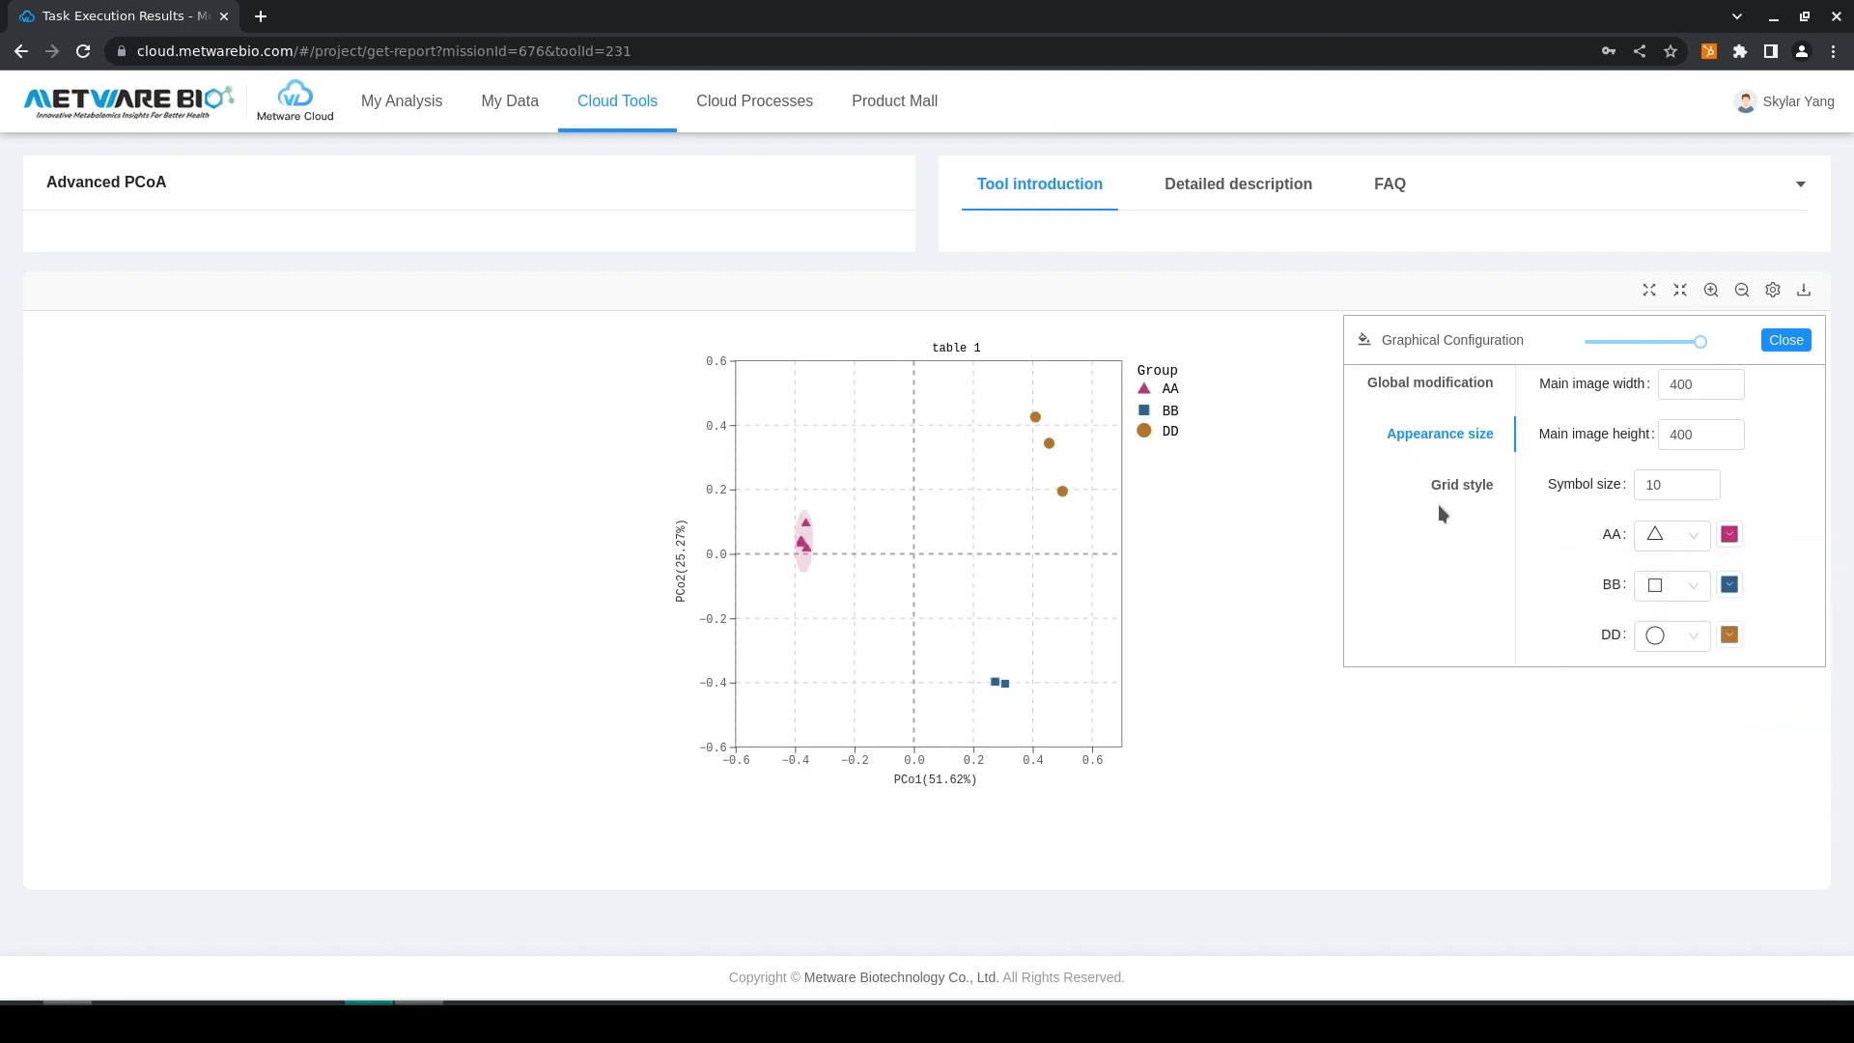
pyautogui.click(1462, 485)
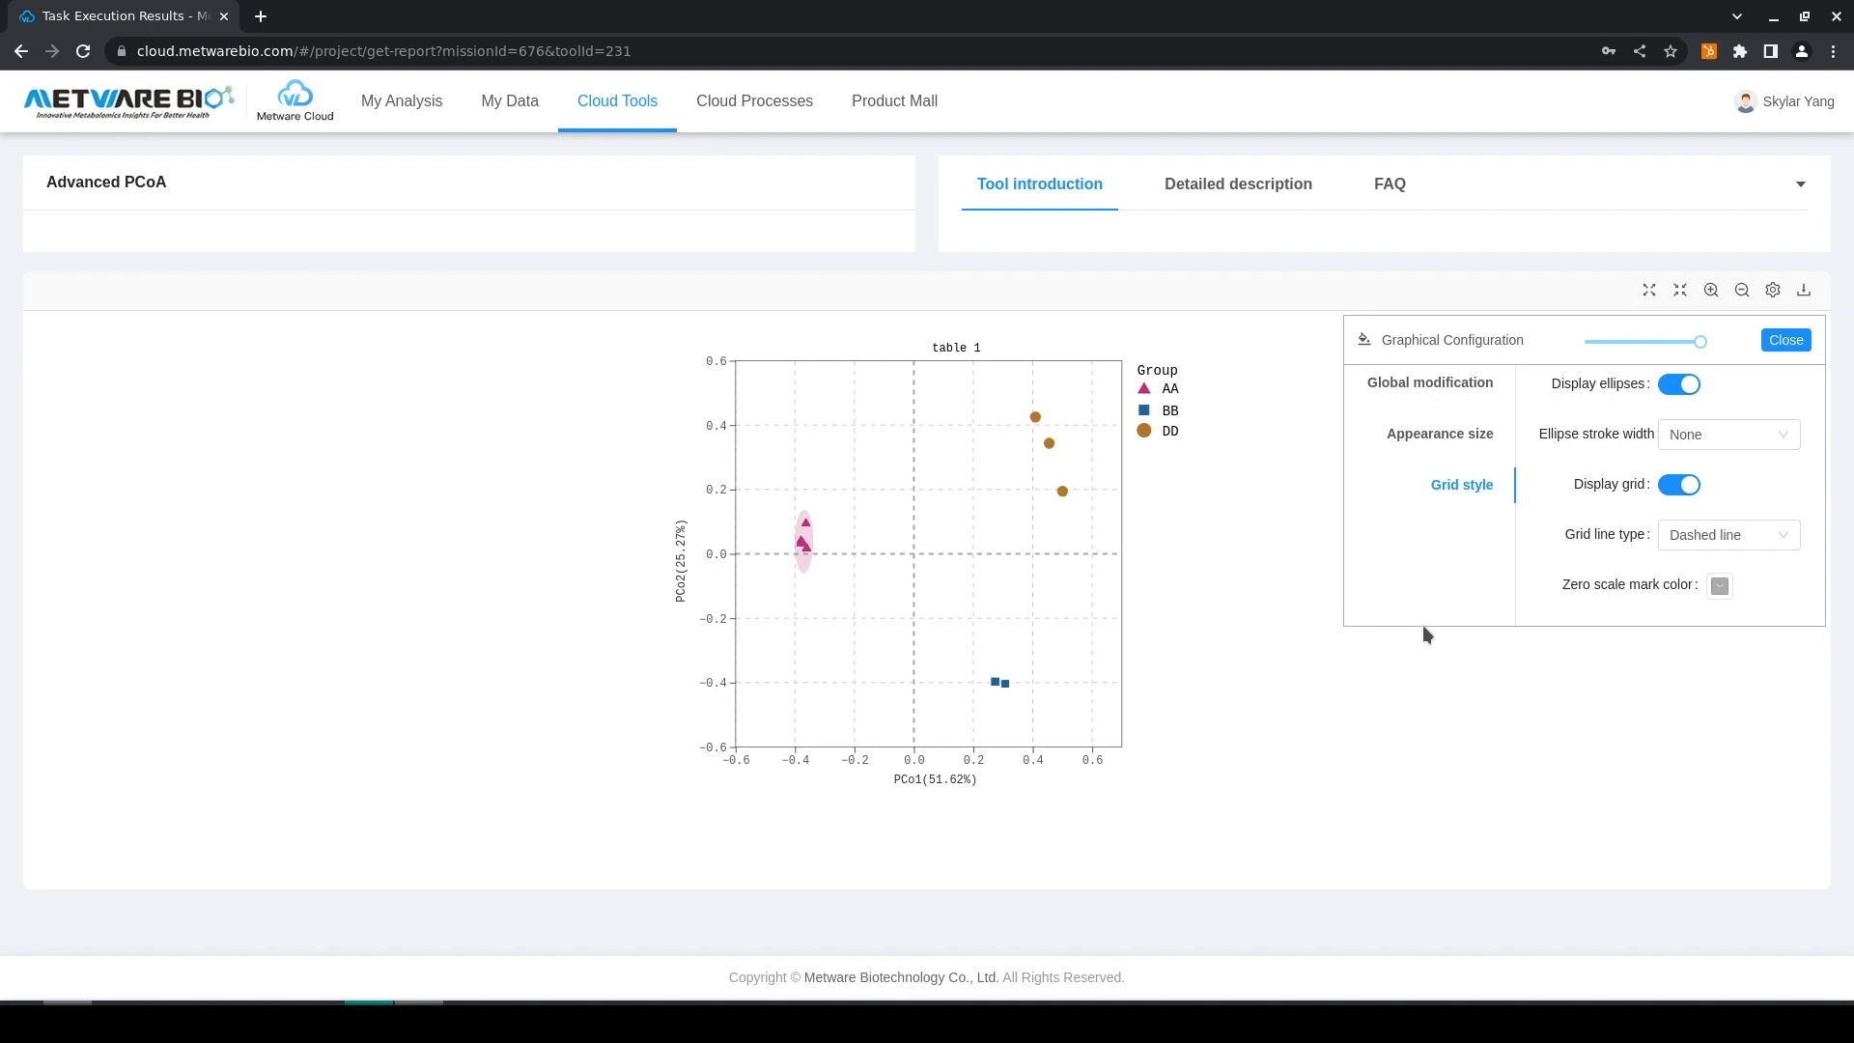
# Set the grid line type to Dotted line and close the configuration panel
pyautogui.click(1727, 535)
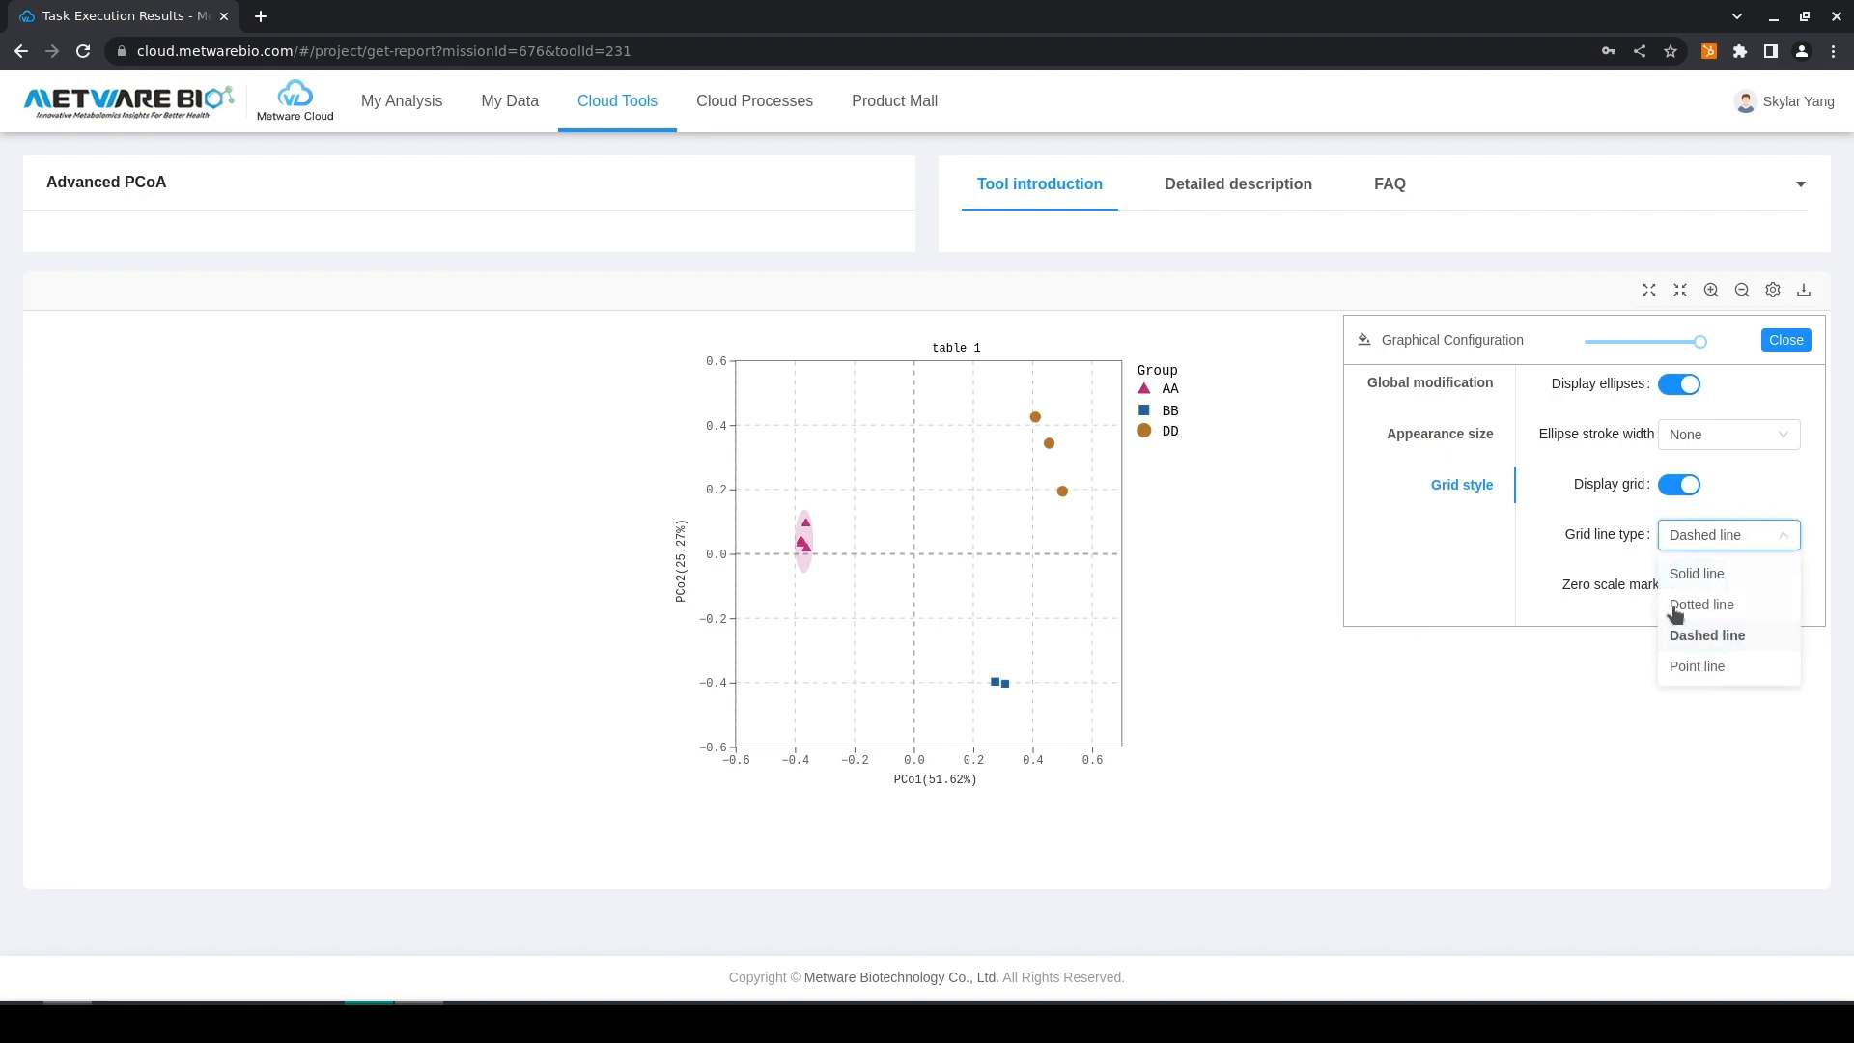
pyautogui.click(1700, 604)
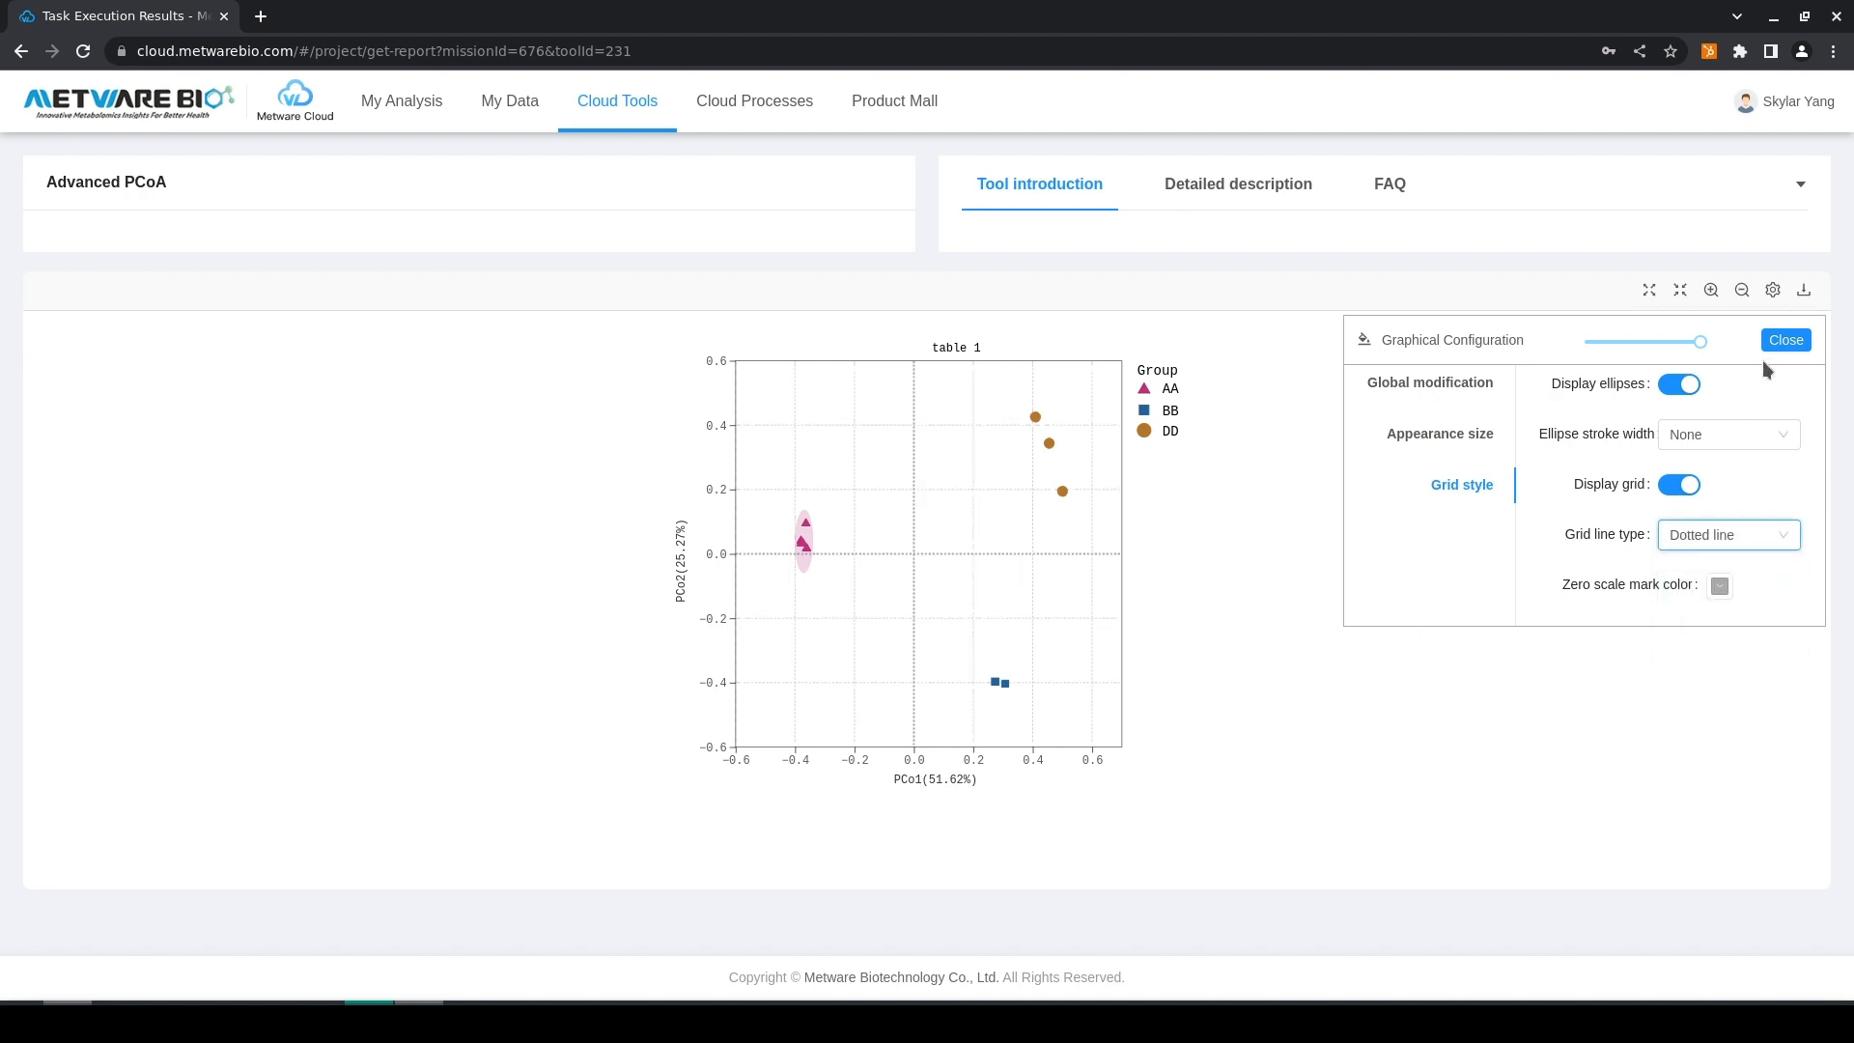
pyautogui.click(1784, 340)
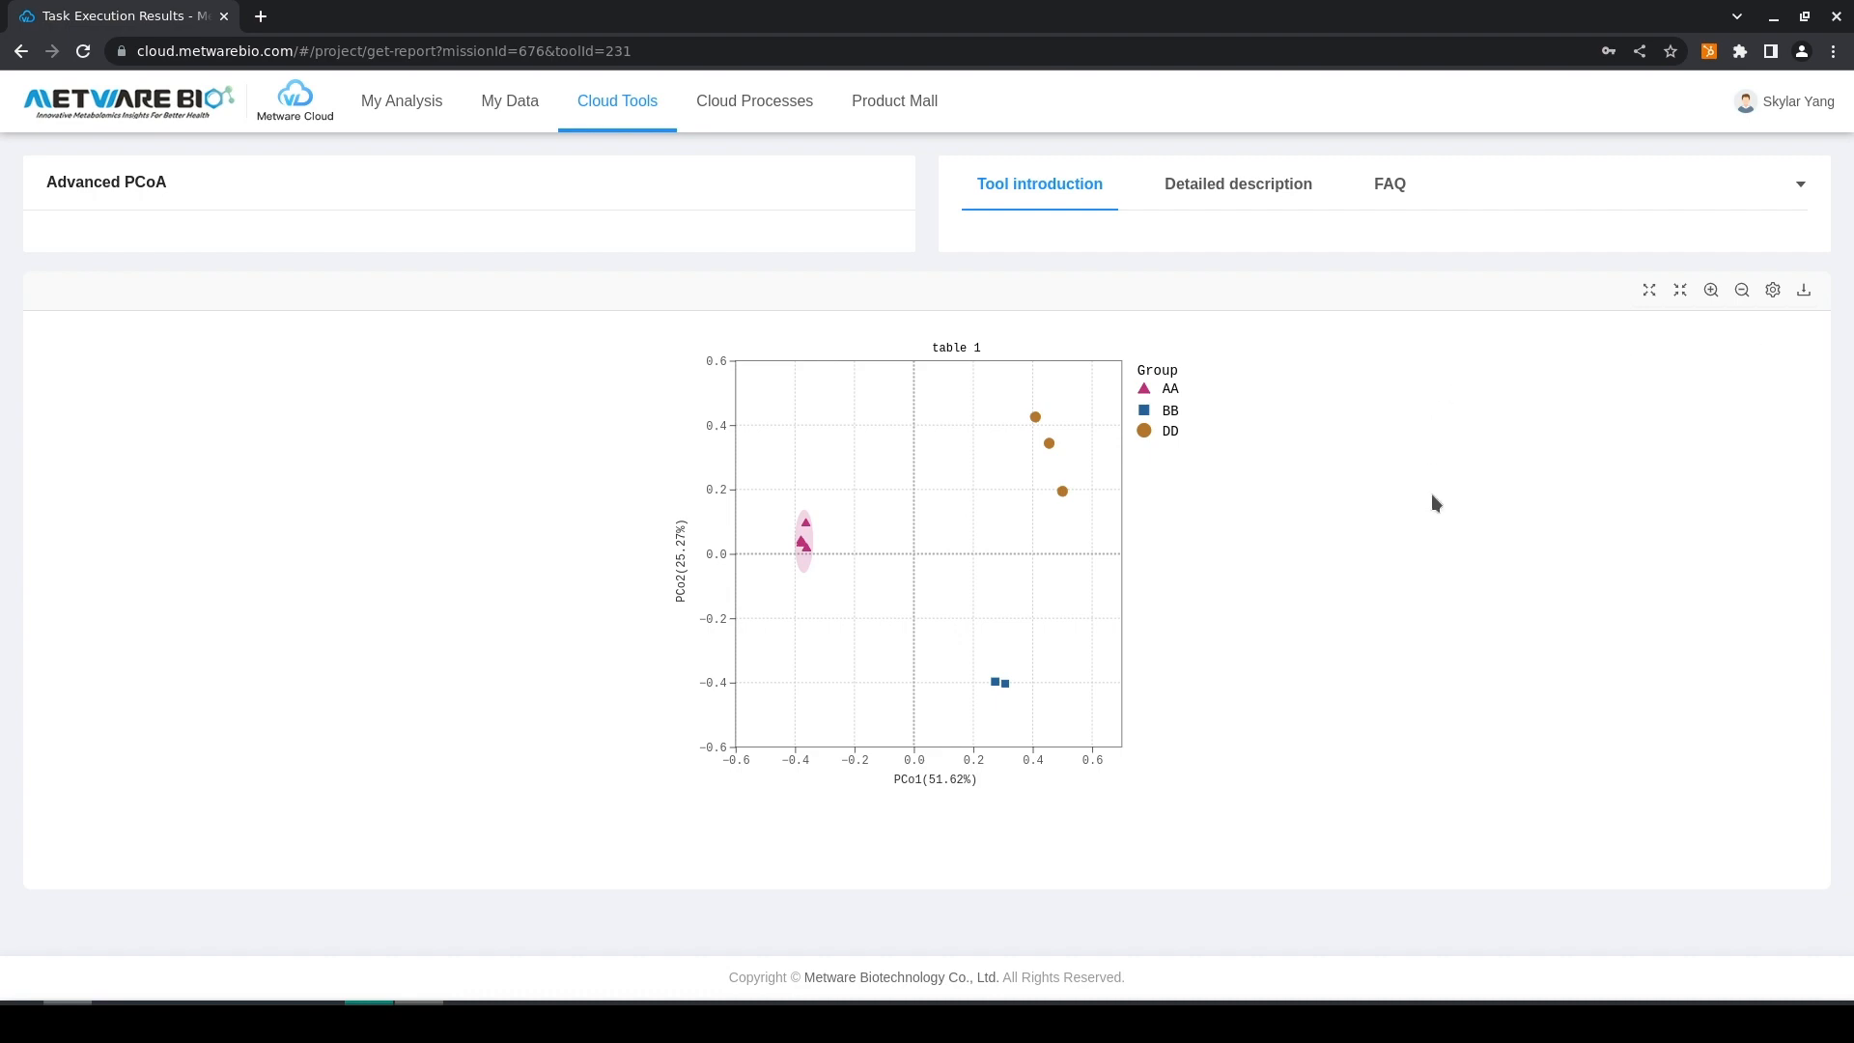